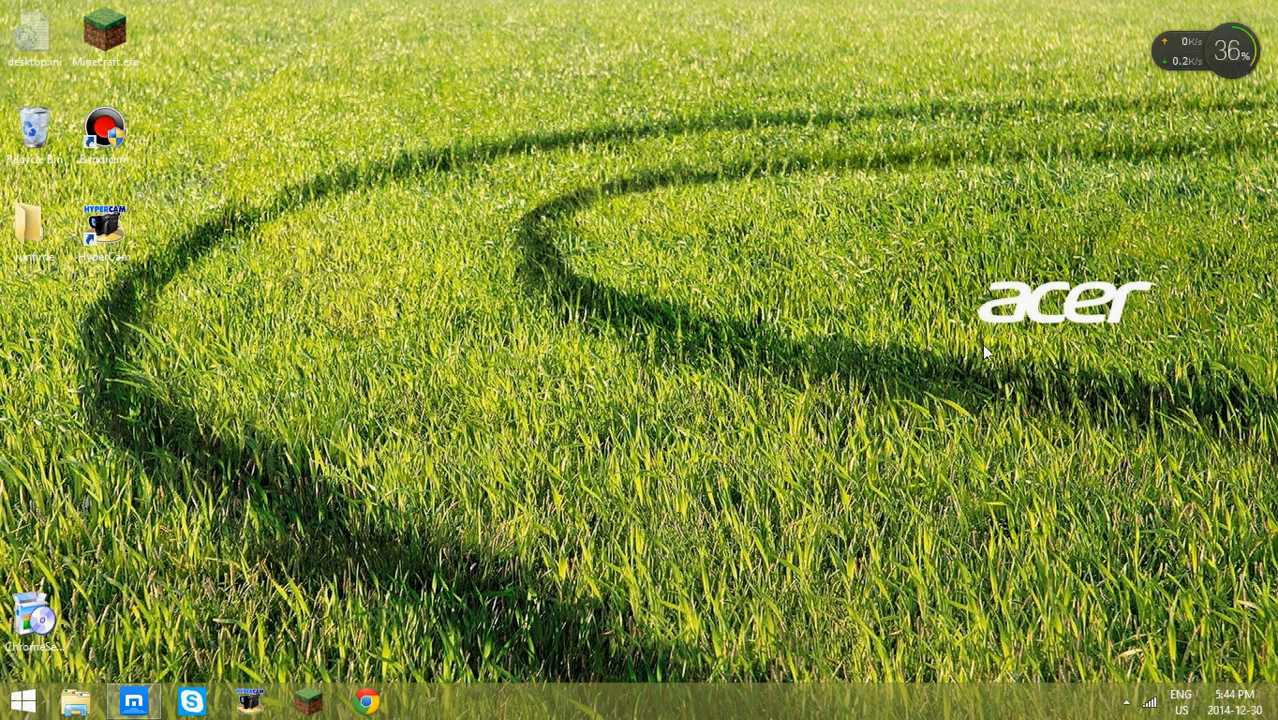
pyautogui.moveTo(1040, 440)
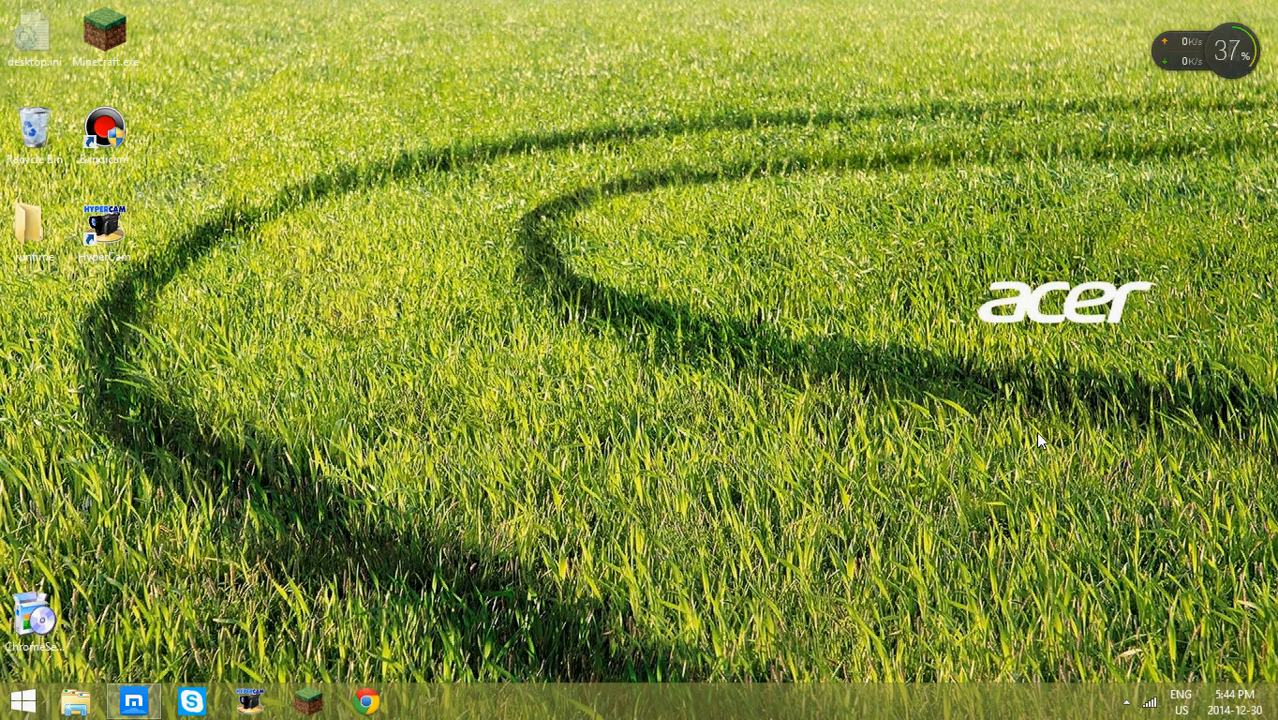
pyautogui.moveTo(1245, 95)
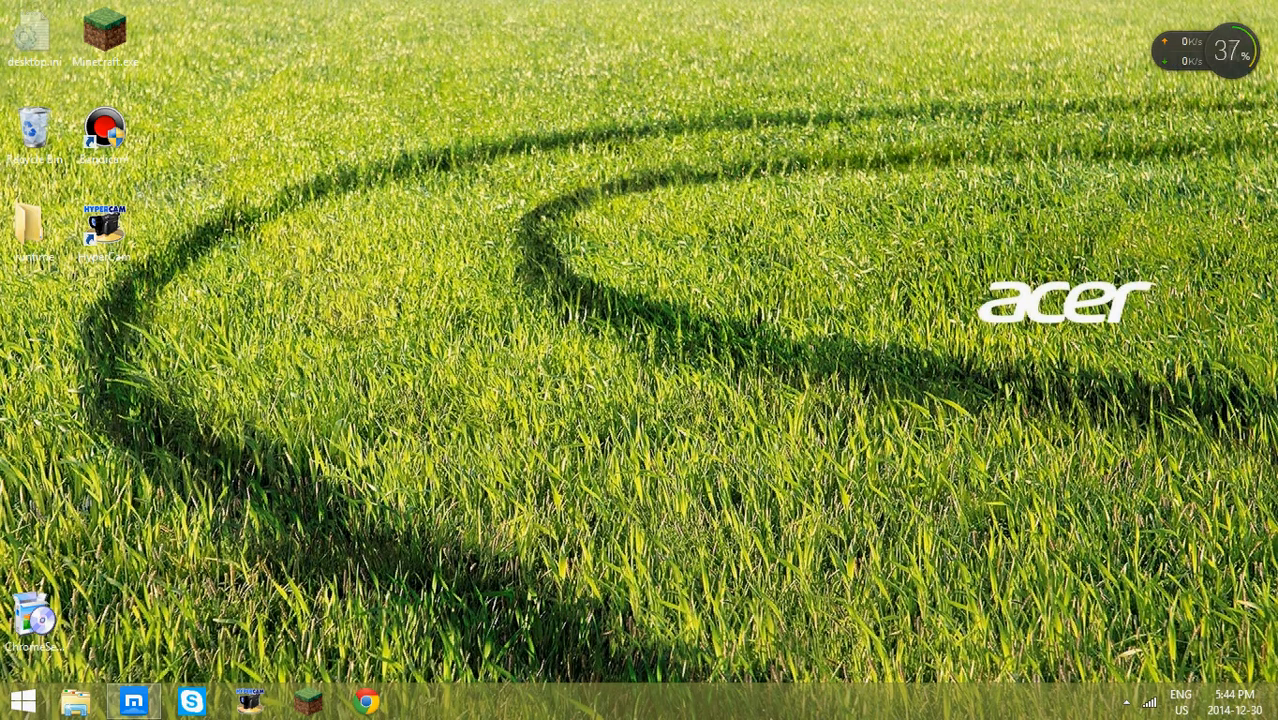
pyautogui.moveTo(1258, 186)
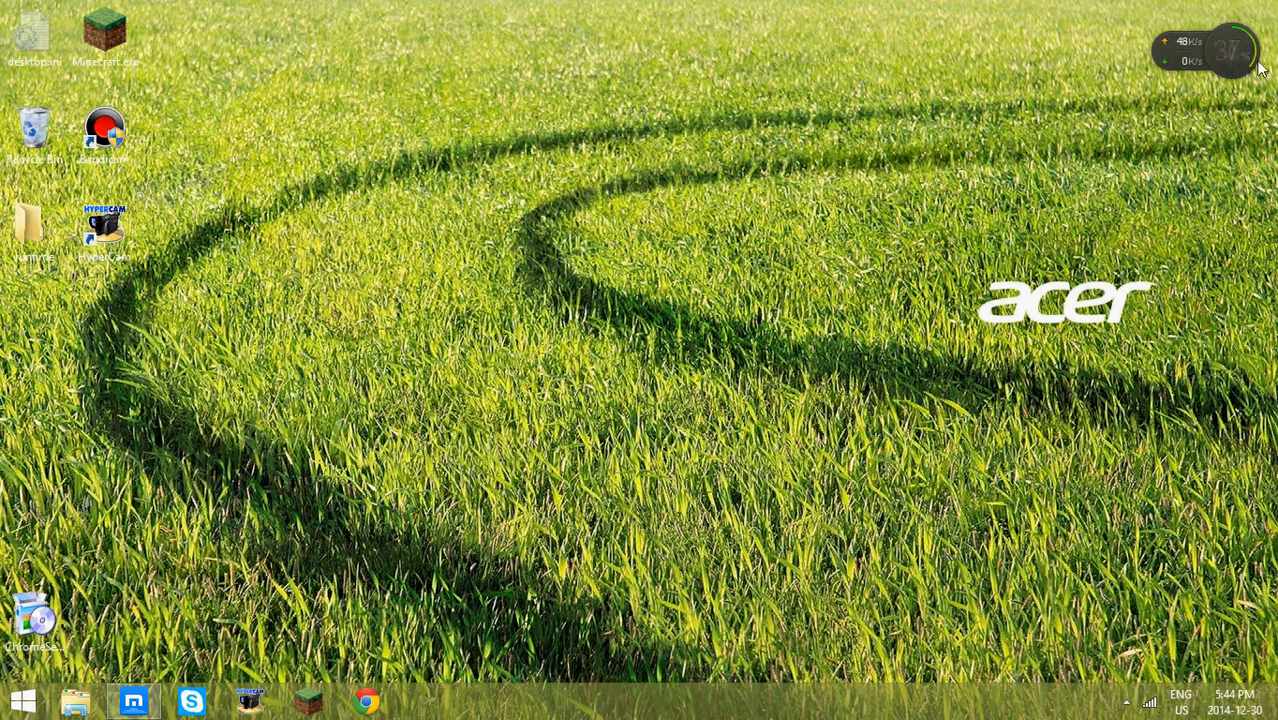
# - Drag the CPU/network meter gadget from the top-right corner beside the acer logo, then right-click the desktop
pyautogui.moveTo(1230, 55); pyautogui.dragTo(925, 298)
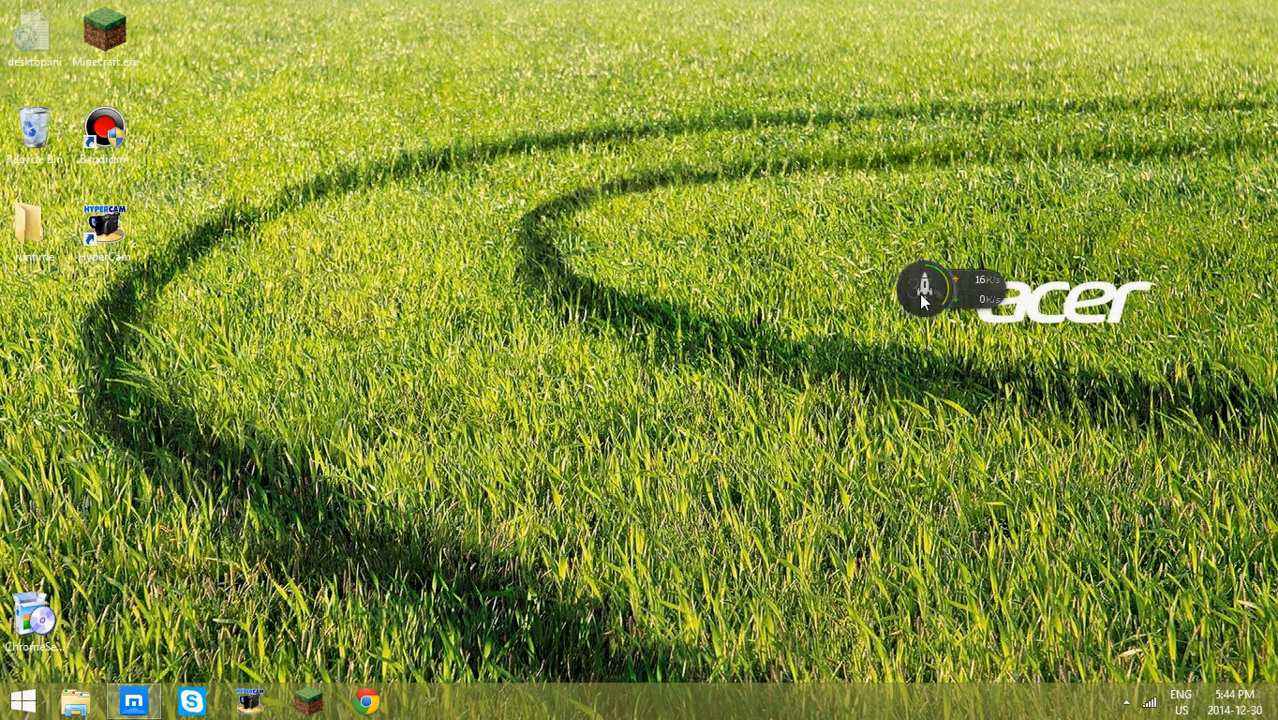
pyautogui.rightClick(922, 298)
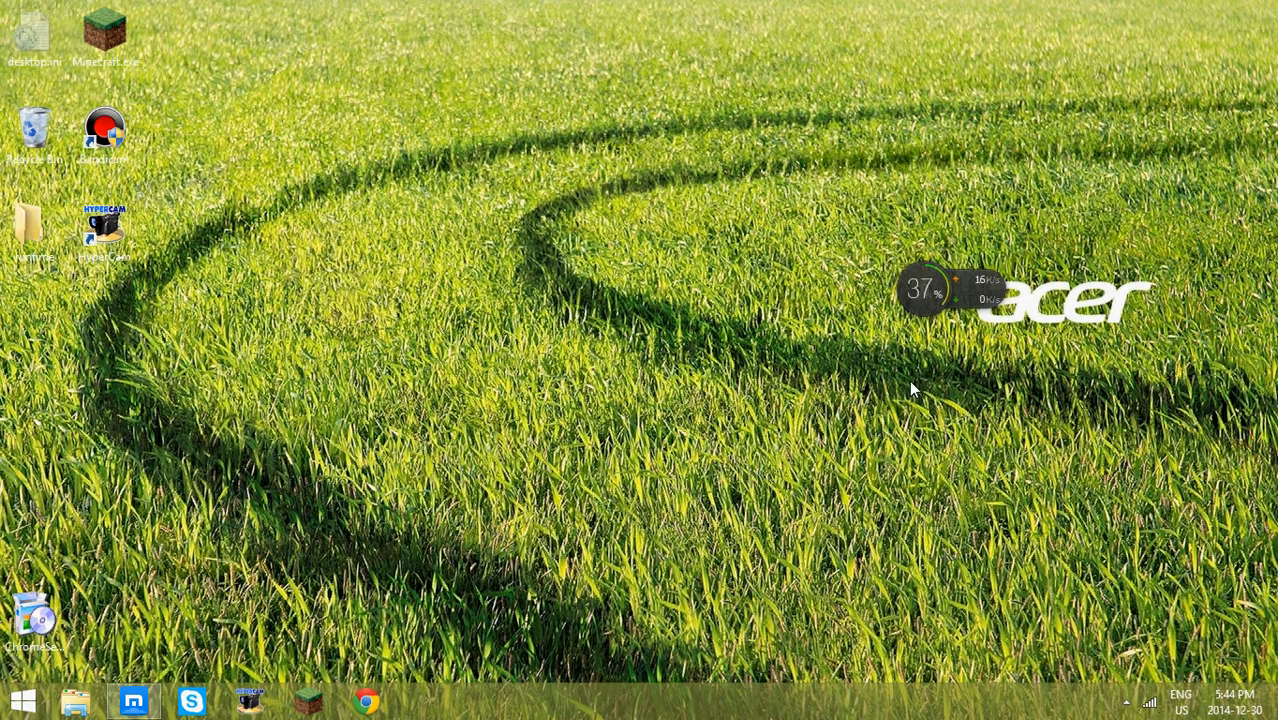
pyautogui.moveTo(925, 310)
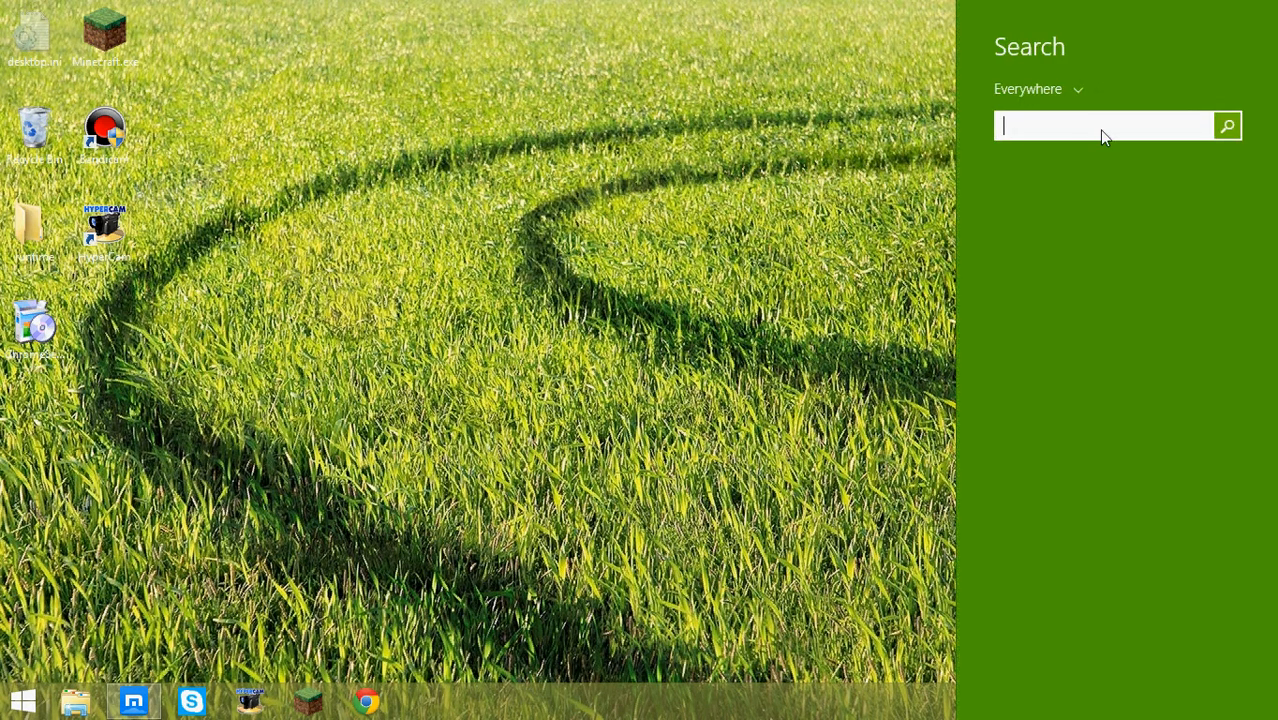
# - Search for 'control panel' in the Search charm
pyautogui.write('control panel')
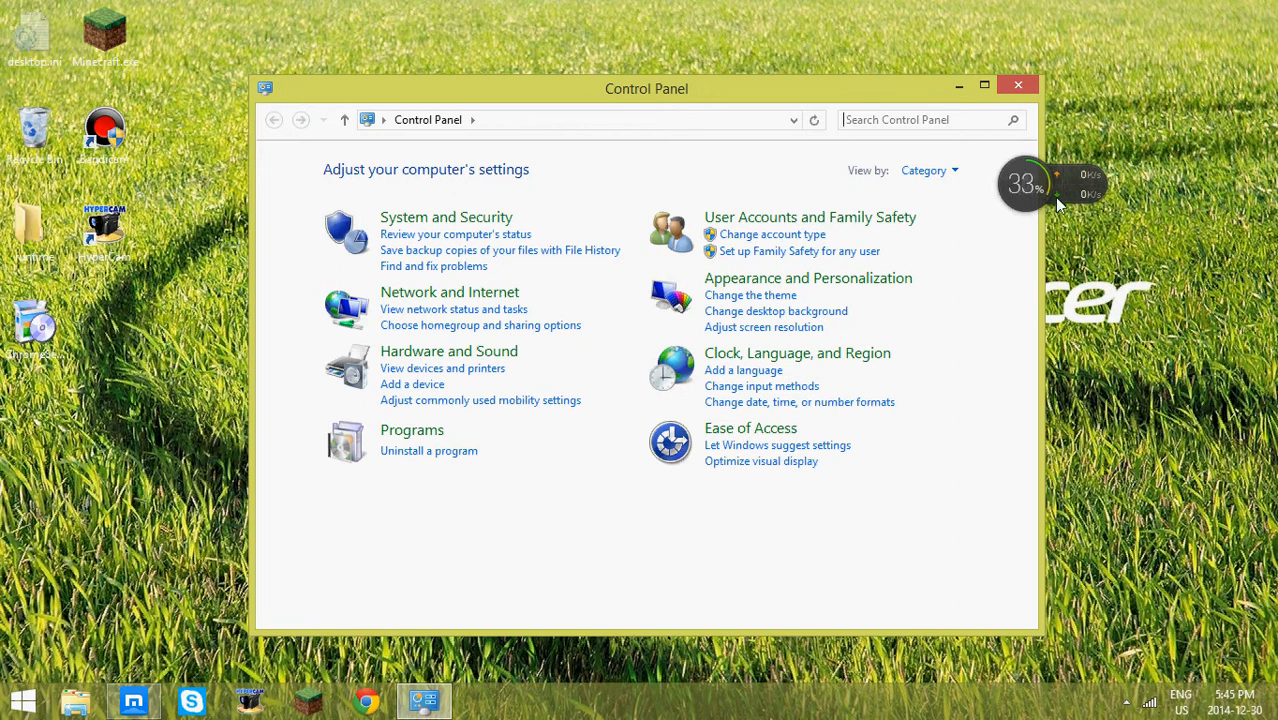
pyautogui.moveTo(1045, 195)
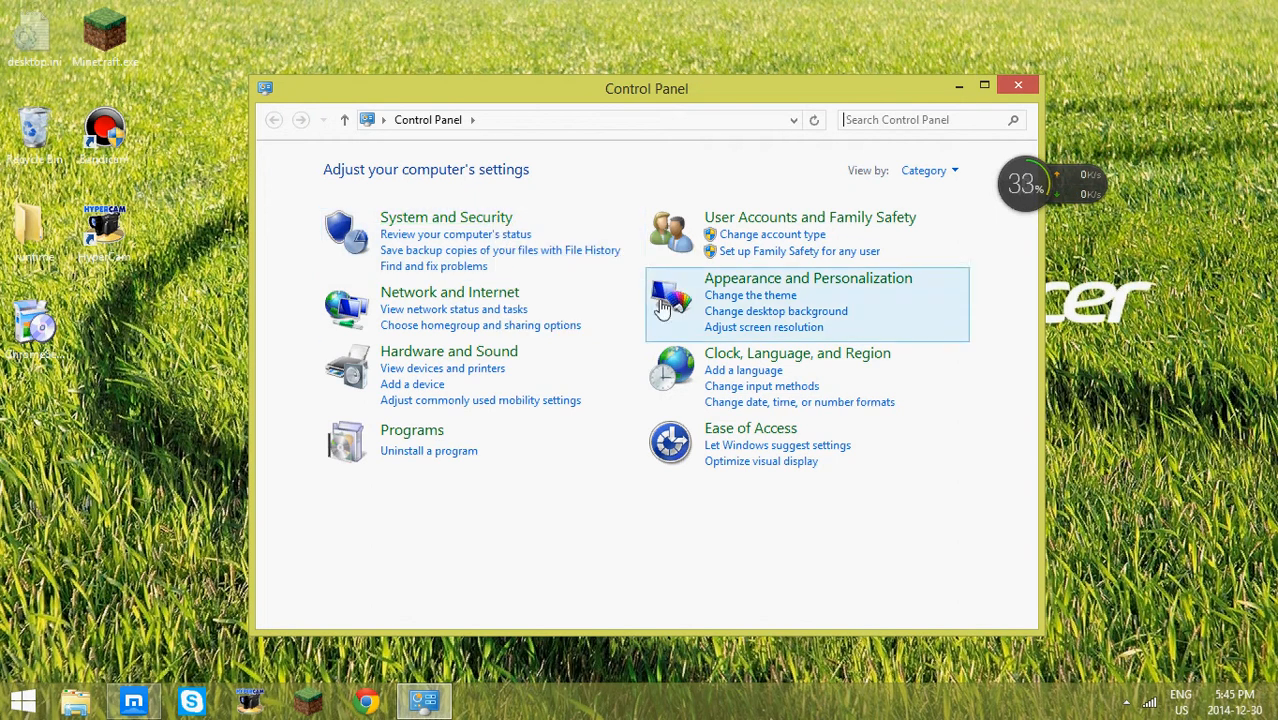
# - Open System and Security maximized, visit Storage Spaces and System, then go back
pyautogui.click(446, 216)
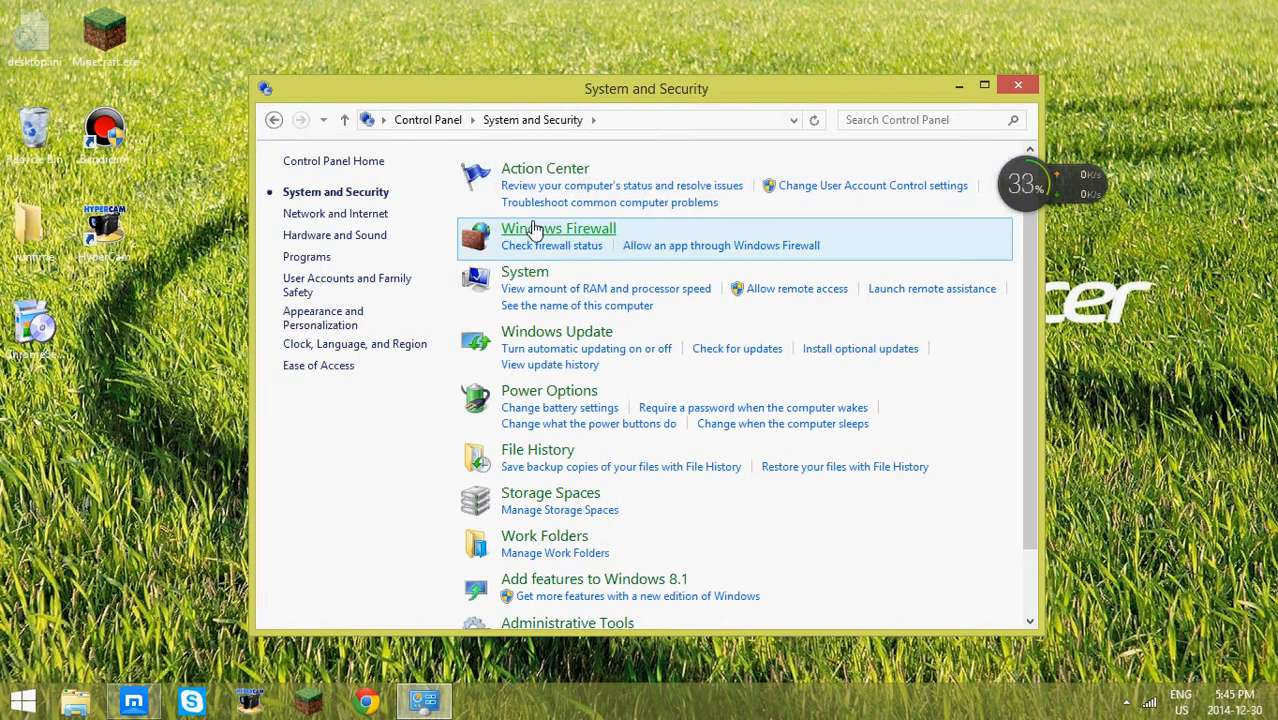
pyautogui.moveTo(971, 88)
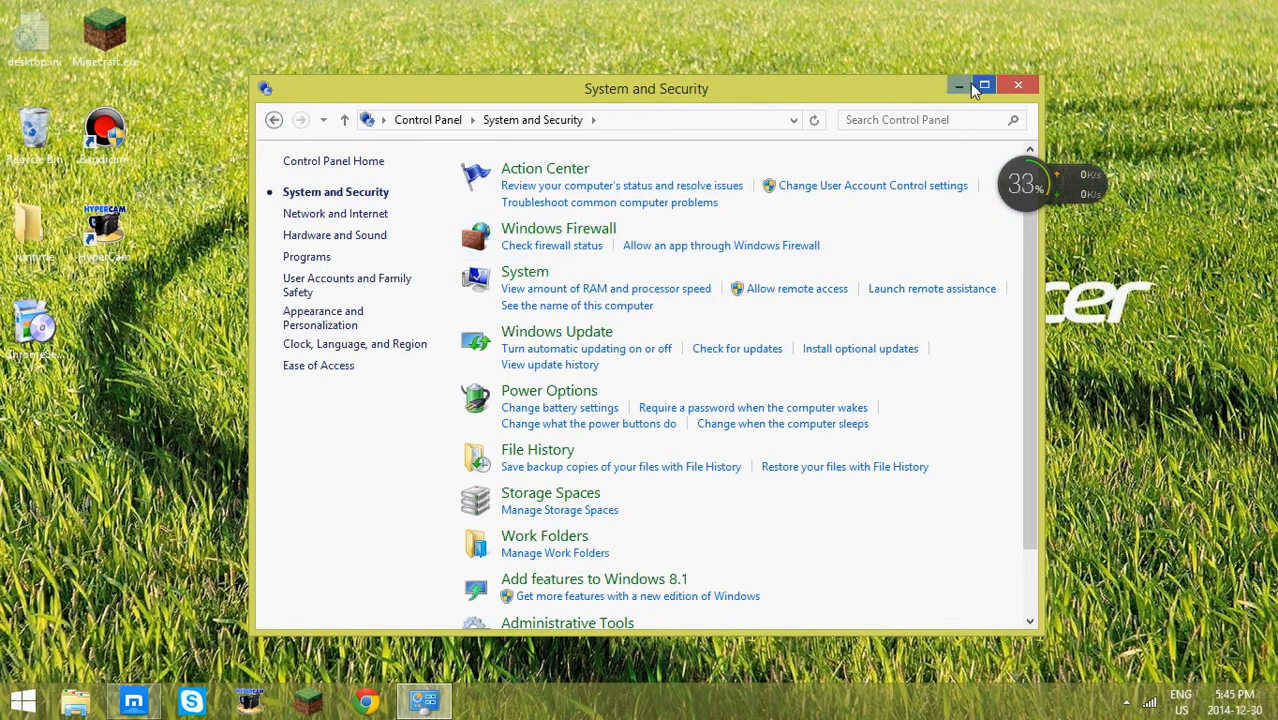
pyautogui.click(983, 84)
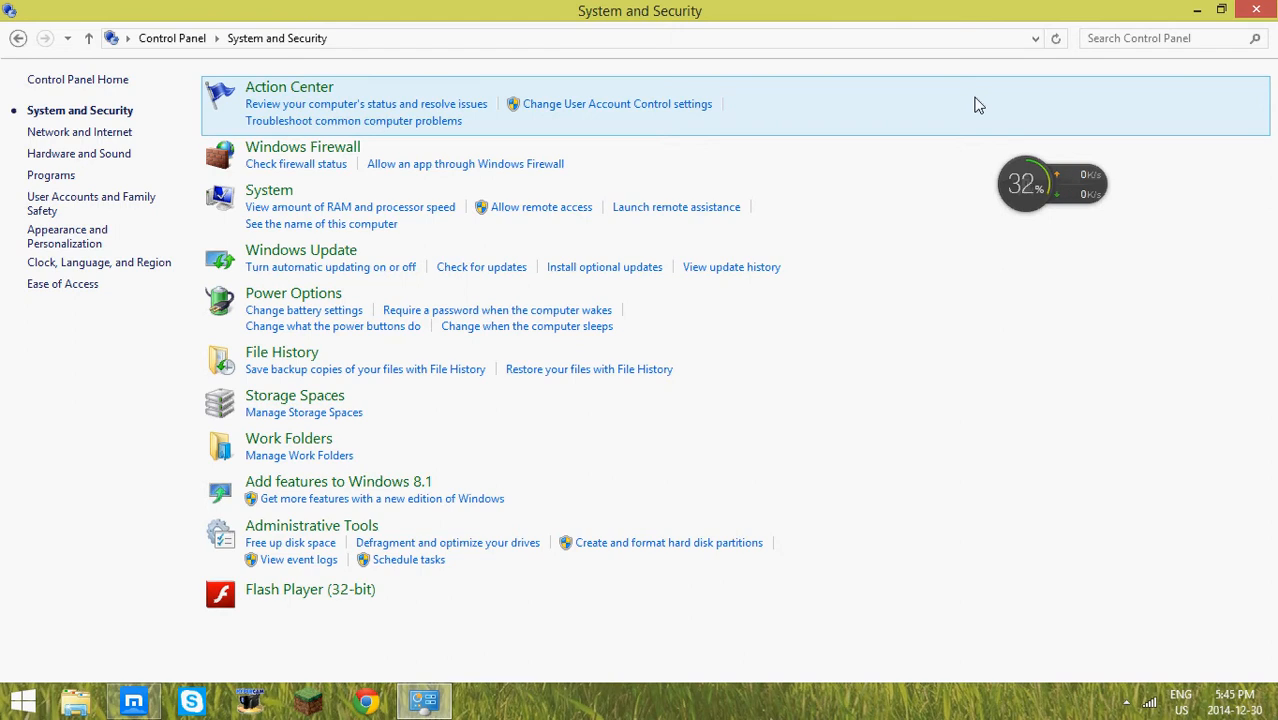
pyautogui.moveTo(780, 164)
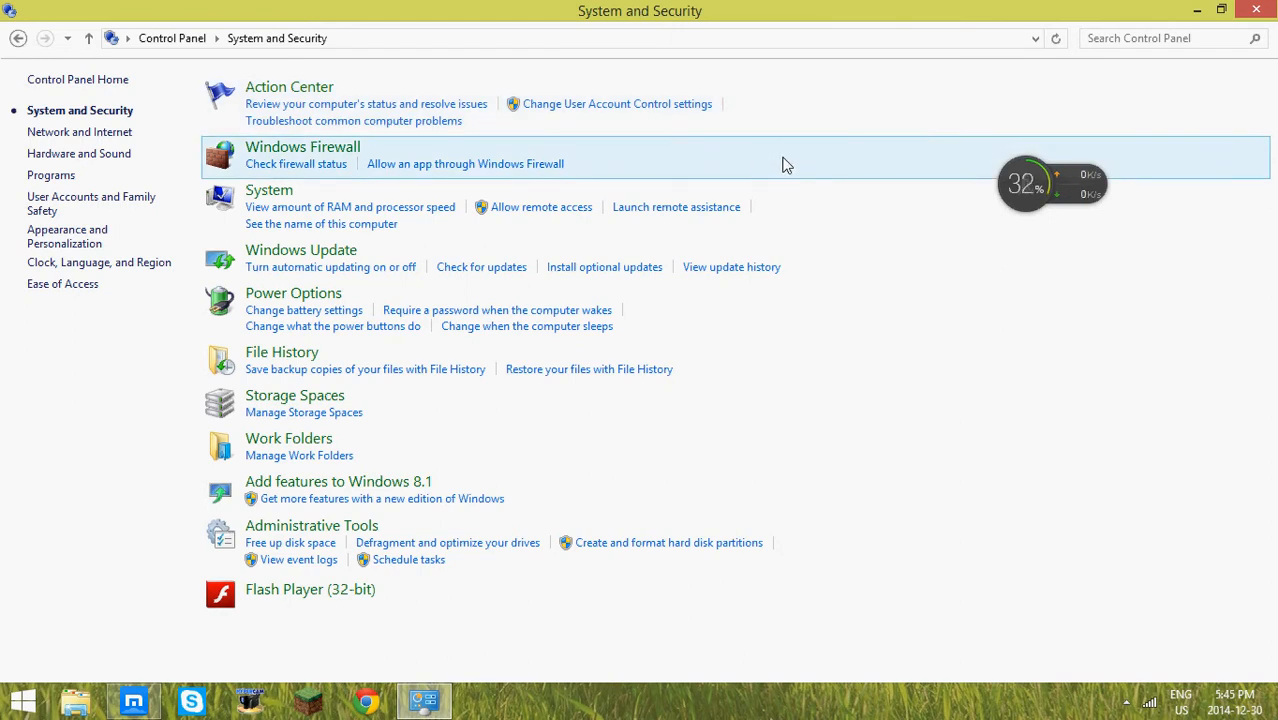
pyautogui.moveTo(298, 399)
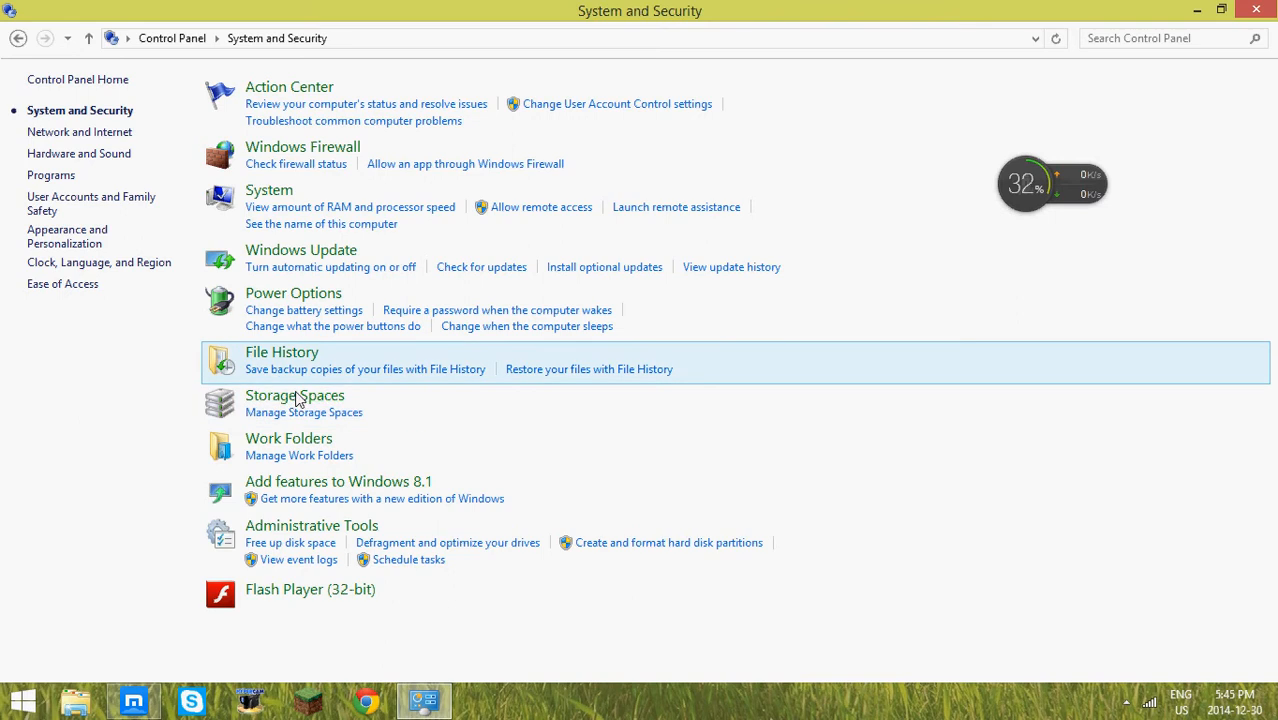
pyautogui.click(294, 395)
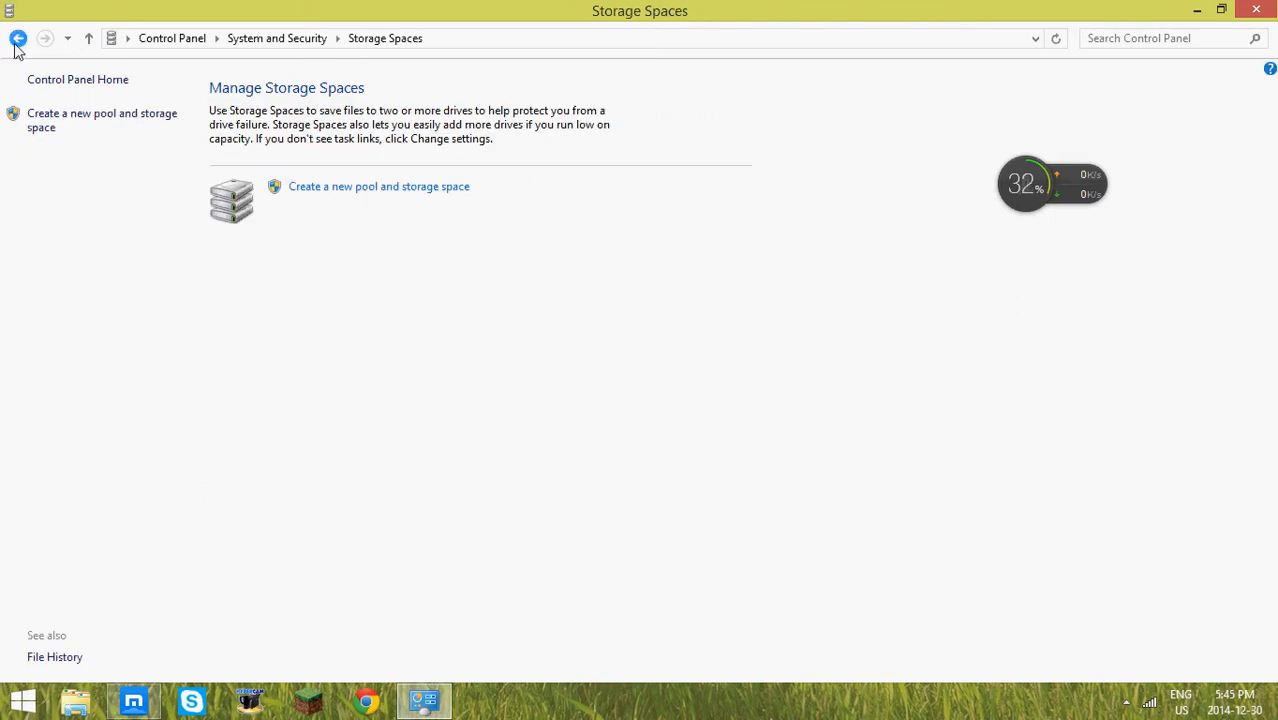
pyautogui.click(18, 38)
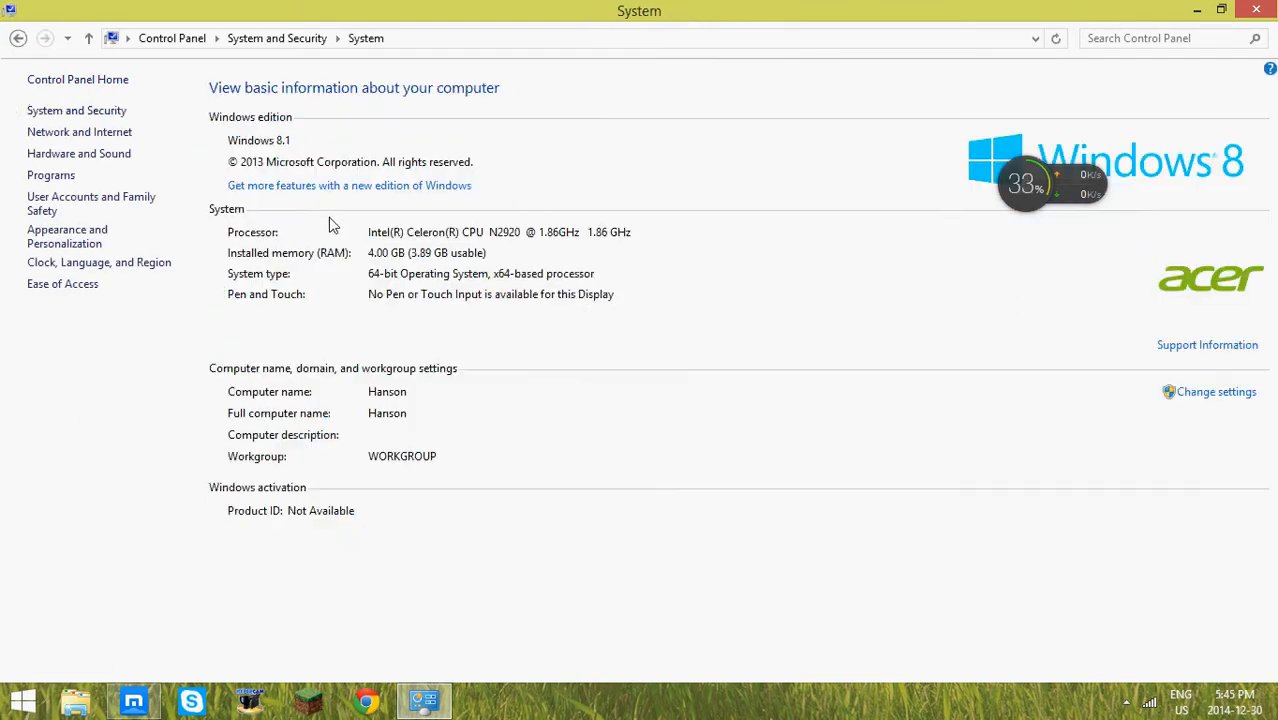
pyautogui.click(18, 38)
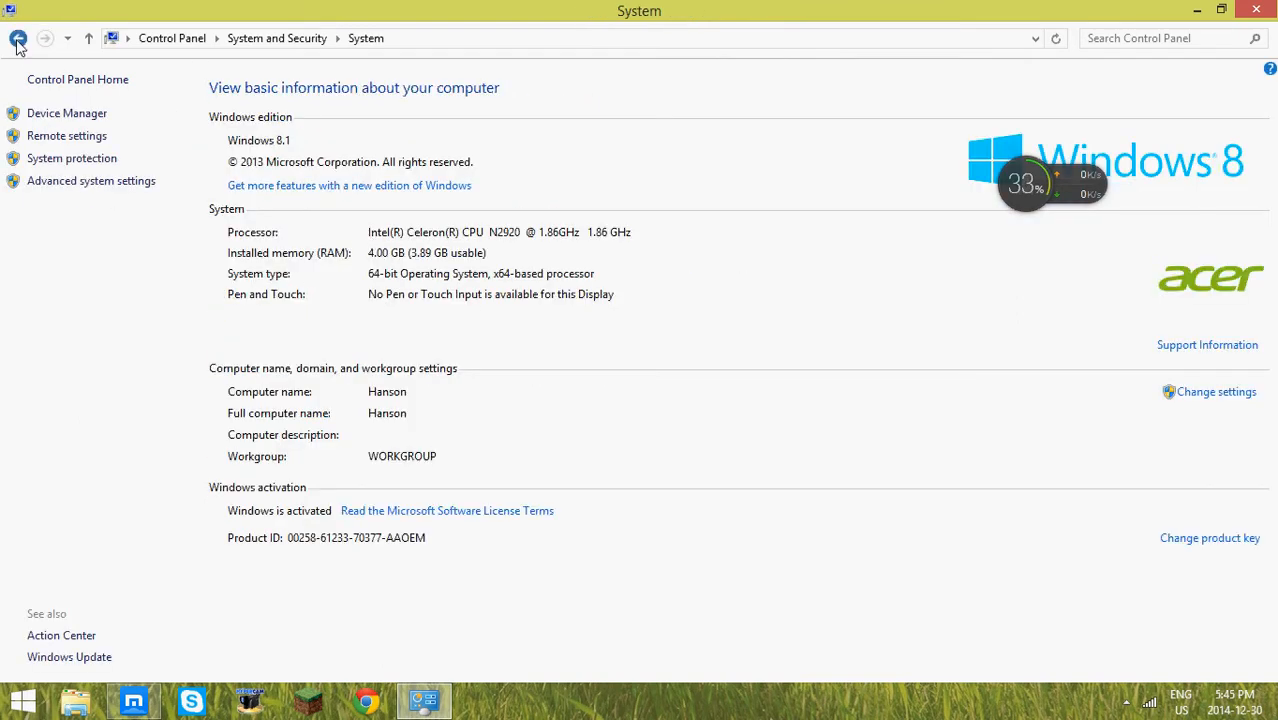
pyautogui.click(18, 38)
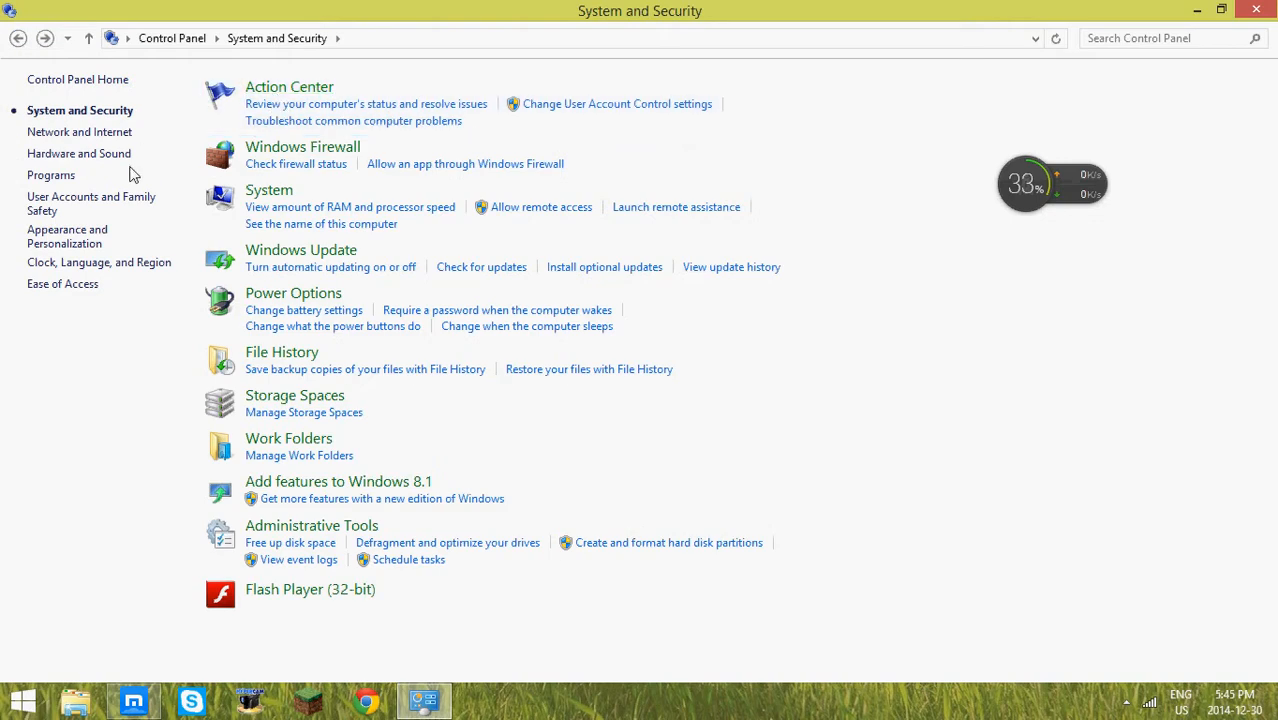
pyautogui.moveTo(305, 440)
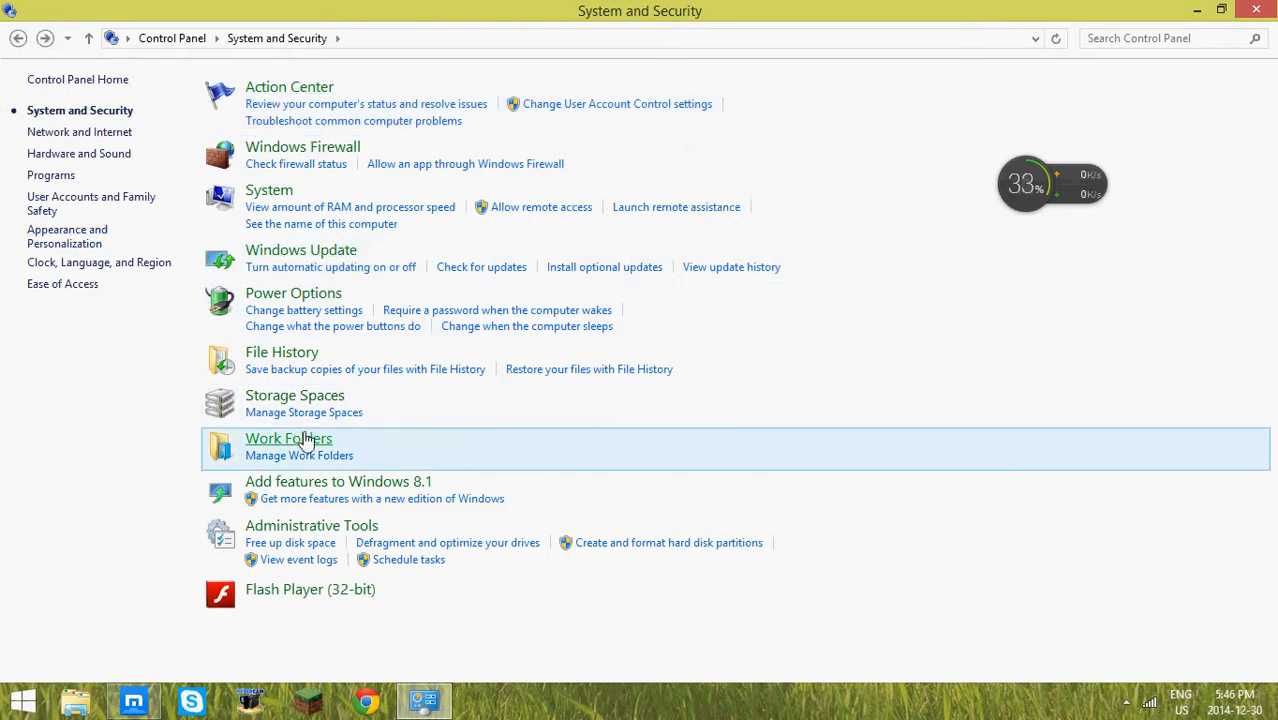
pyautogui.moveTo(335, 540)
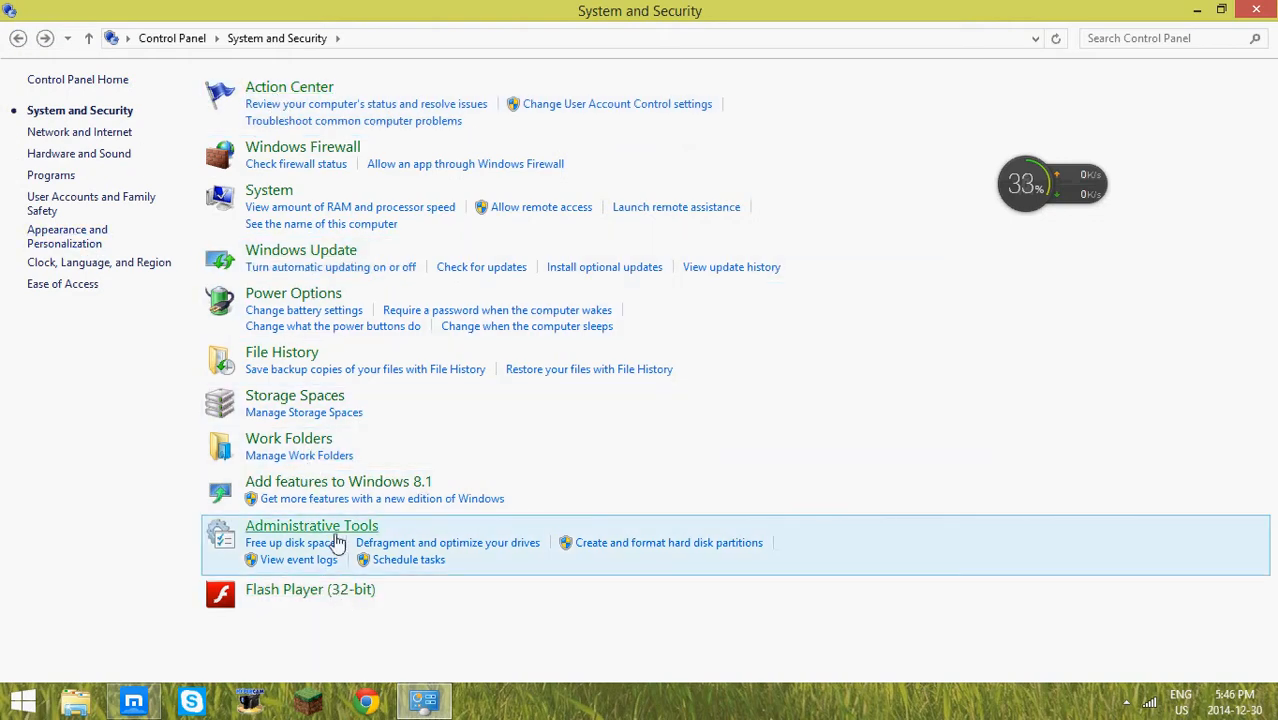
pyautogui.moveTo(377, 525)
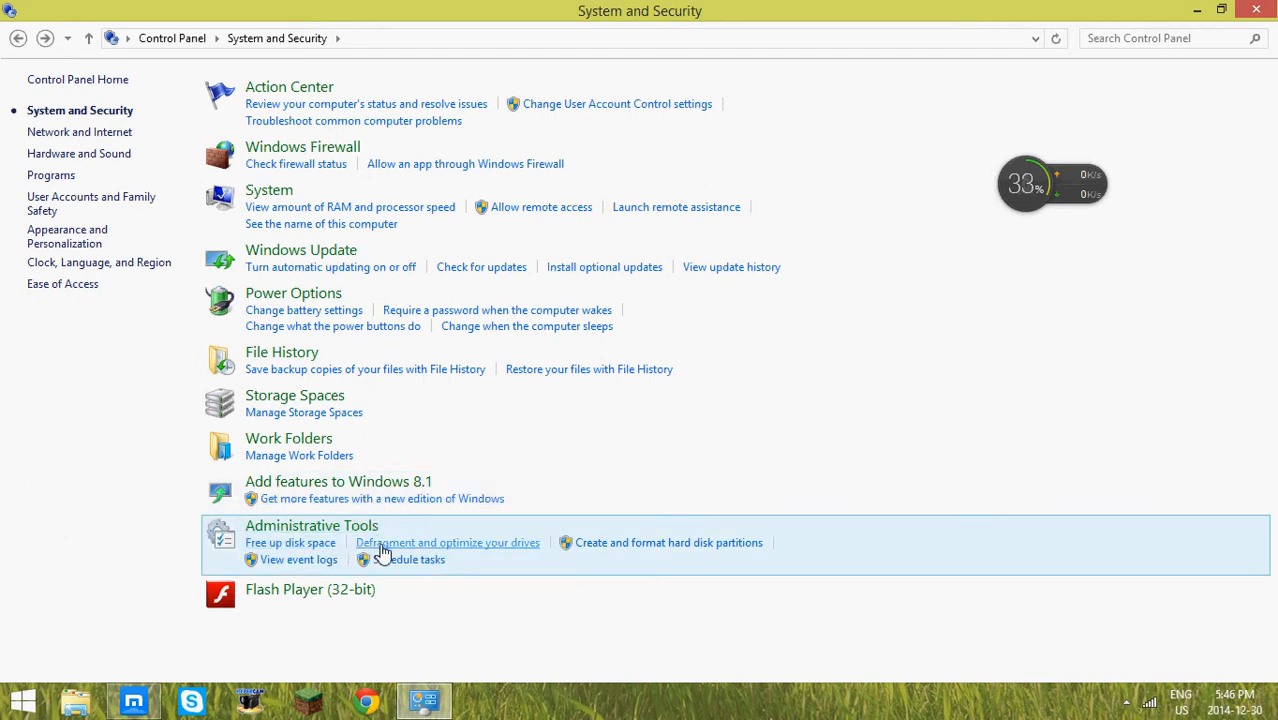
# - Open Optimize Drives to check the three drives at 0% fragmented, minimizing and restoring it
pyautogui.click(447, 542)
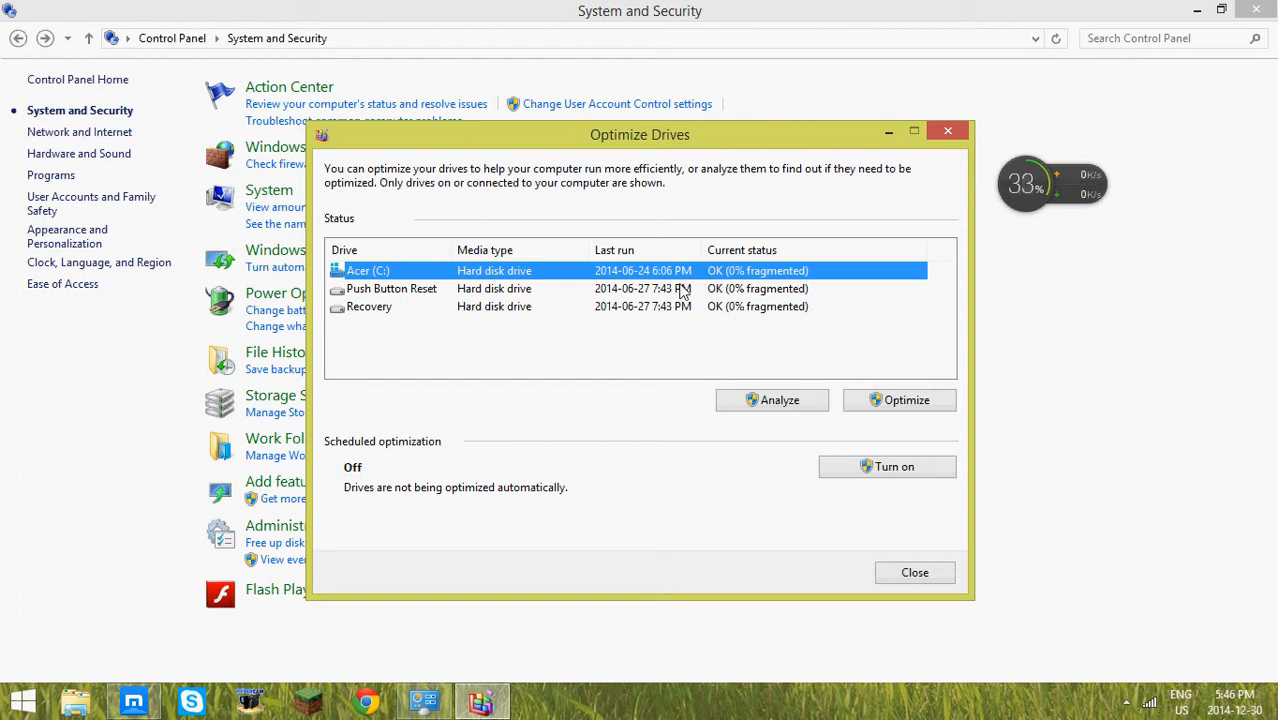
pyautogui.moveTo(775, 276)
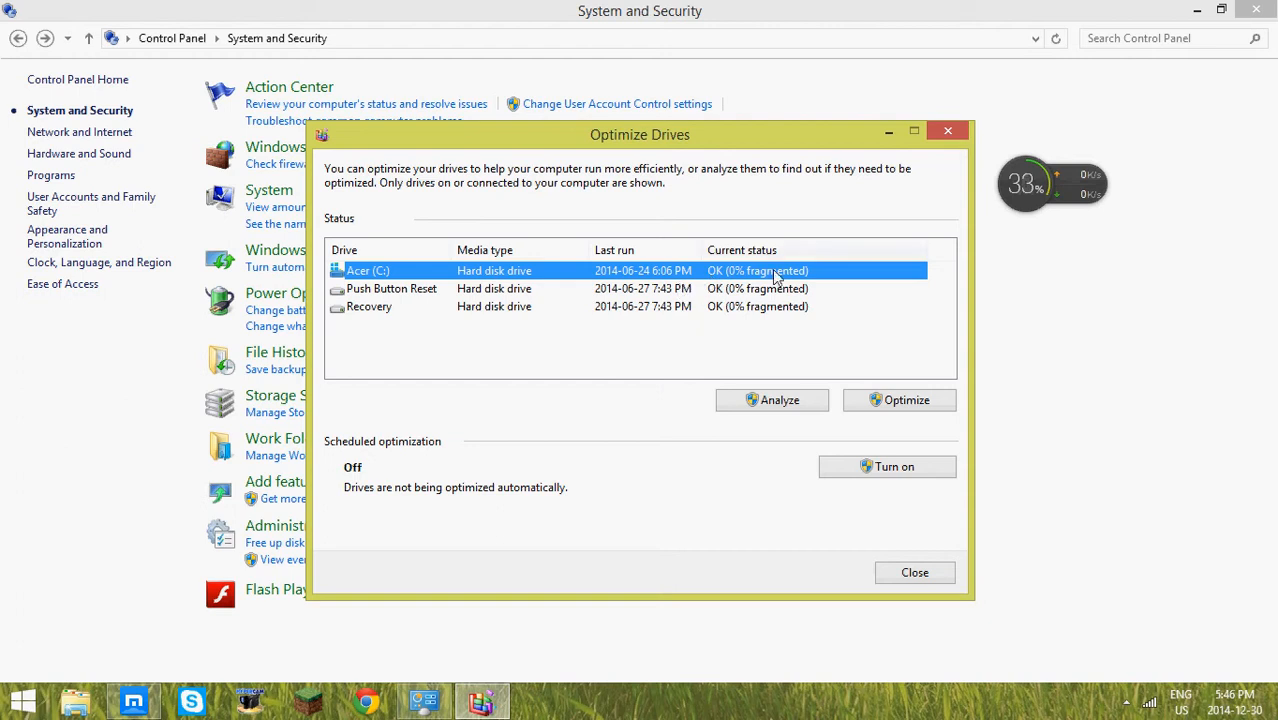
pyautogui.moveTo(910, 140)
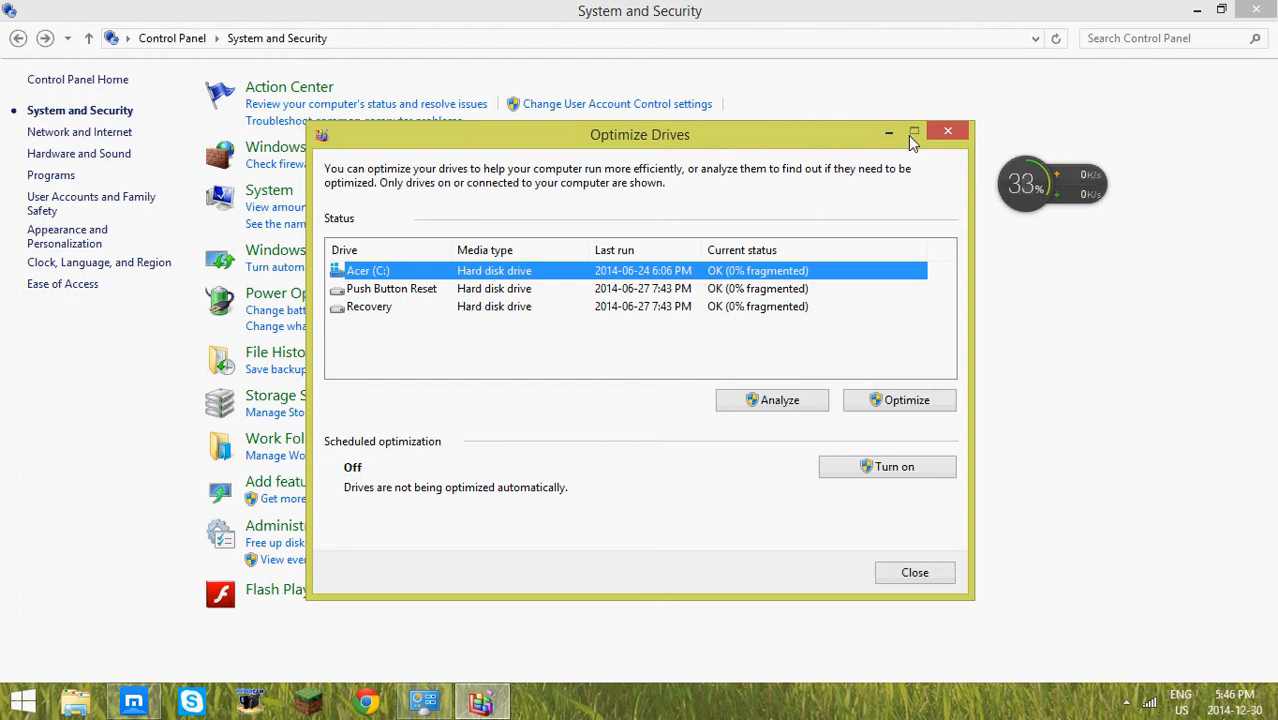
pyautogui.moveTo(863, 316)
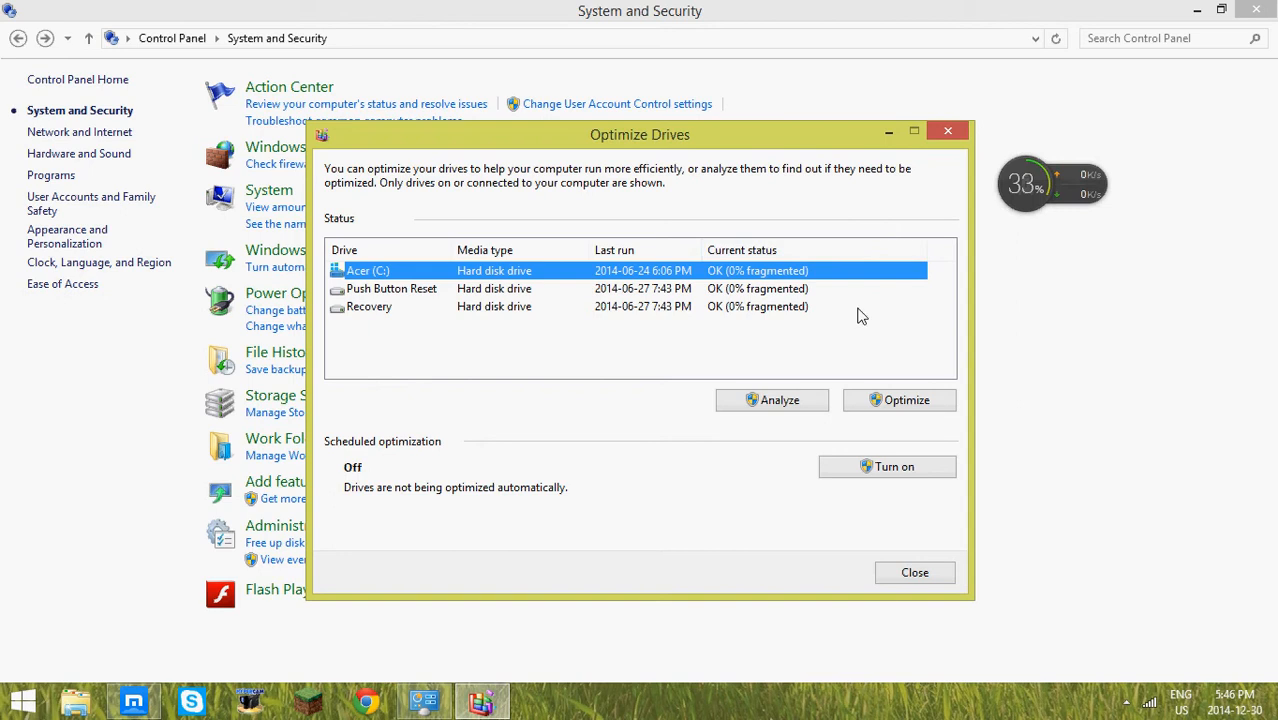
pyautogui.click(914, 572)
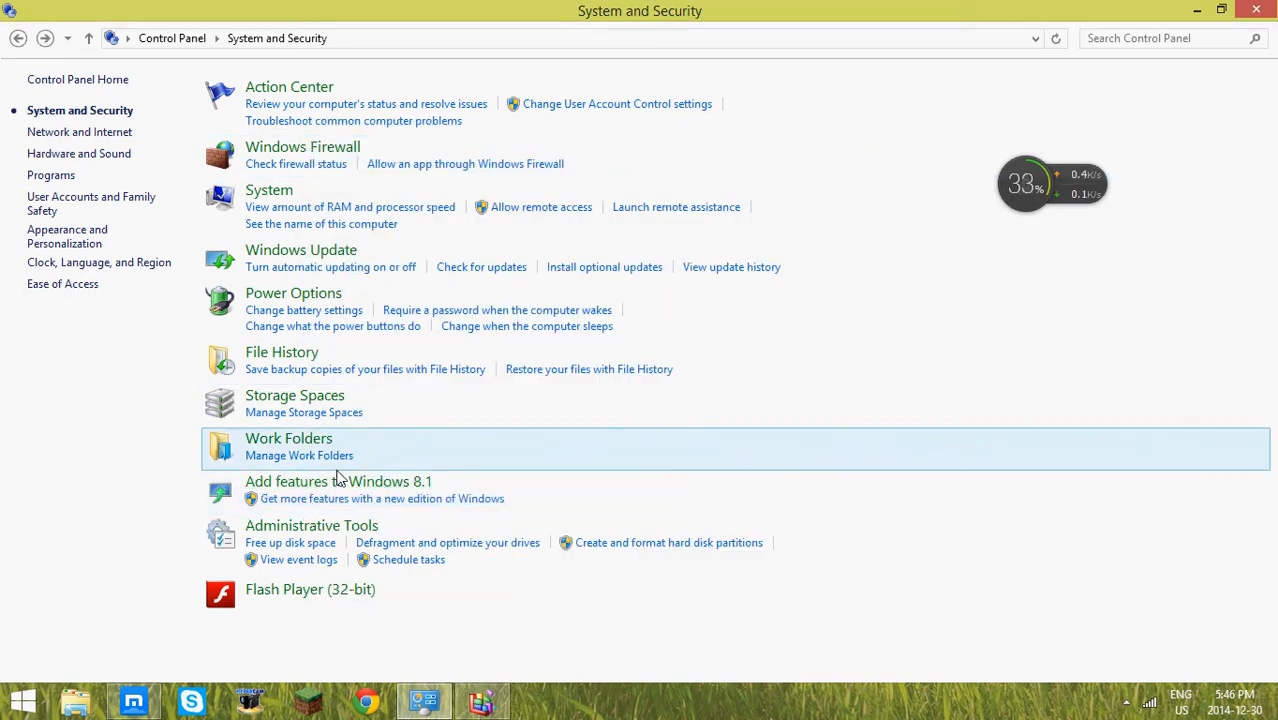
pyautogui.moveTo(367, 518)
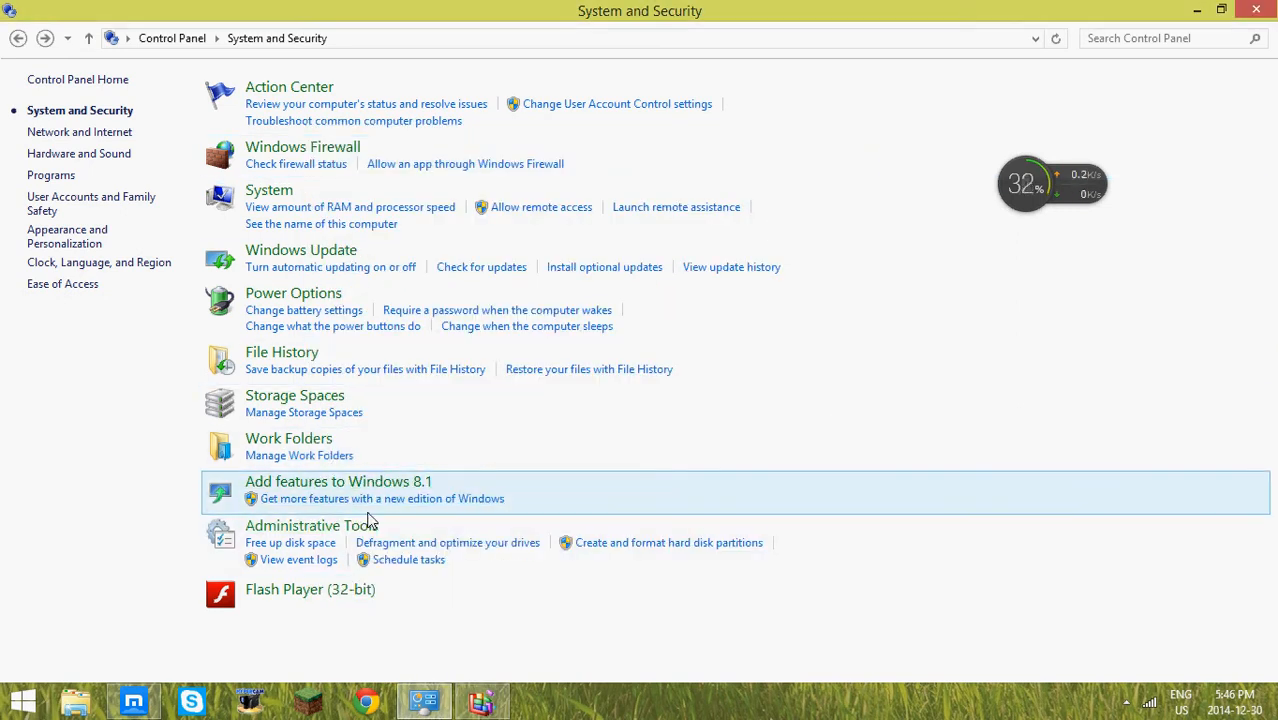
pyautogui.click(447, 542)
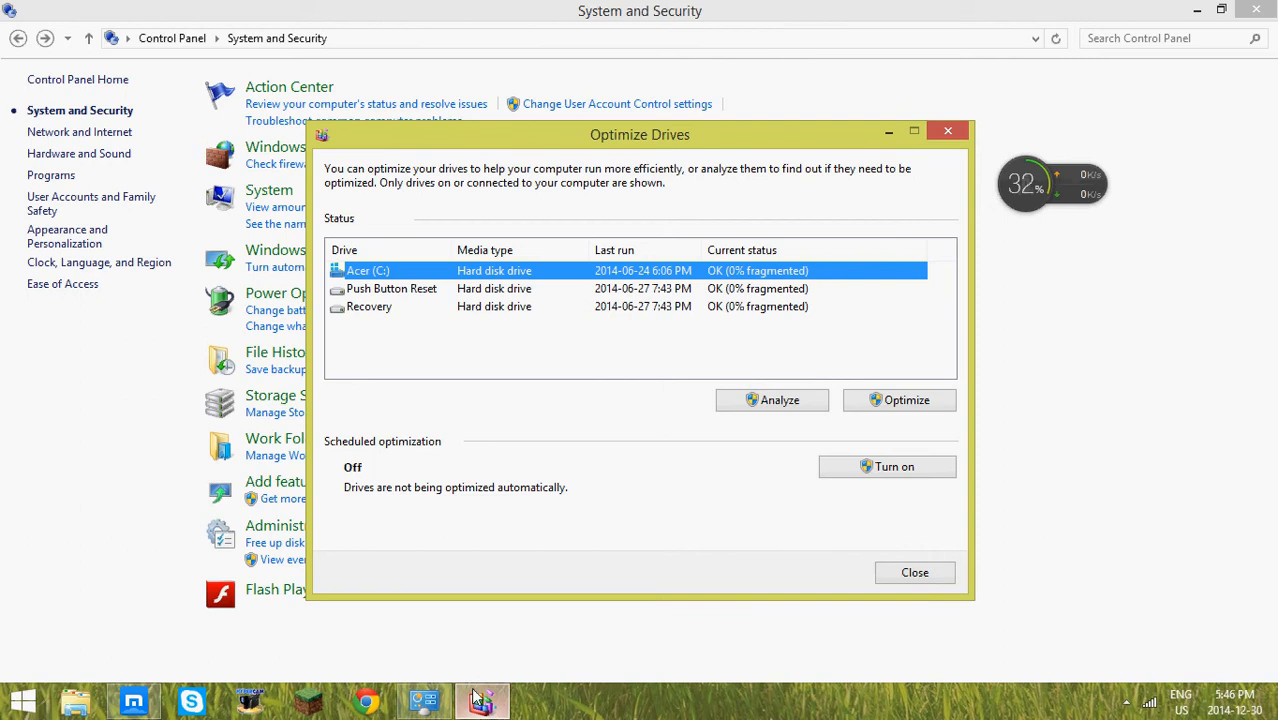
# - Open Programs and Features to list the 46 installed programs
pyautogui.click(771, 400)
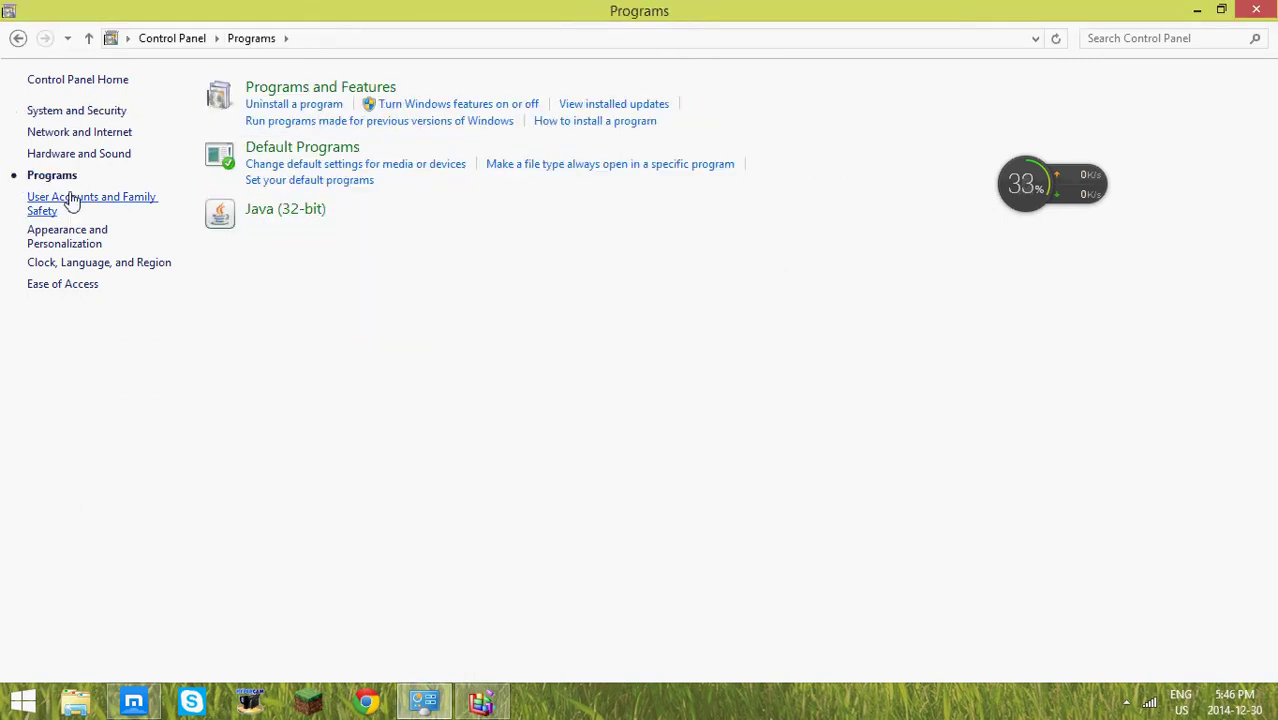
pyautogui.moveTo(335, 87)
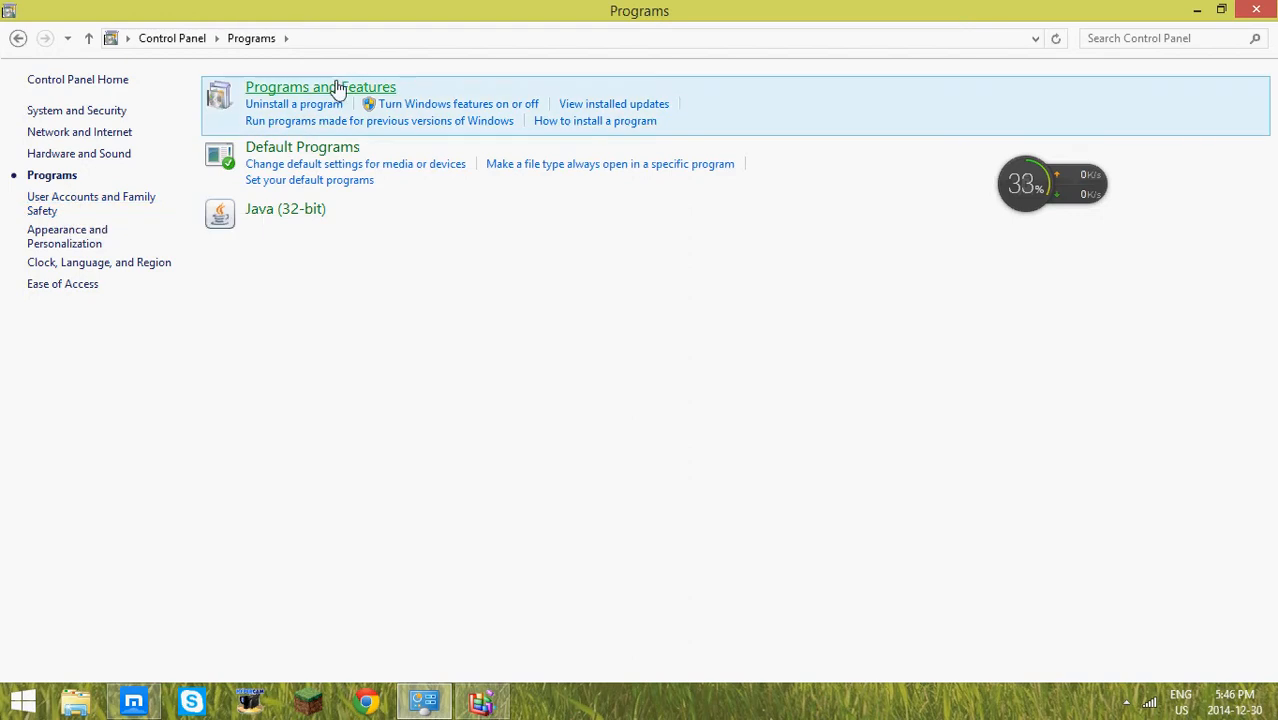
pyautogui.click(320, 87)
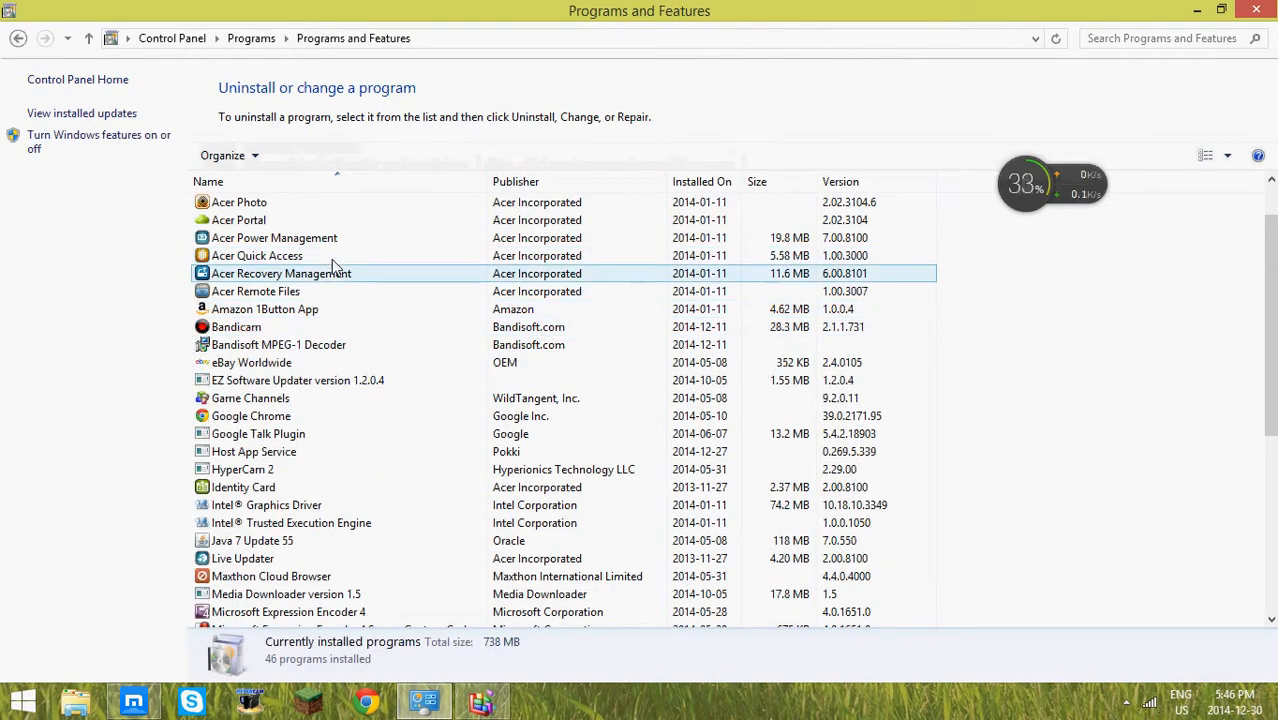
pyautogui.scroll(-3)
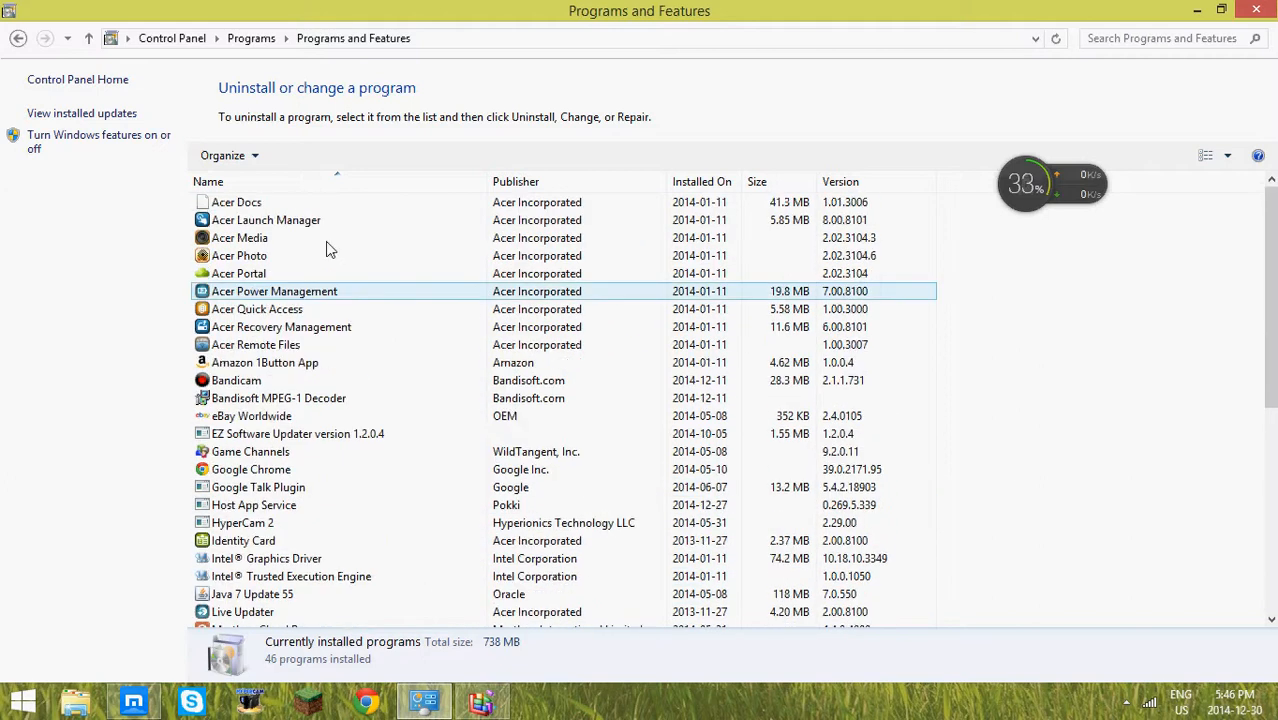
pyautogui.click(240, 237)
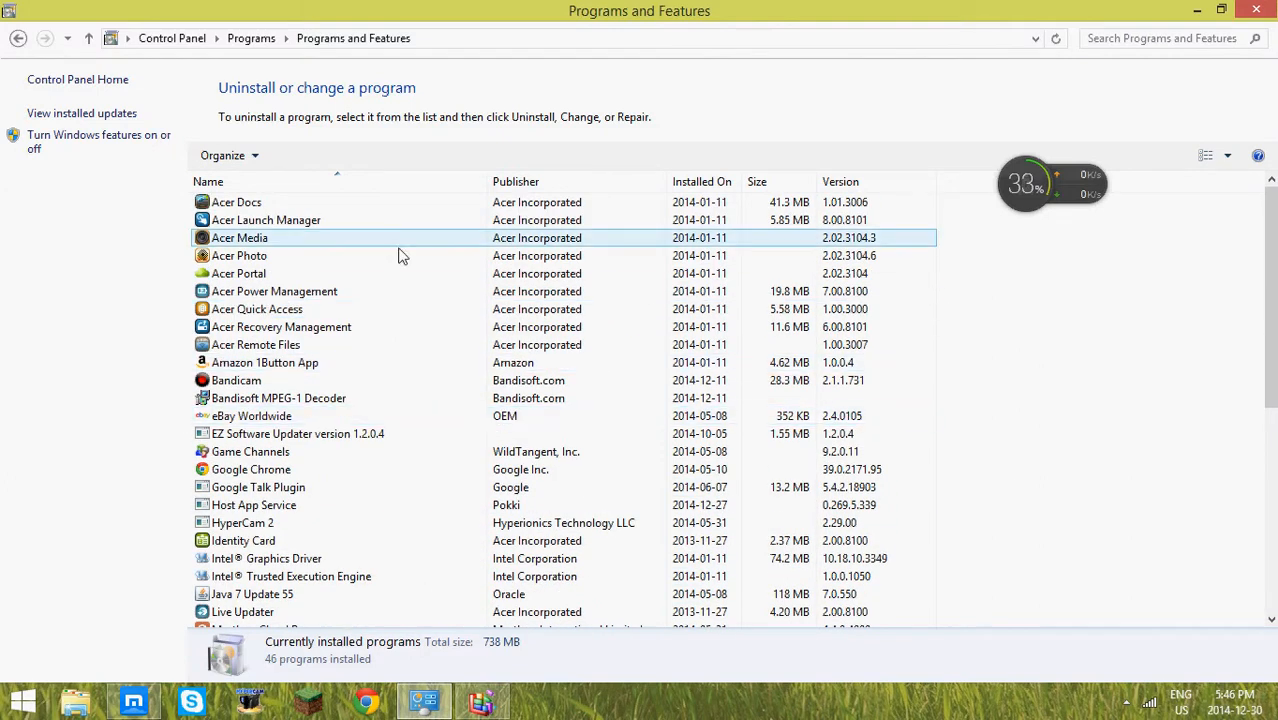
pyautogui.click(280, 398)
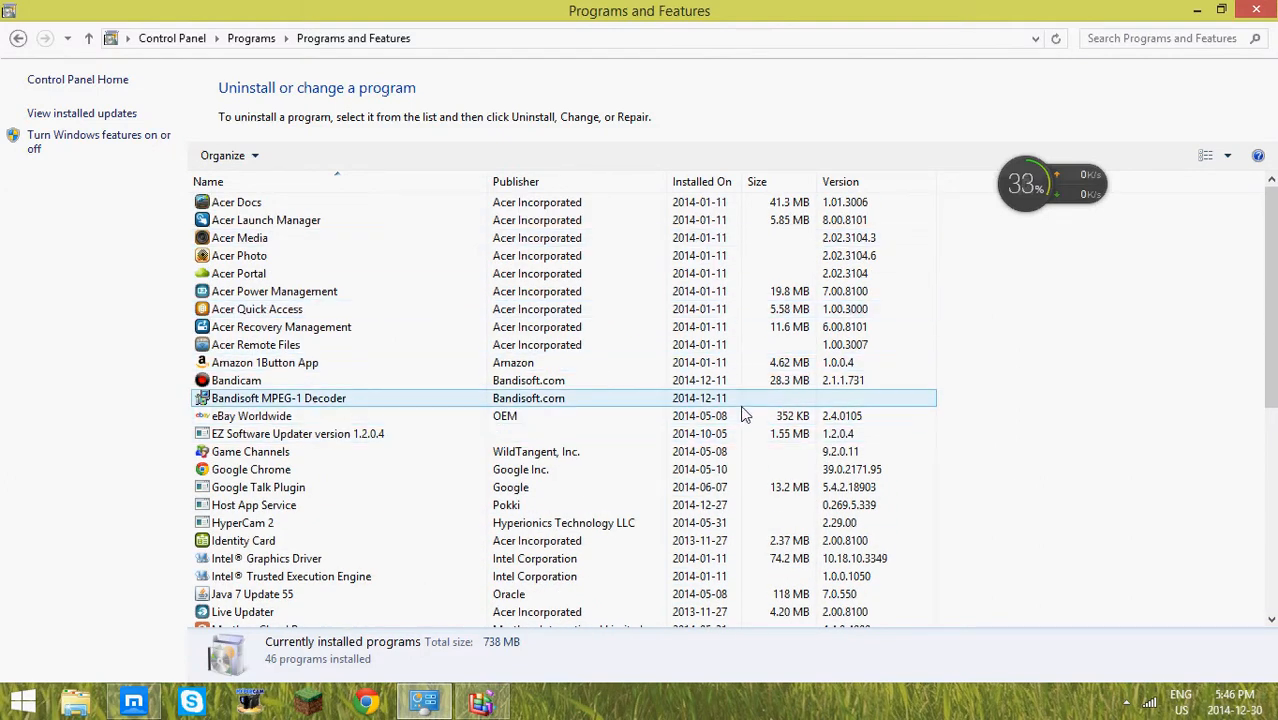
# - Select Optimizer Pro v3.2 in the programs list and start uninstalling it
pyautogui.scroll(-3)
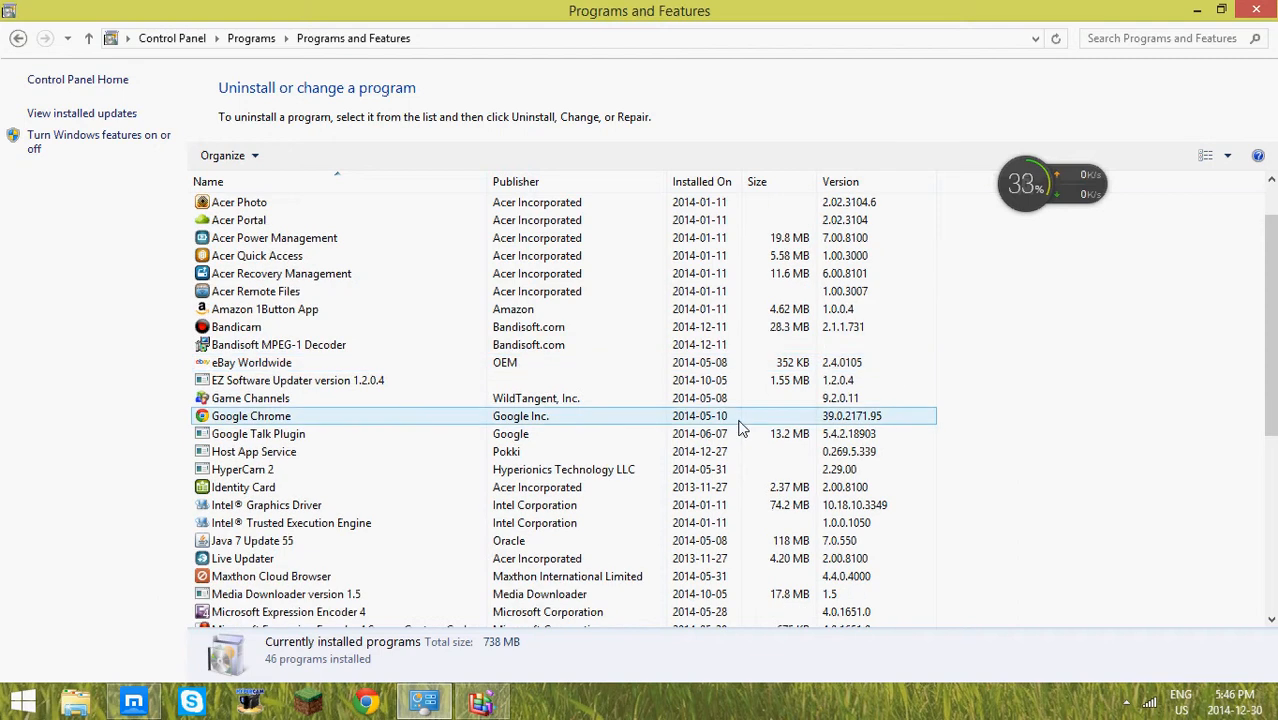
pyautogui.scroll(-3)
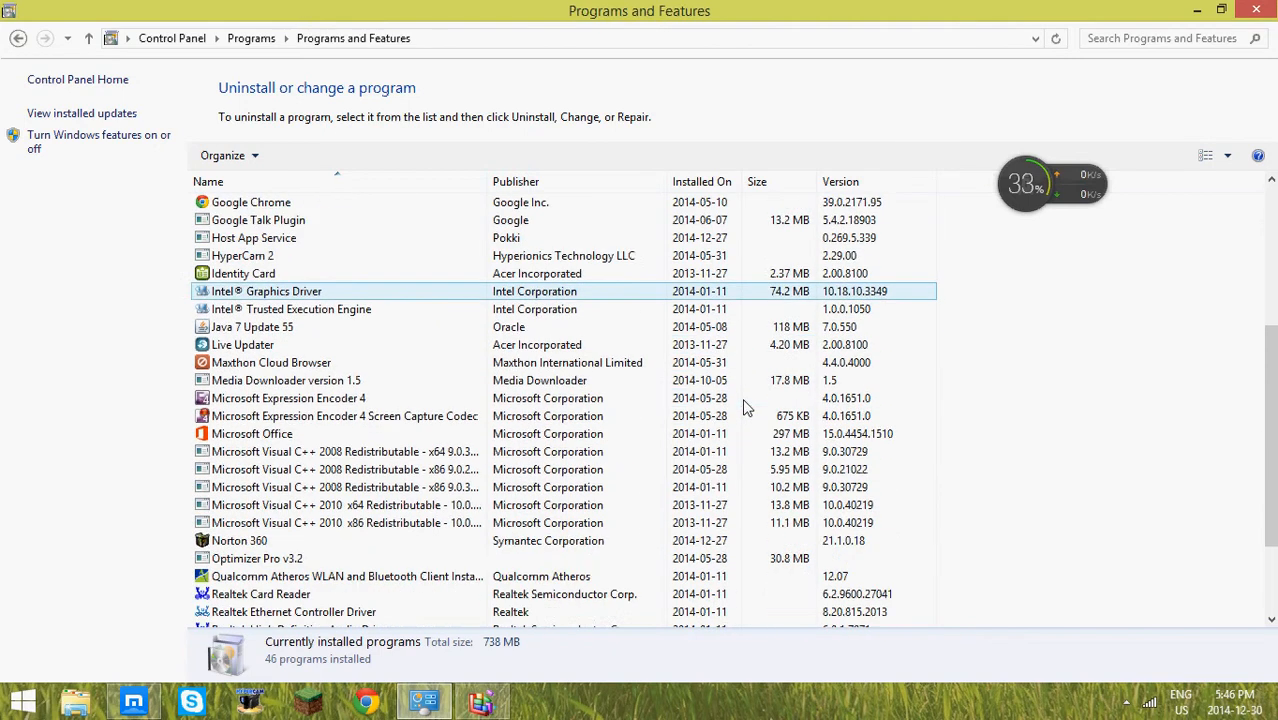
pyautogui.scroll(-3)
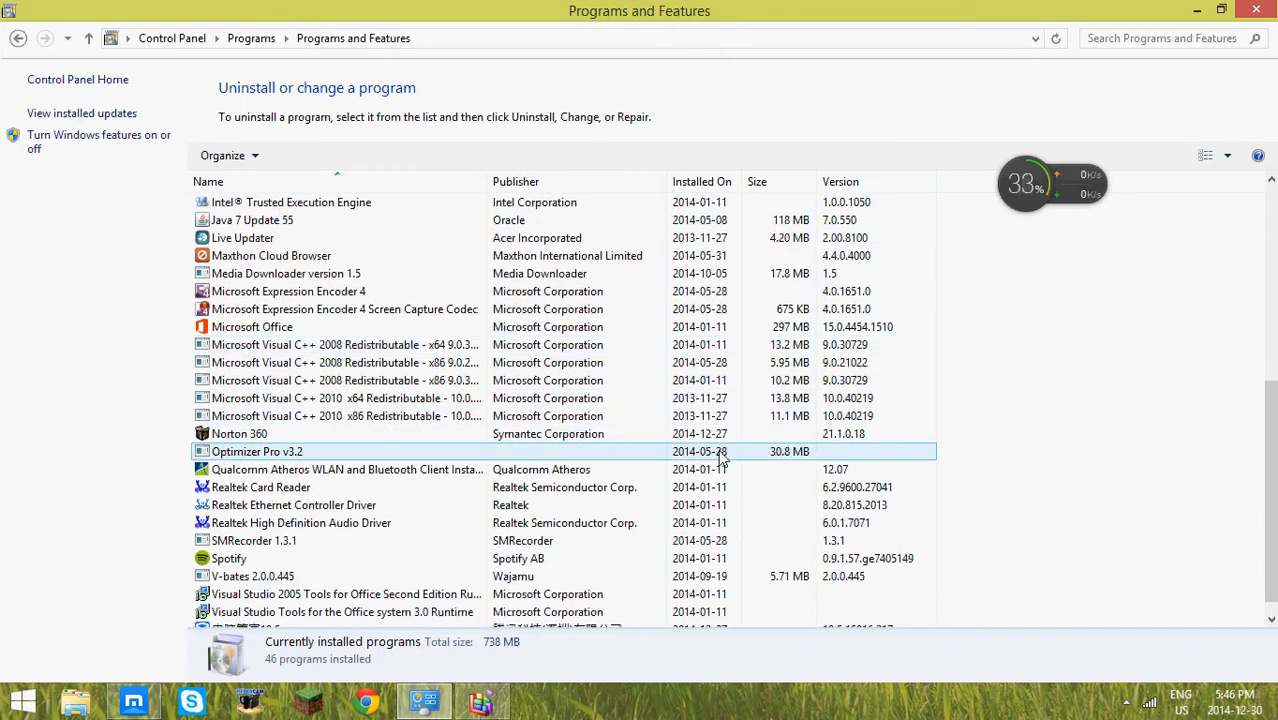
pyautogui.click(257, 451)
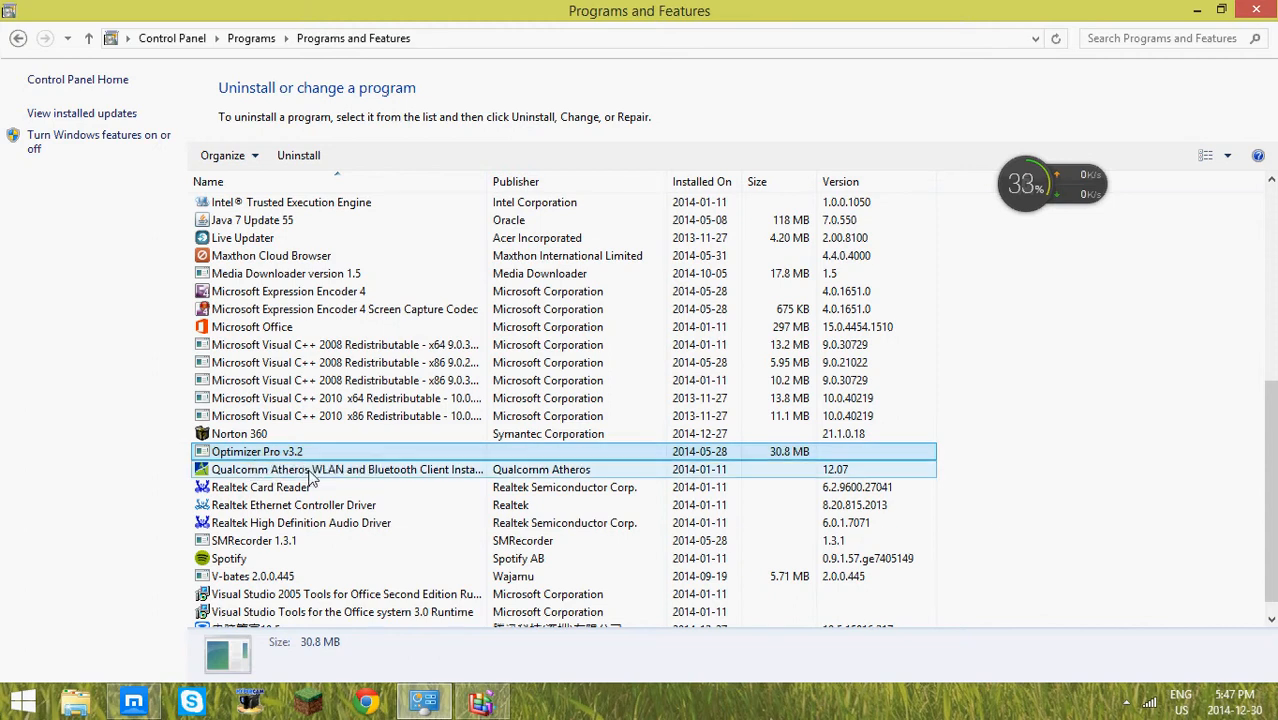
pyautogui.click(298, 155)
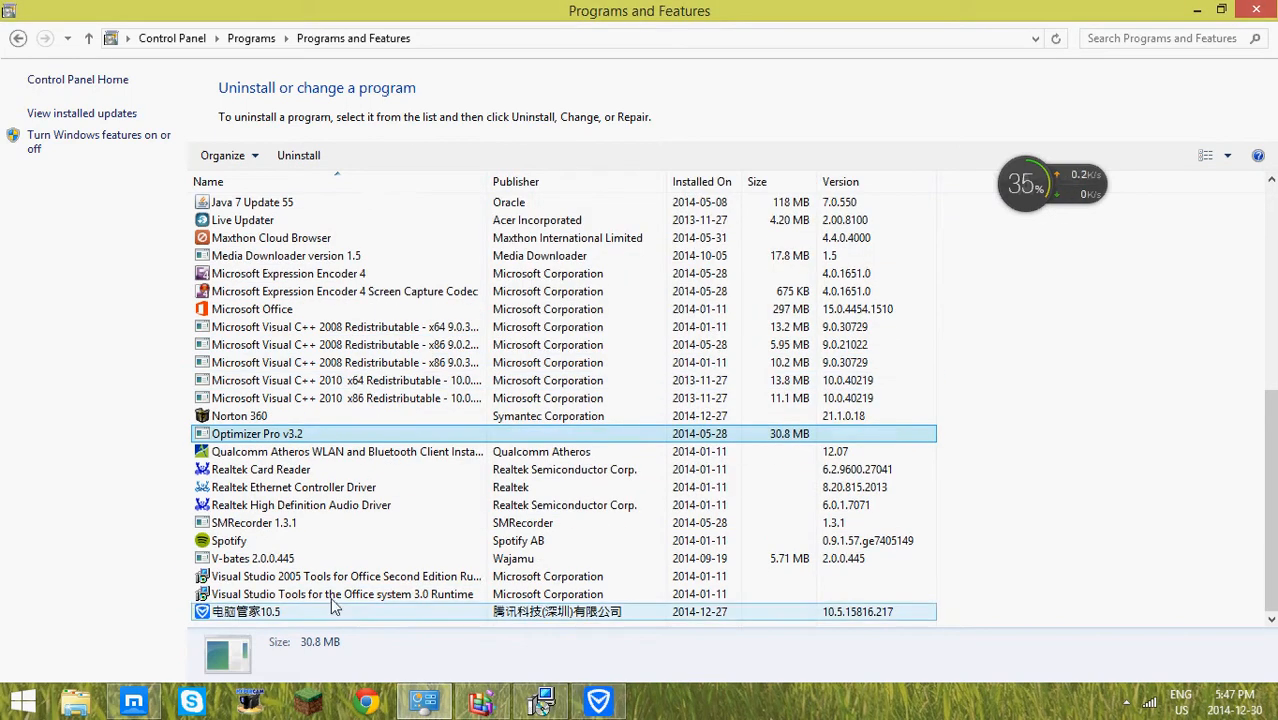
pyautogui.scroll(3)
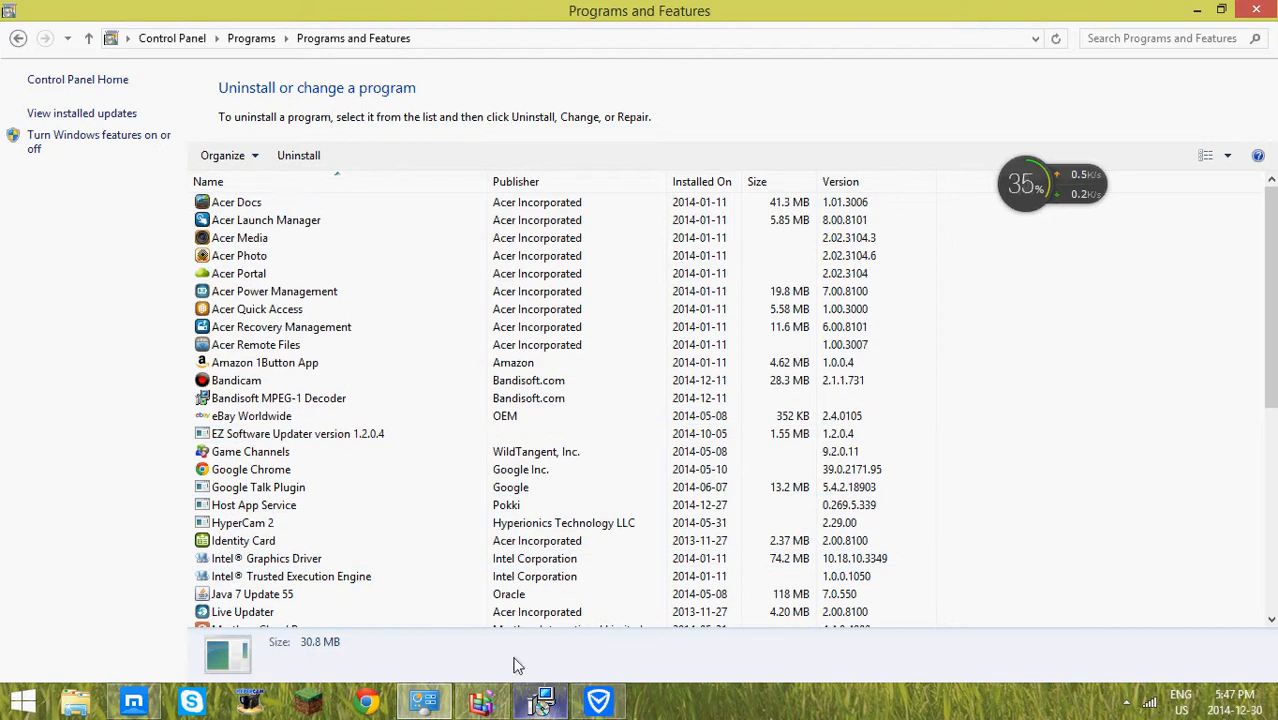
pyautogui.click(253, 594)
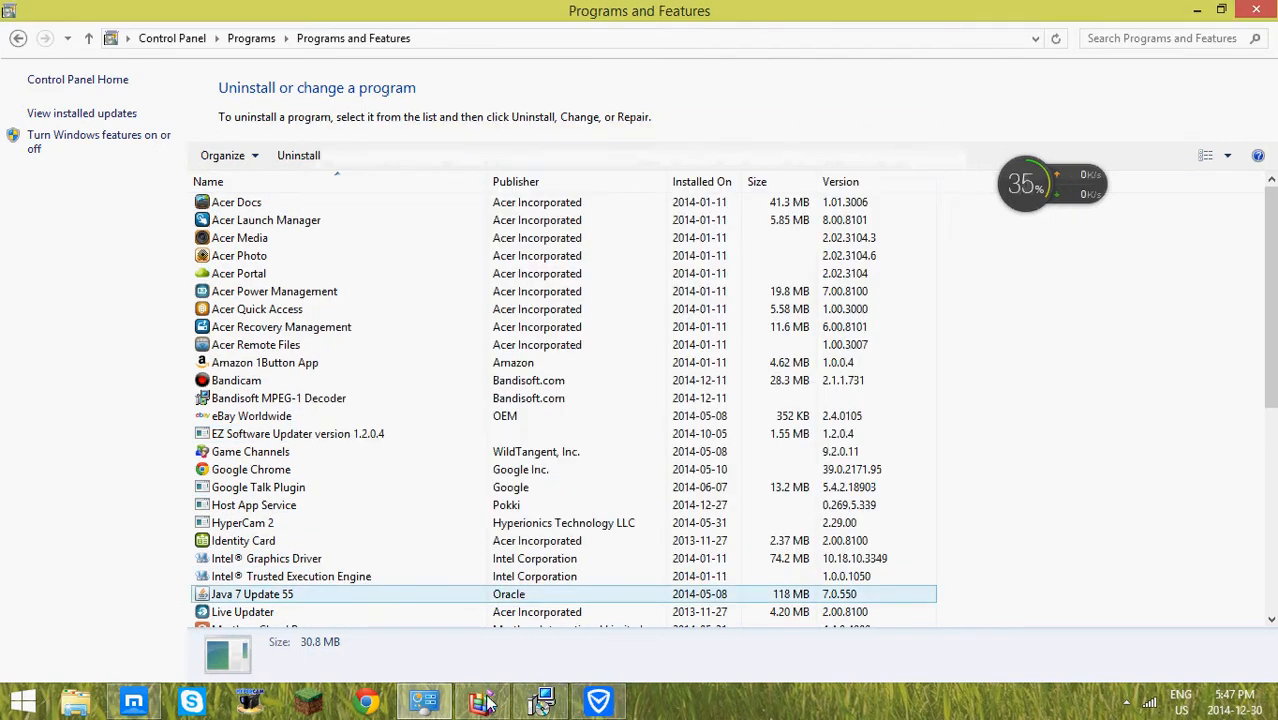
# - Return to System and Security and view the System page: Windows 8.1, Celeron N2920, 4 GB RAM
pyautogui.click(18, 38)
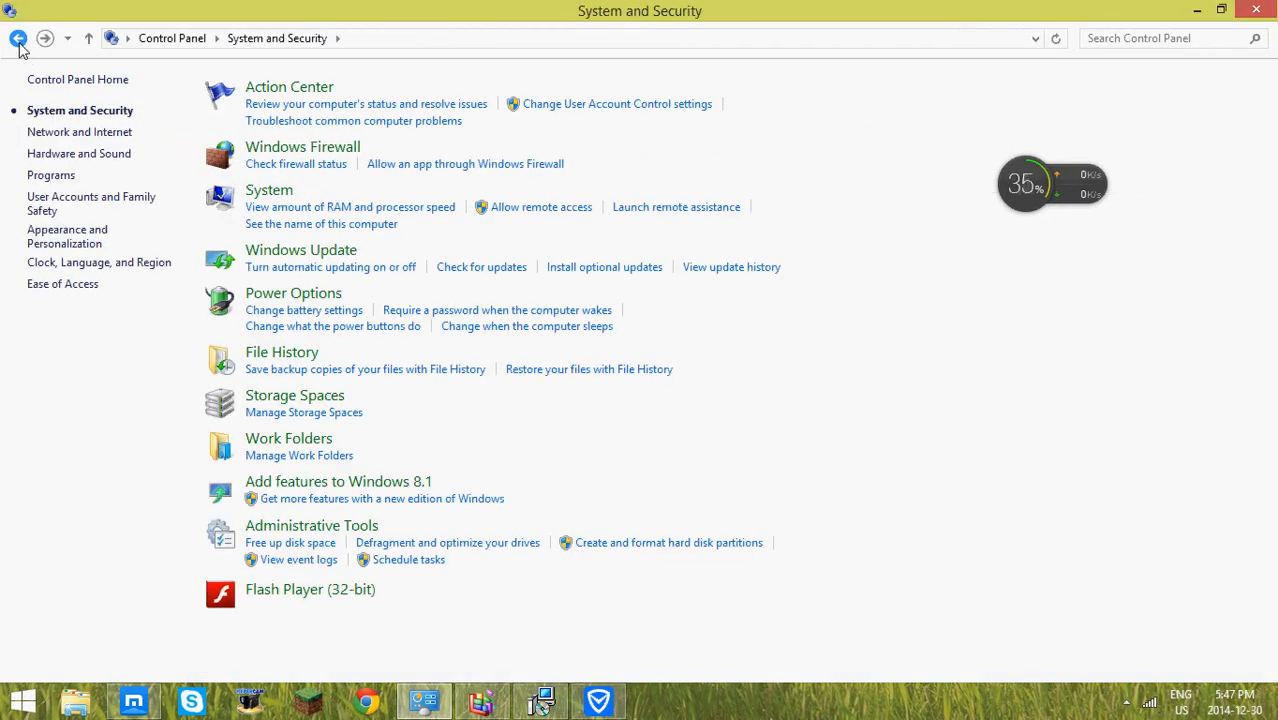
pyautogui.moveTo(380, 326)
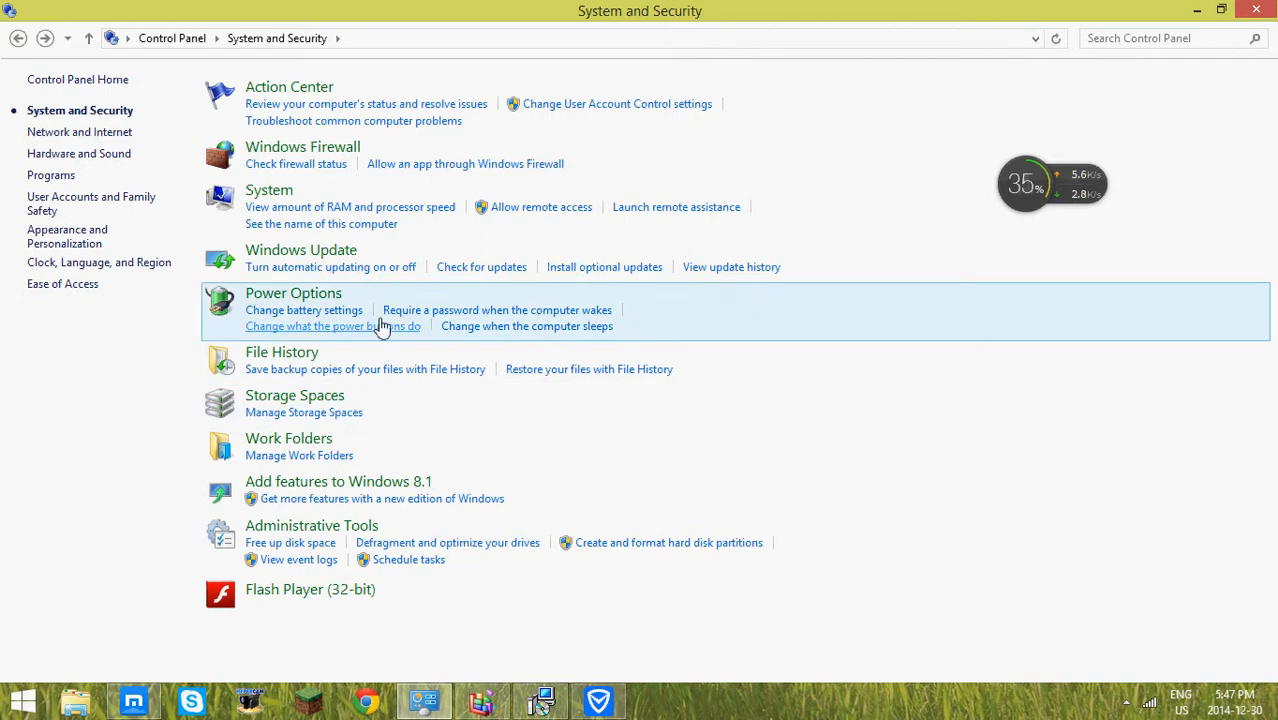
pyautogui.moveTo(283, 207)
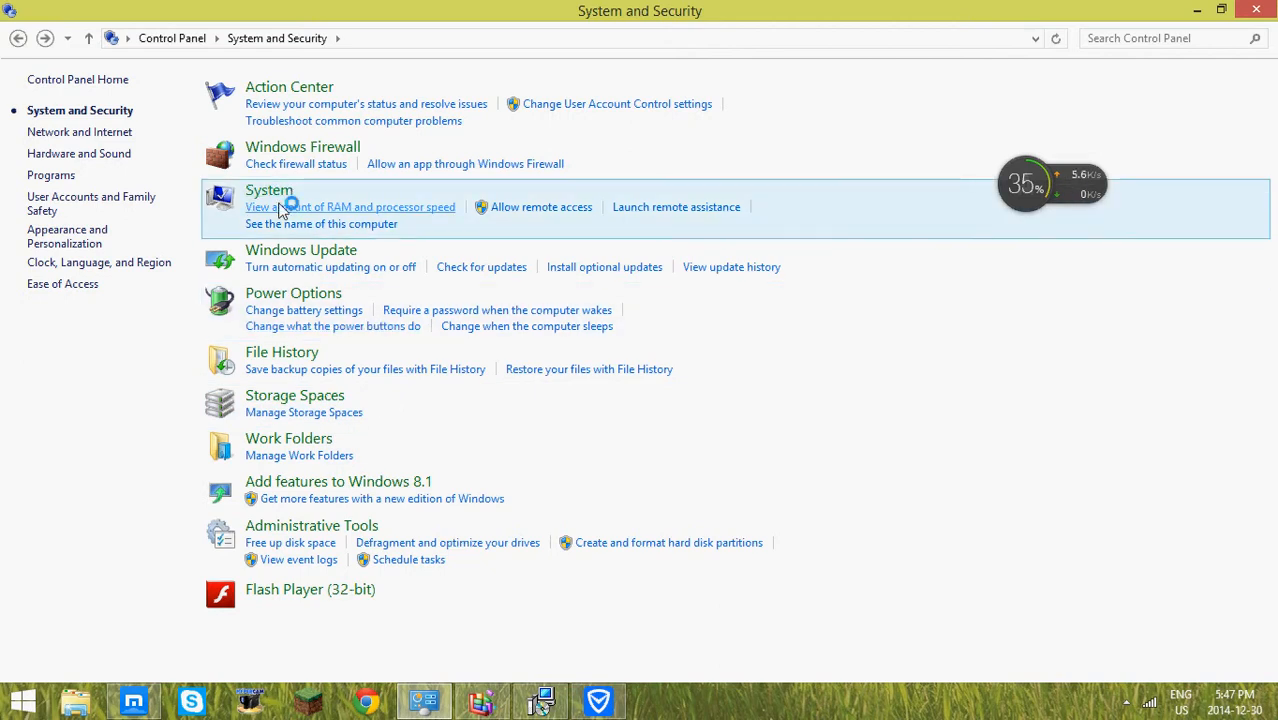
pyautogui.click(269, 190)
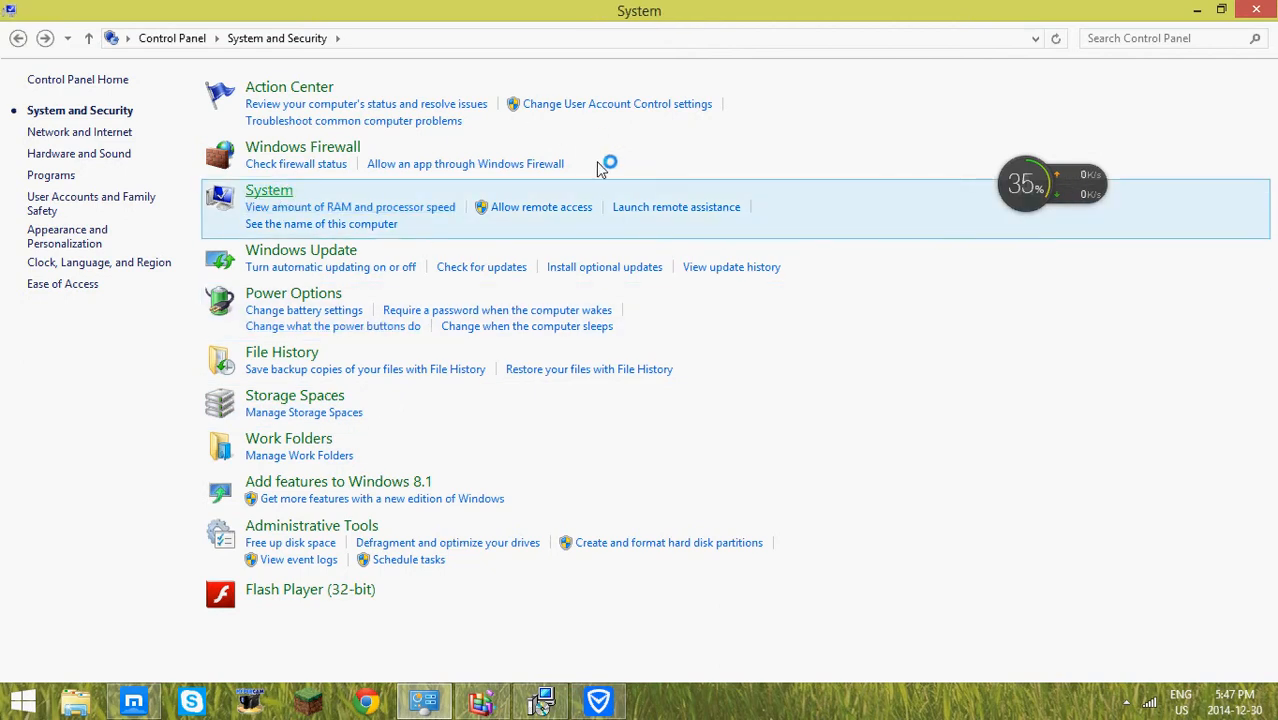
pyautogui.click(268, 190)
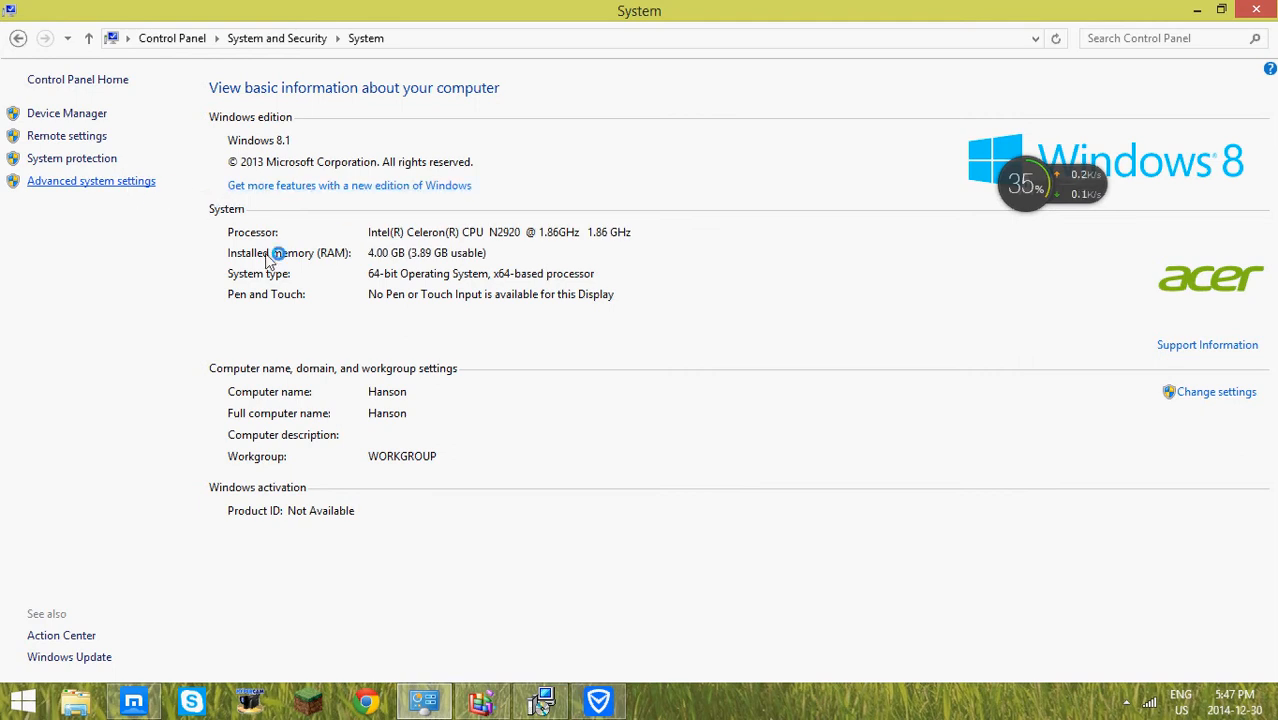
pyautogui.click(483, 700)
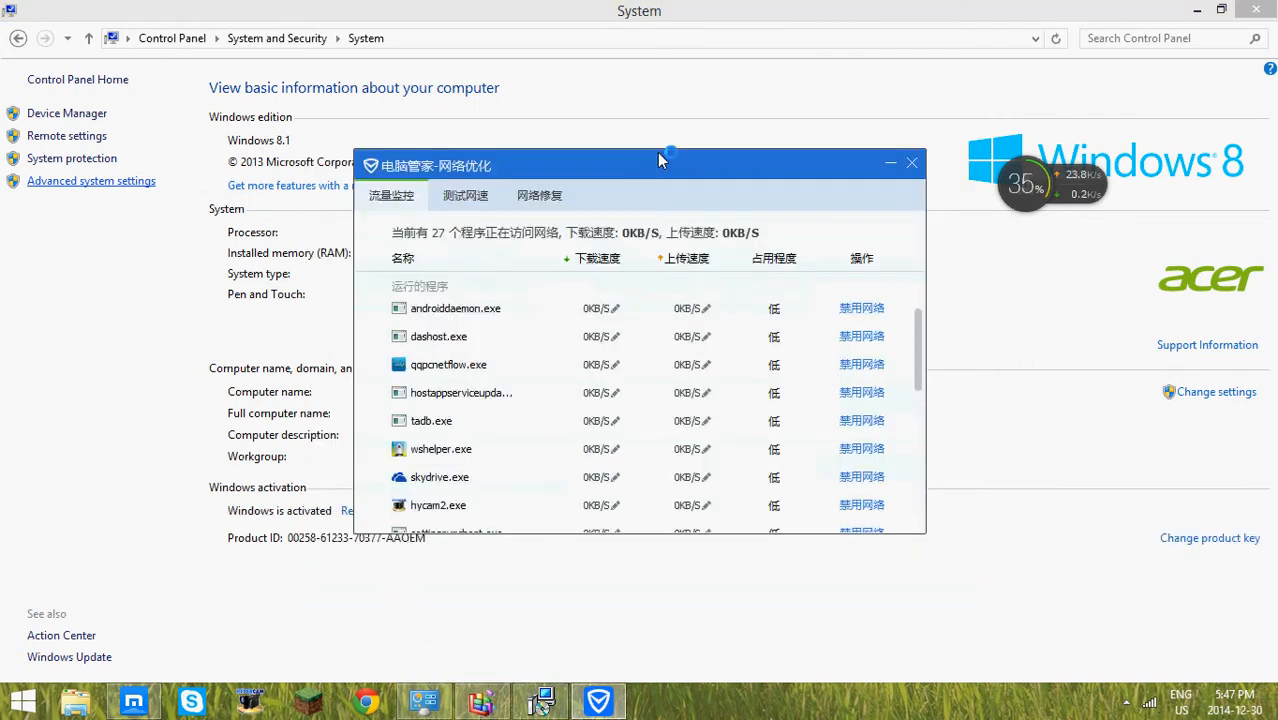
pyautogui.click(911, 162)
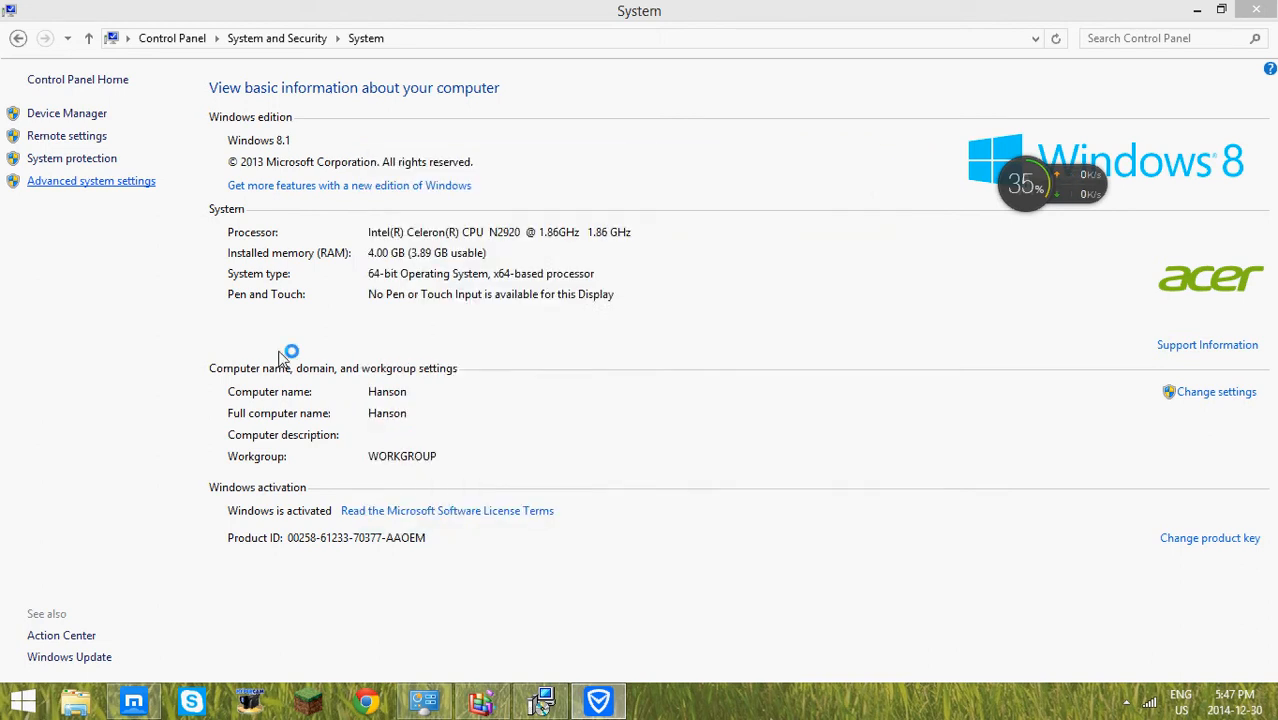
# - In Advanced system settings > Performance Options, choose 'Adjust for best performance' and apply
pyautogui.click(91, 181)
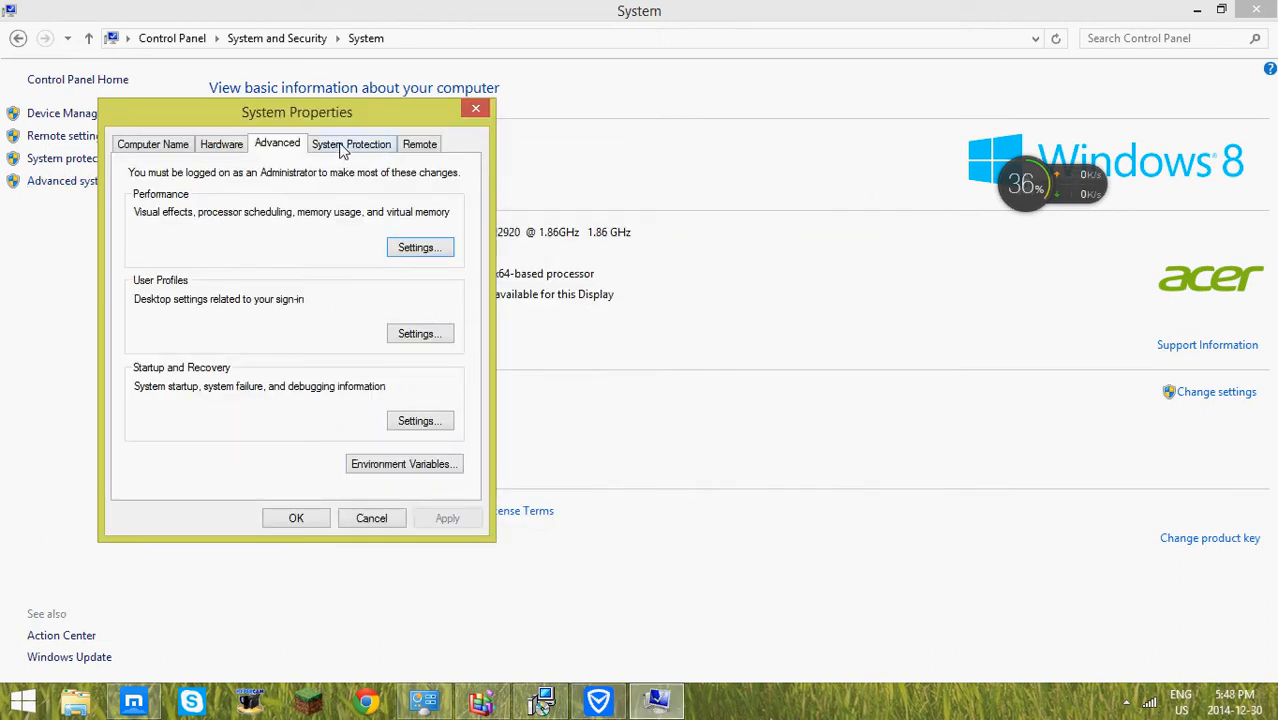
pyautogui.moveTo(400, 114)
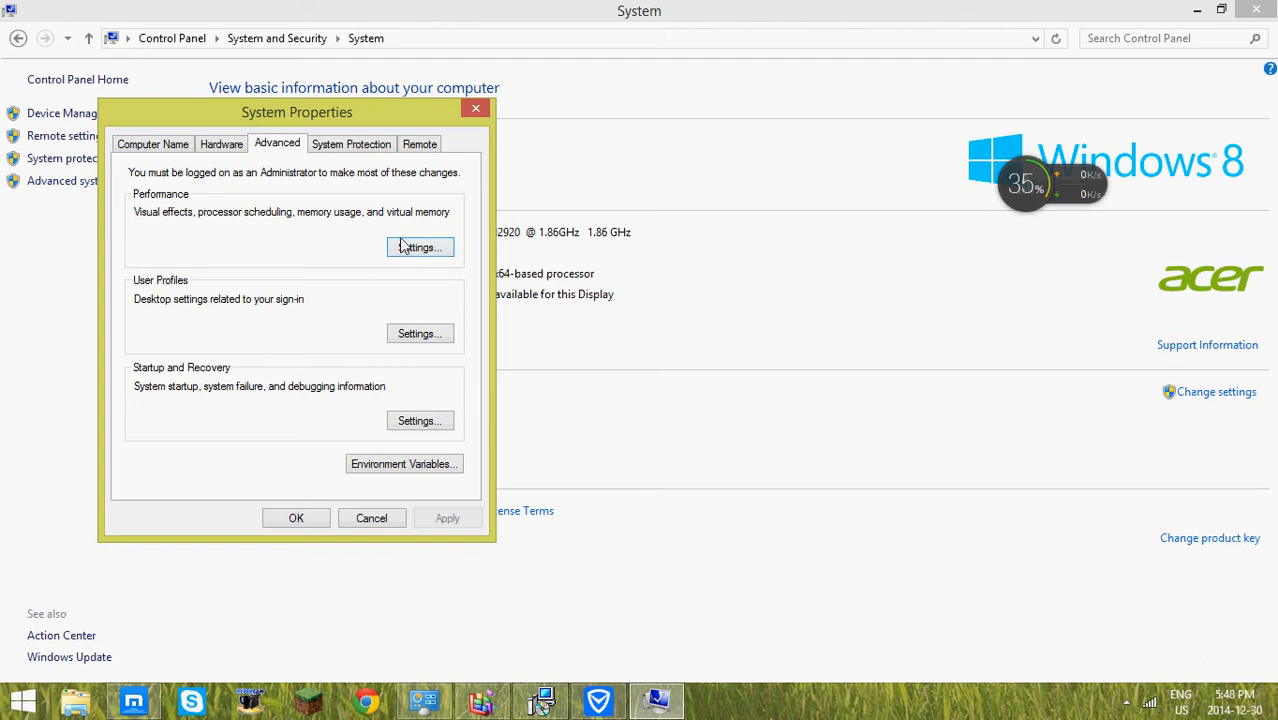
pyautogui.click(419, 247)
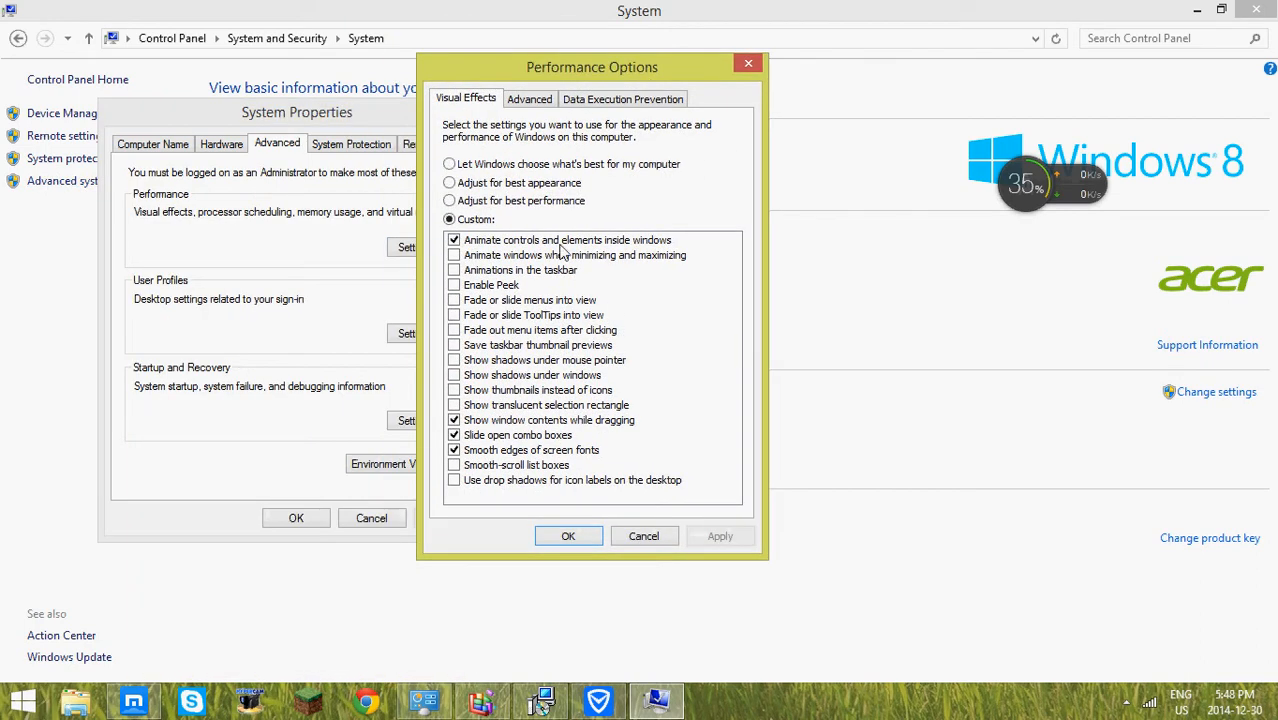
pyautogui.moveTo(556, 190)
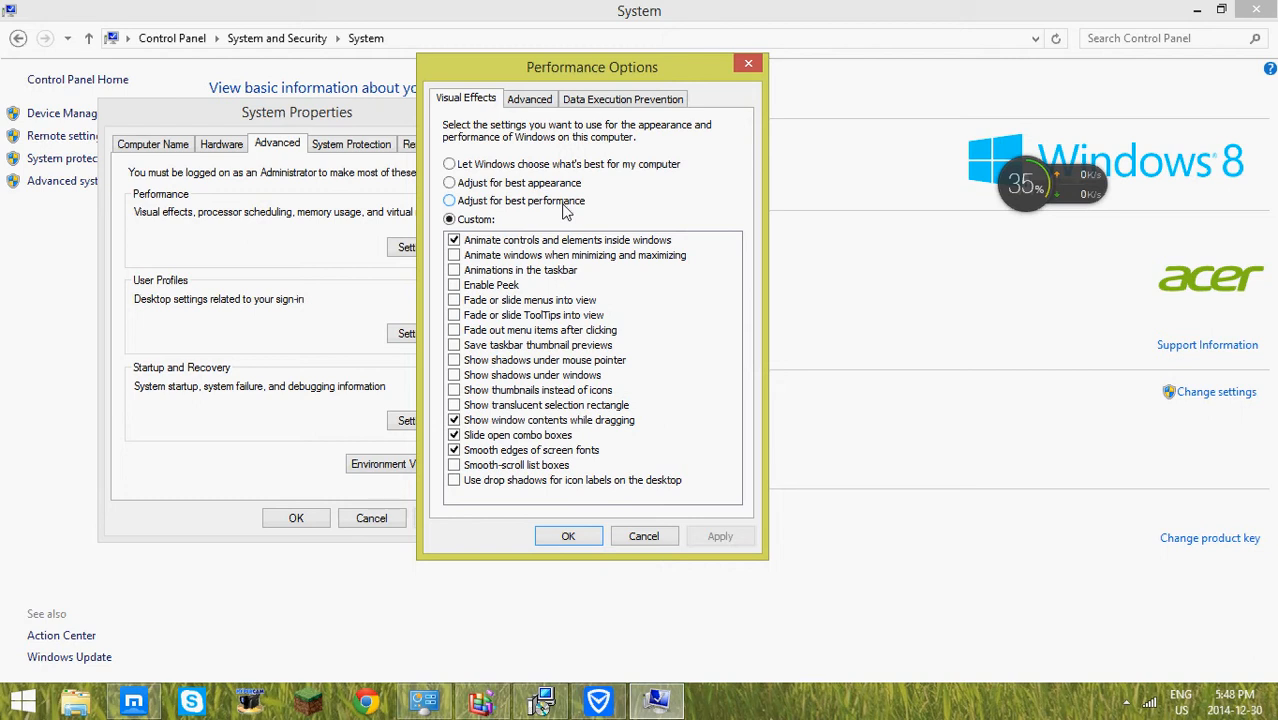
pyautogui.click(449, 201)
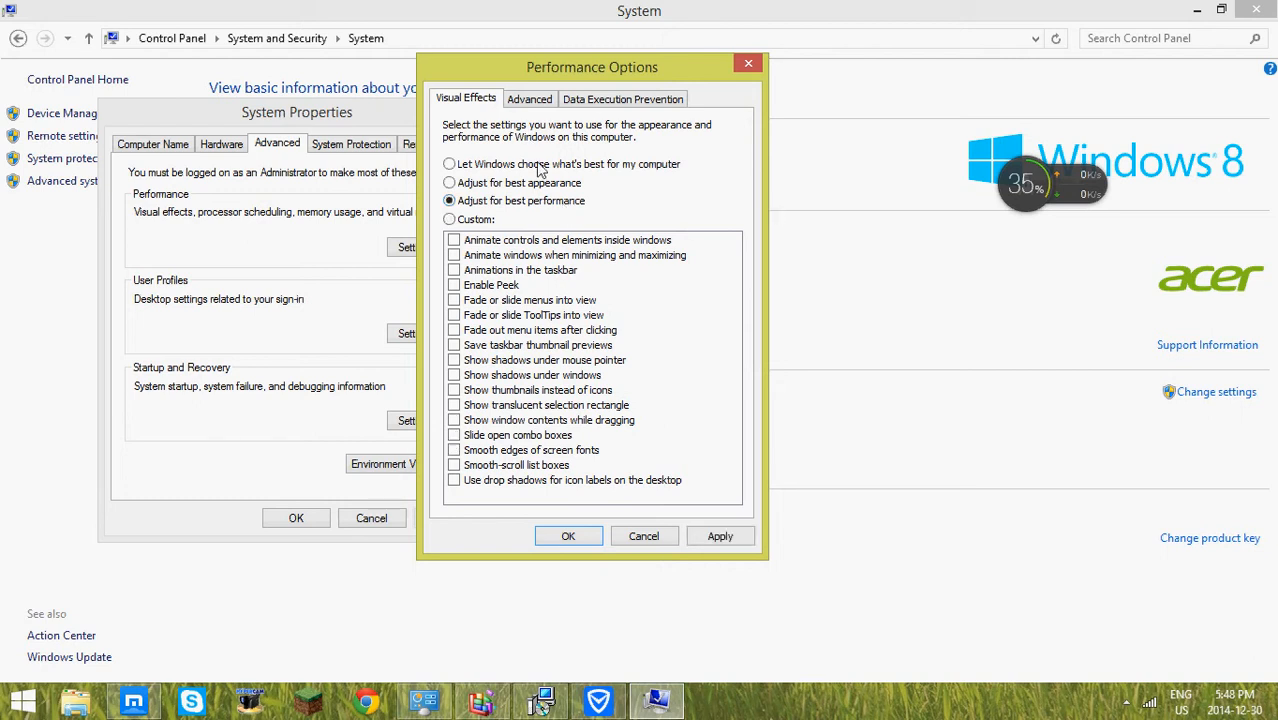
pyautogui.moveTo(598, 490)
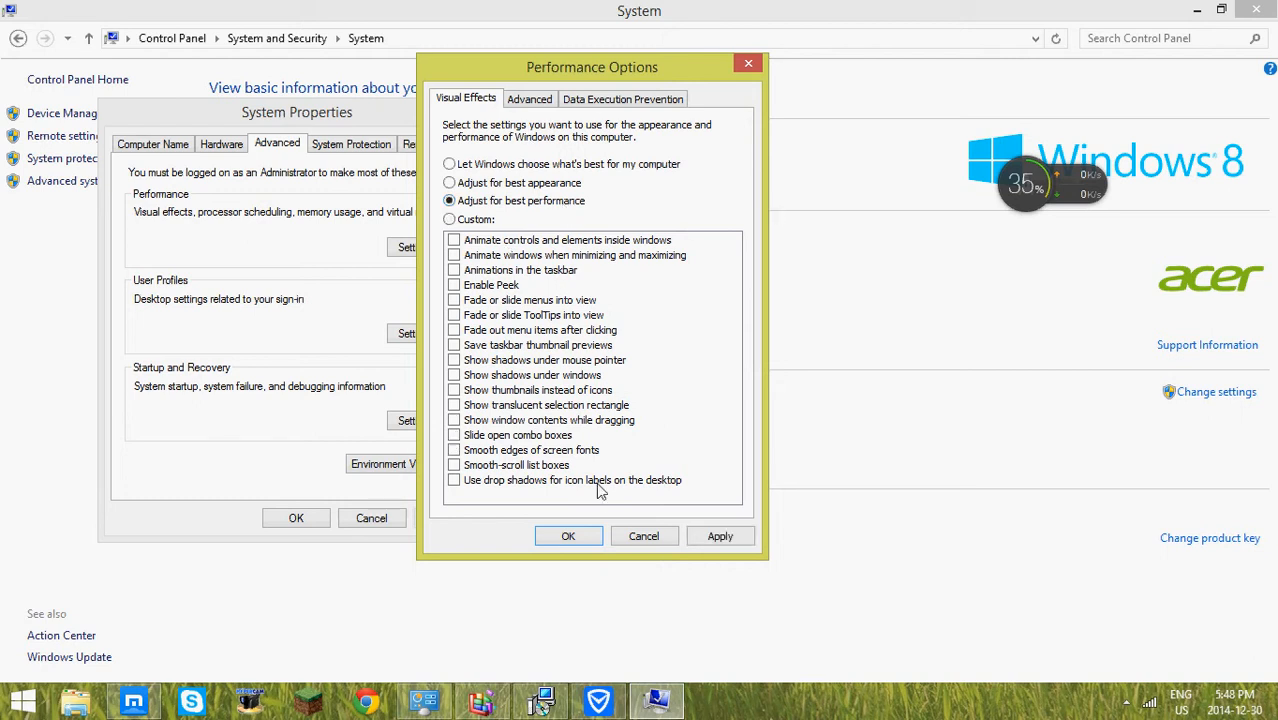
pyautogui.moveTo(467, 386)
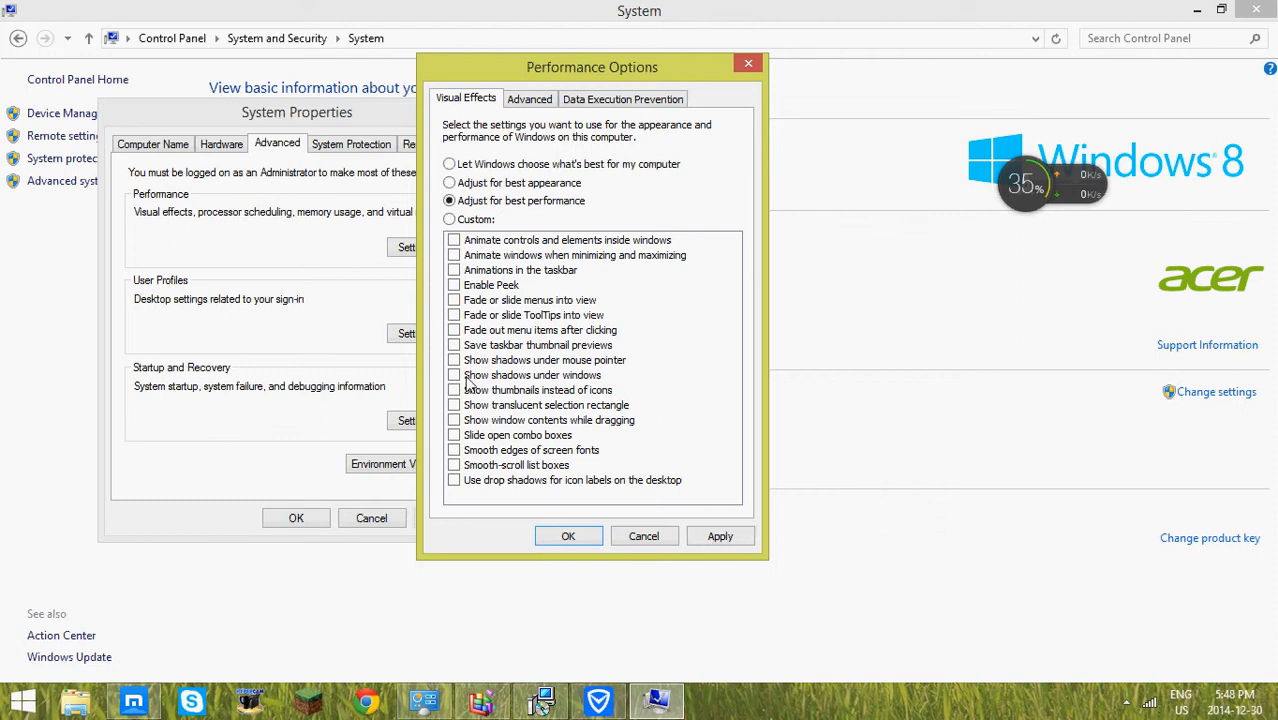
pyautogui.click(449, 164)
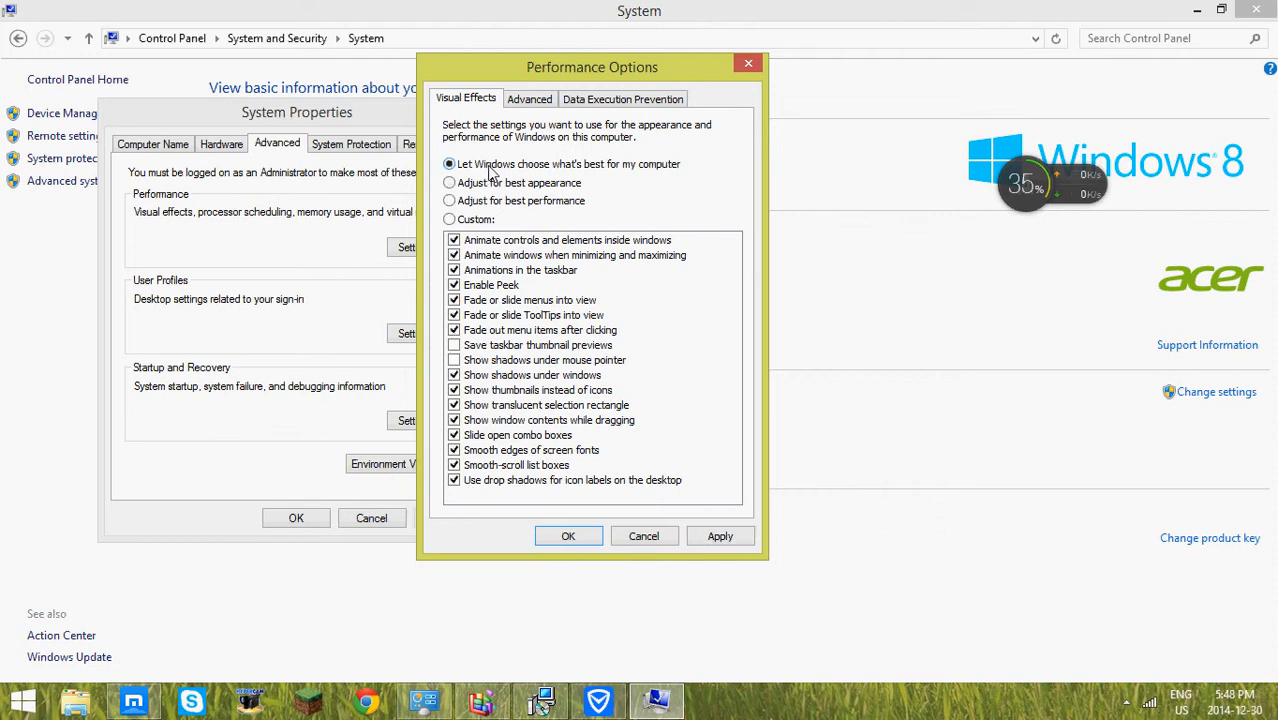
pyautogui.click(449, 219)
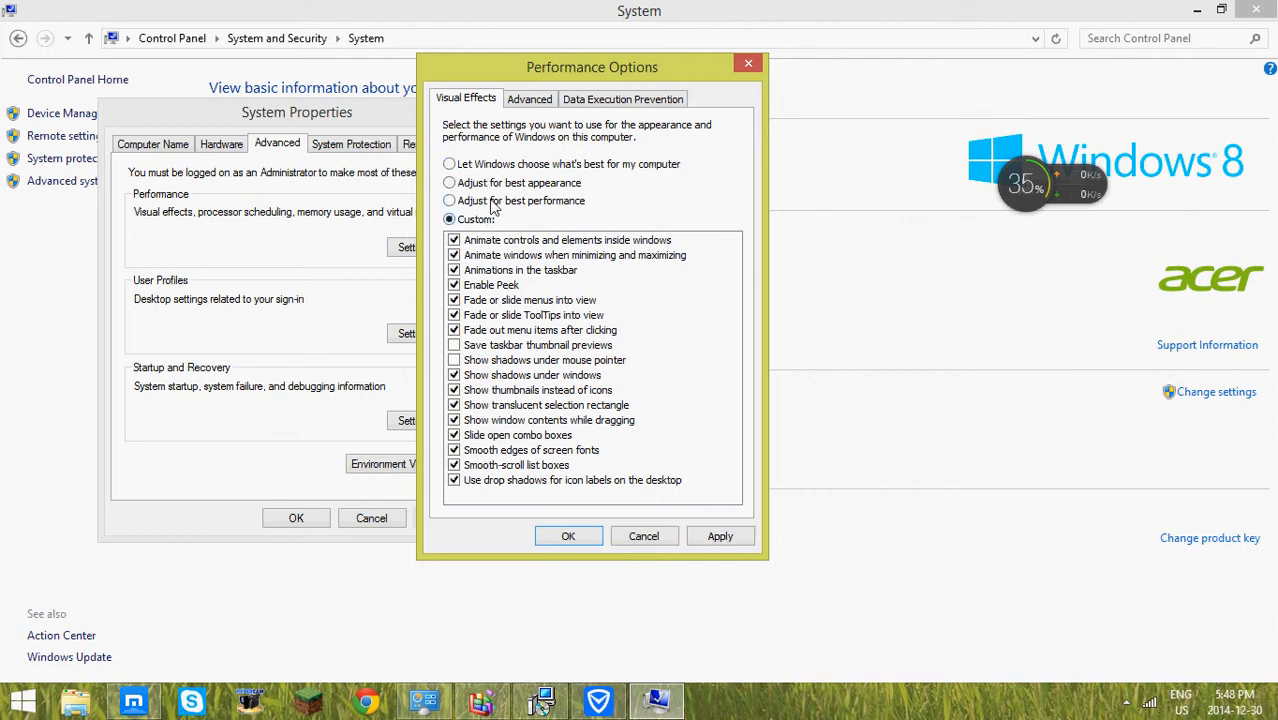
pyautogui.click(449, 201)
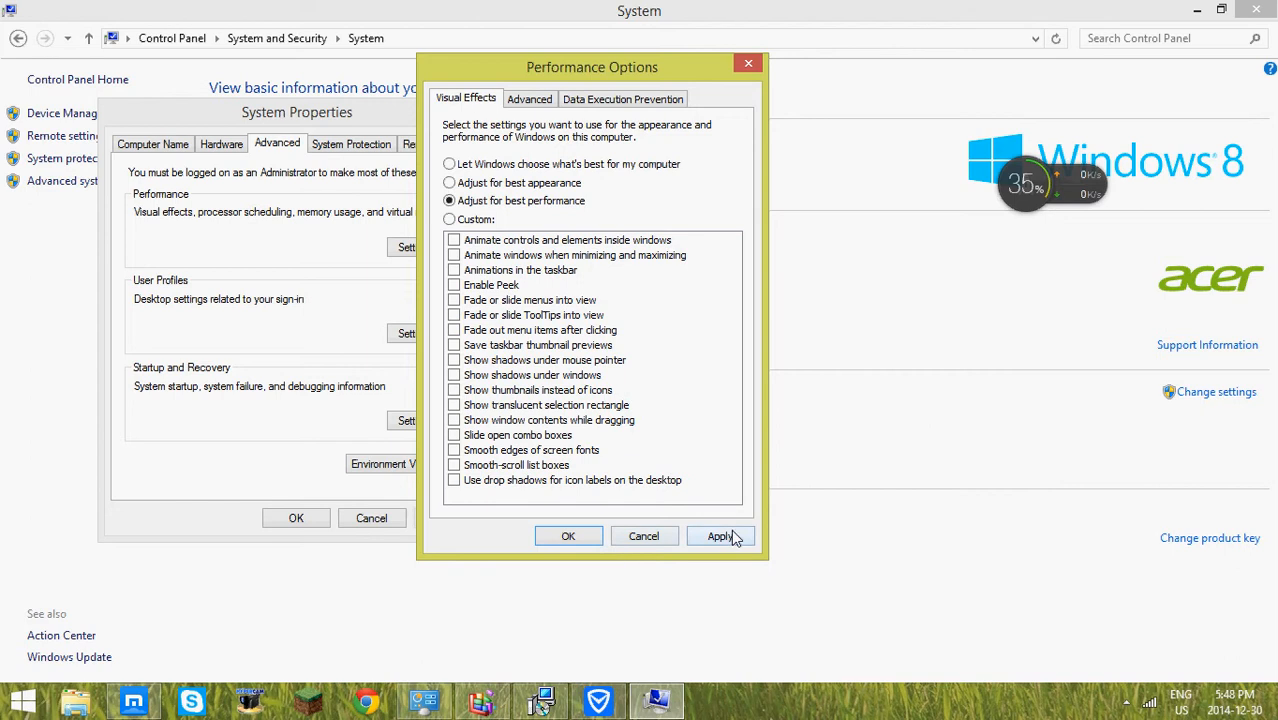
pyautogui.click(720, 536)
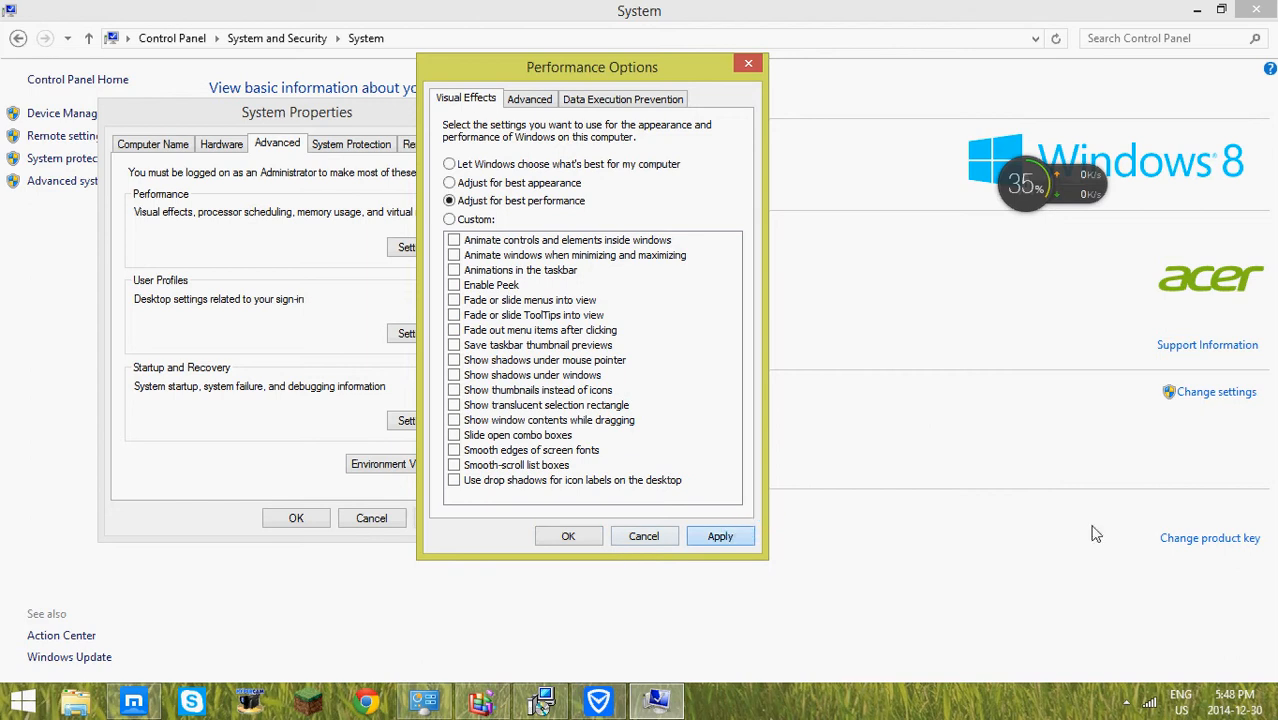
pyautogui.moveTo(1008, 473)
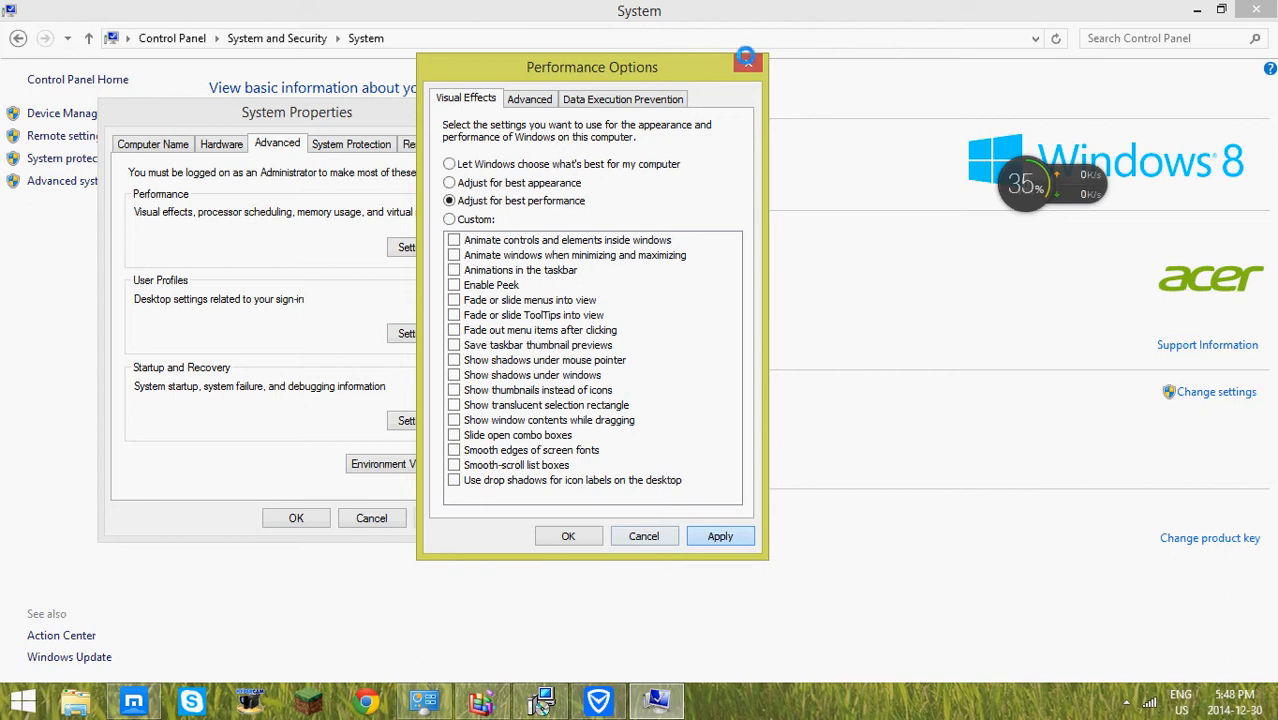
pyautogui.moveTo(819, 50)
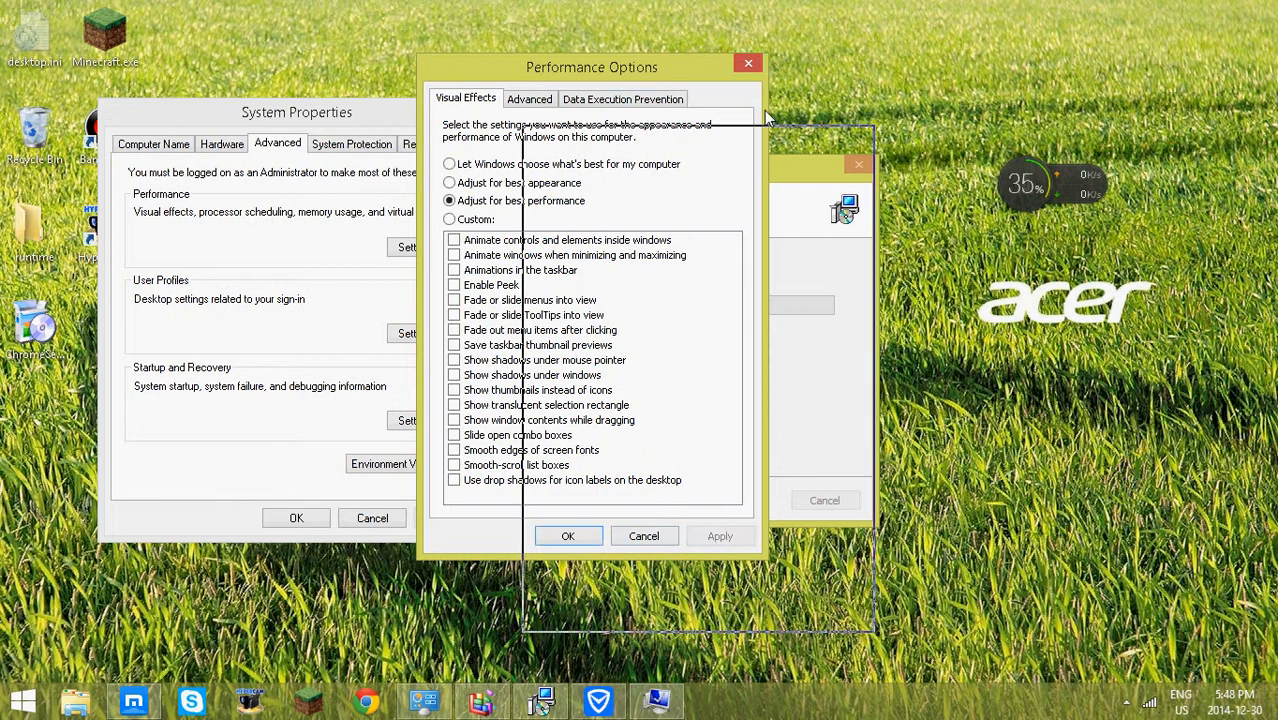
# - Close Performance Options and System Properties while the Optimizer Pro uninstaller runs
pyautogui.click(568, 536)
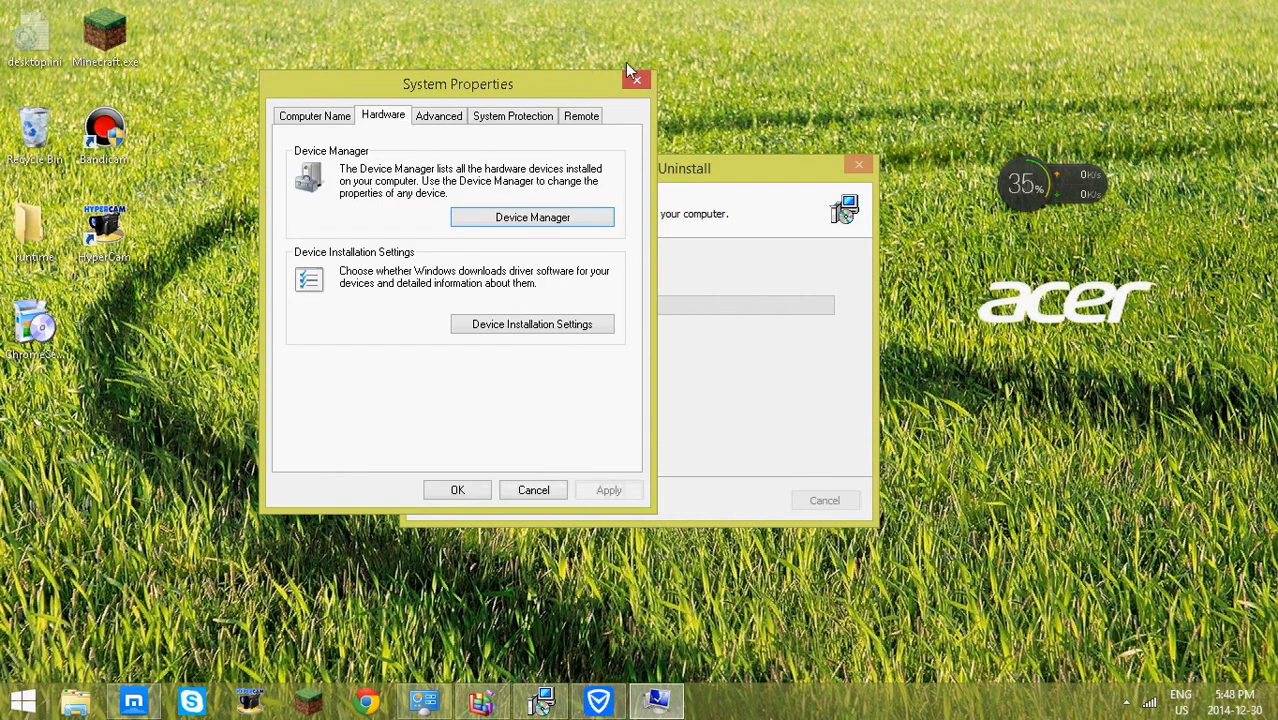
pyautogui.click(637, 79)
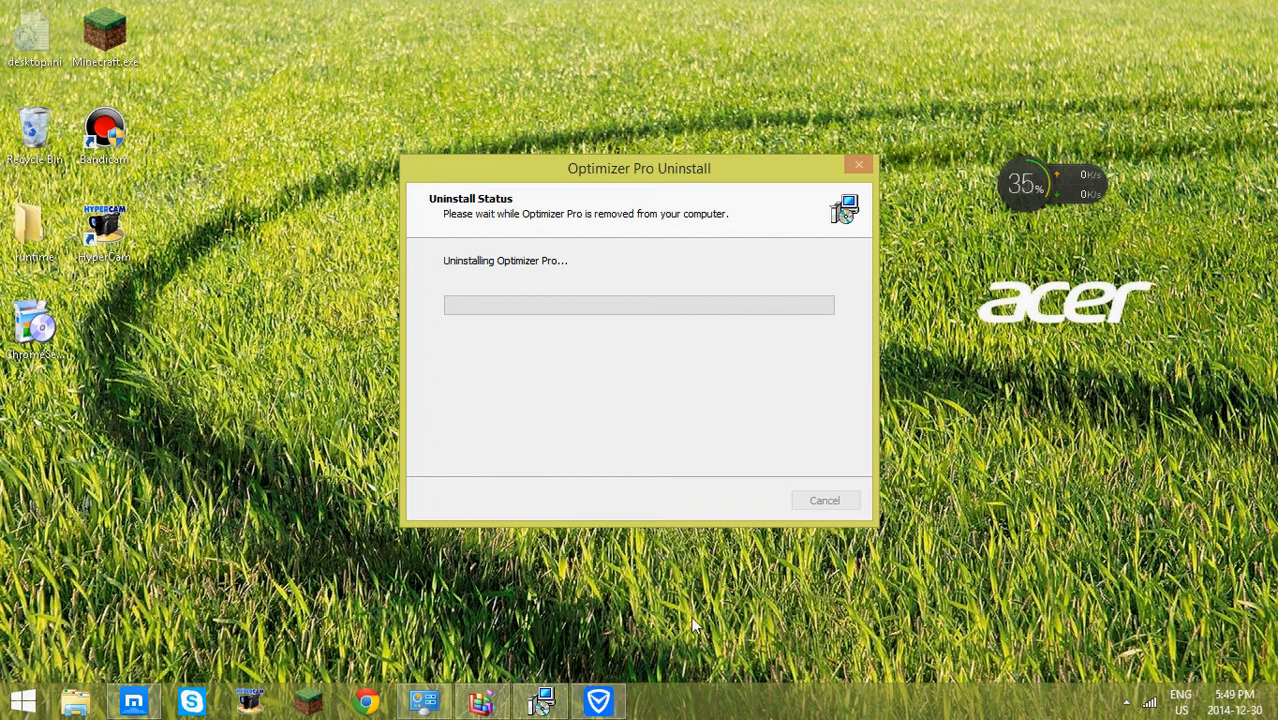
pyautogui.moveTo(420, 700)
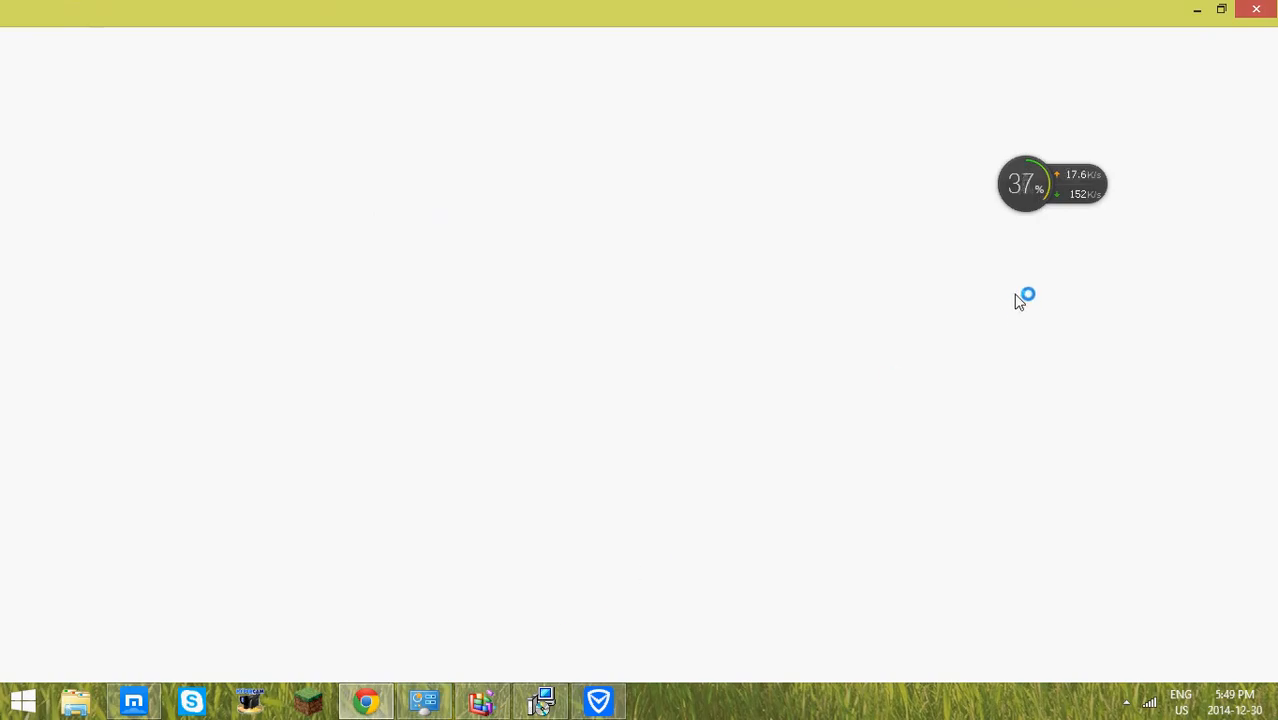
# - Open Chrome's Settings from the browser menu, briefly checking and re-hiding Optimize Drives
pyautogui.click(366, 699)
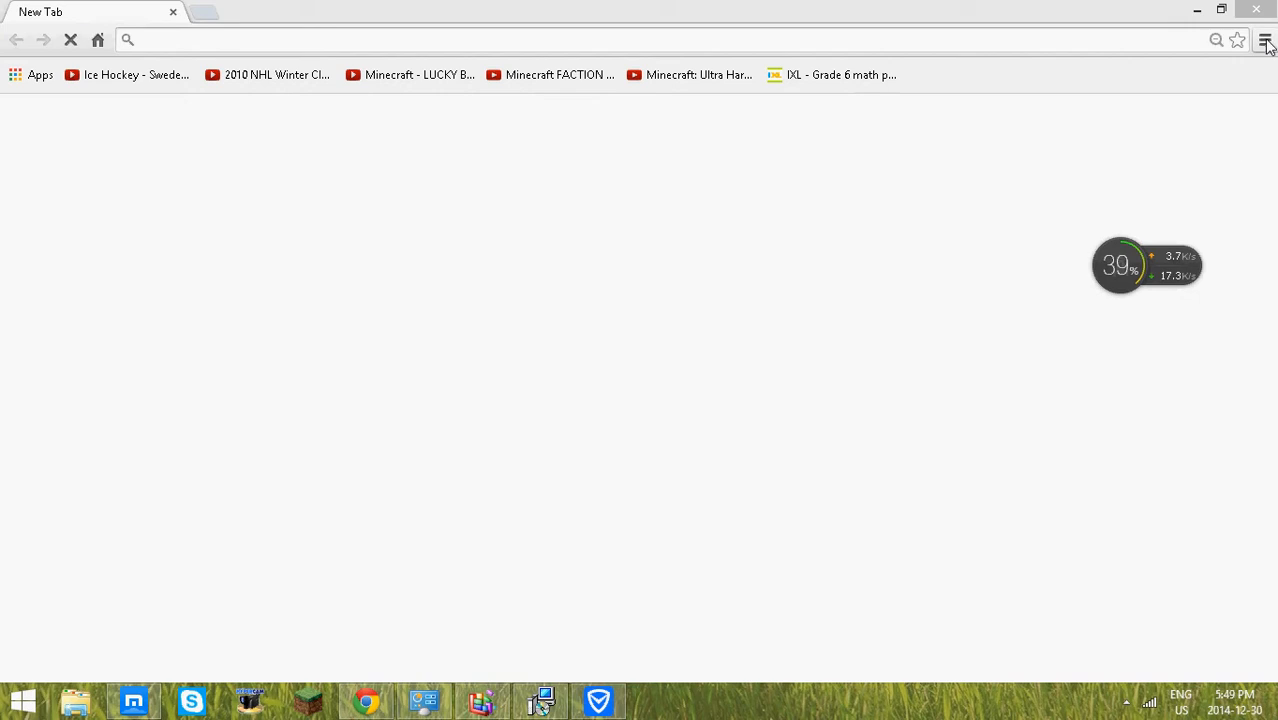
pyautogui.click(1265, 40)
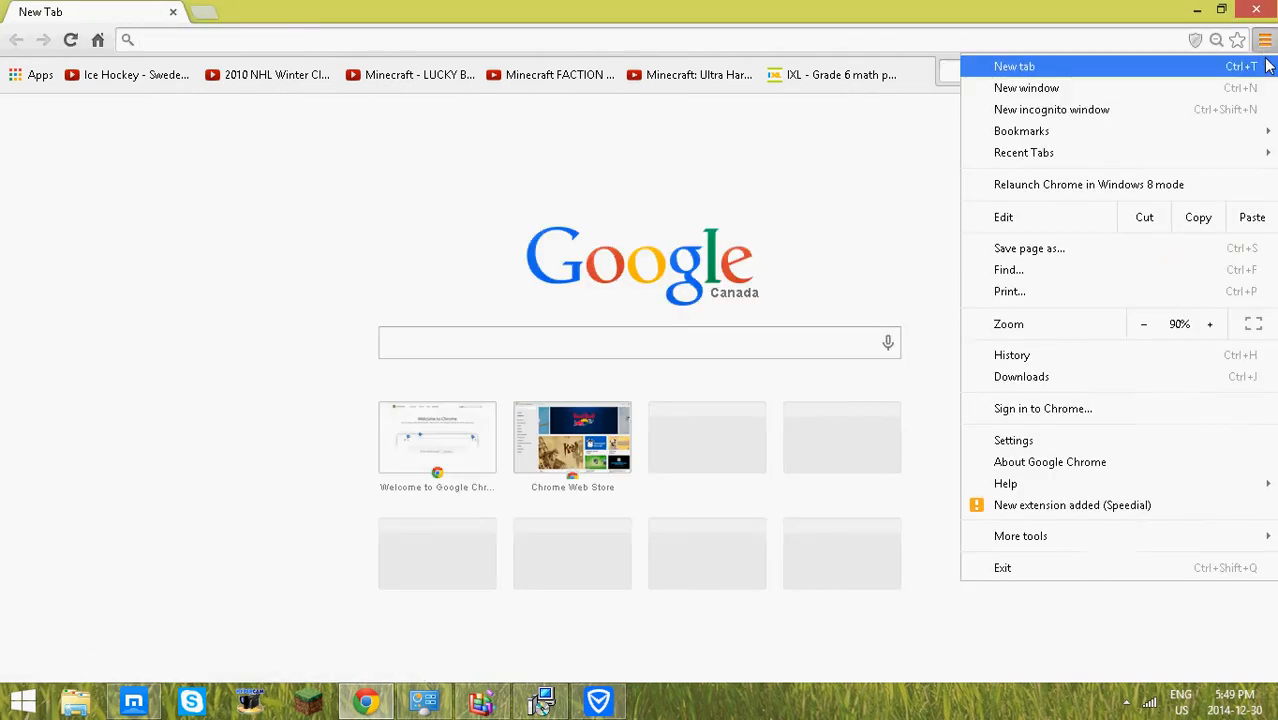
pyautogui.moveTo(1252, 217)
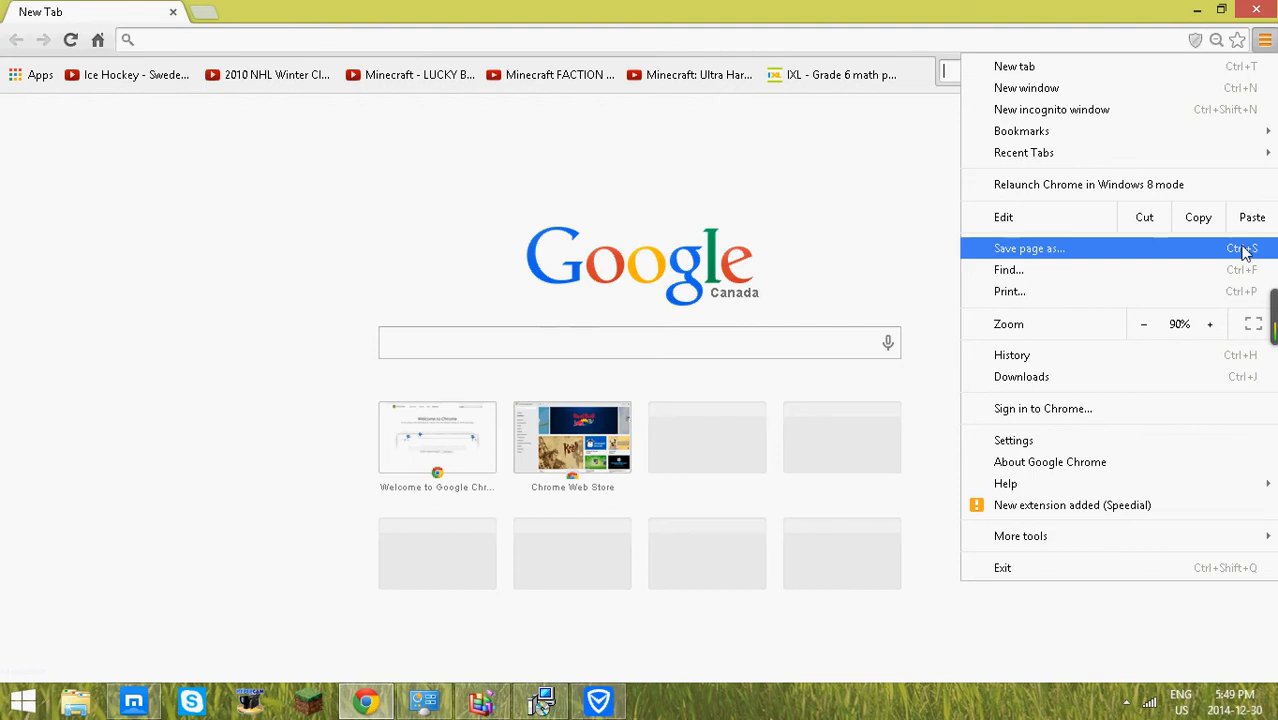
pyautogui.moveTo(1135, 580)
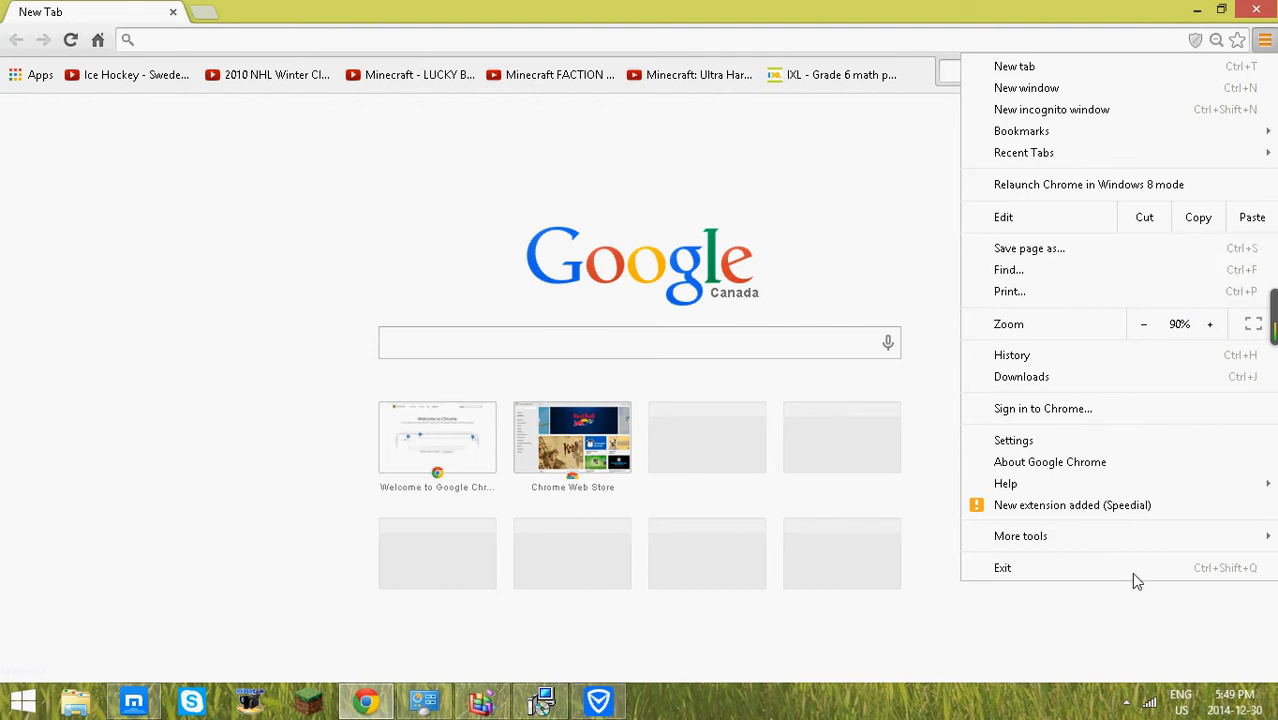
pyautogui.click(1013, 440)
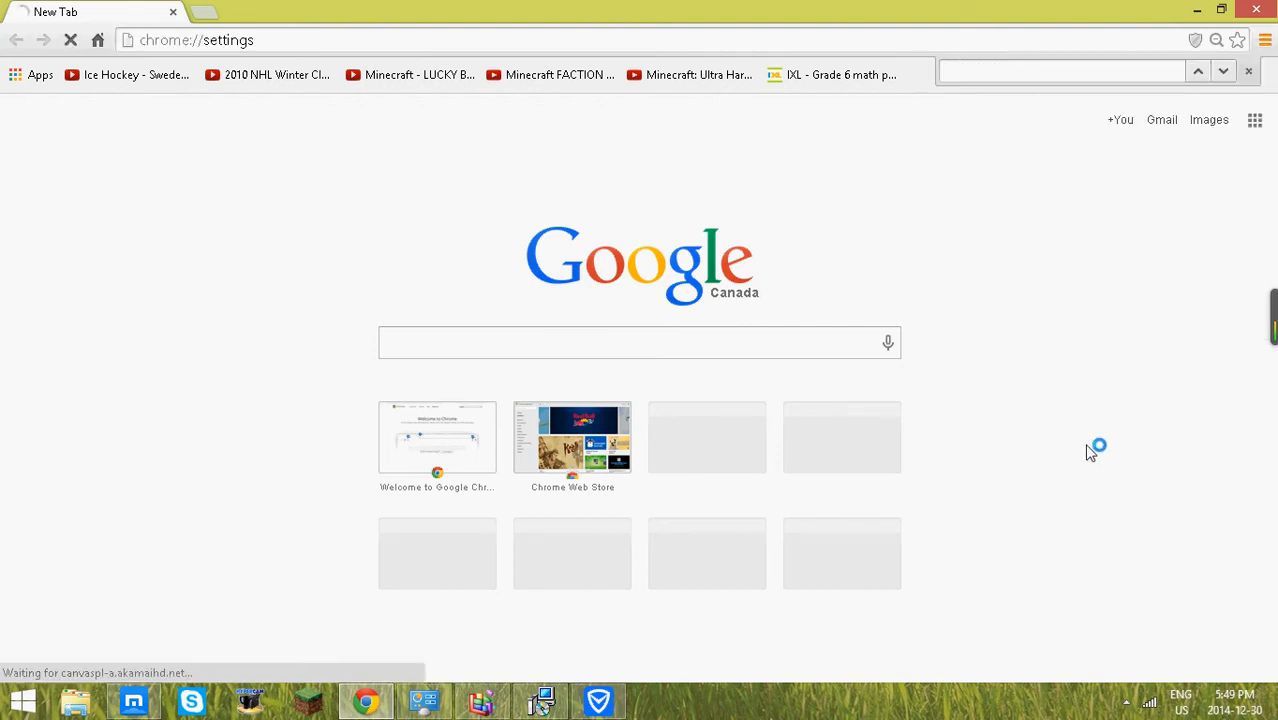
pyautogui.click(483, 700)
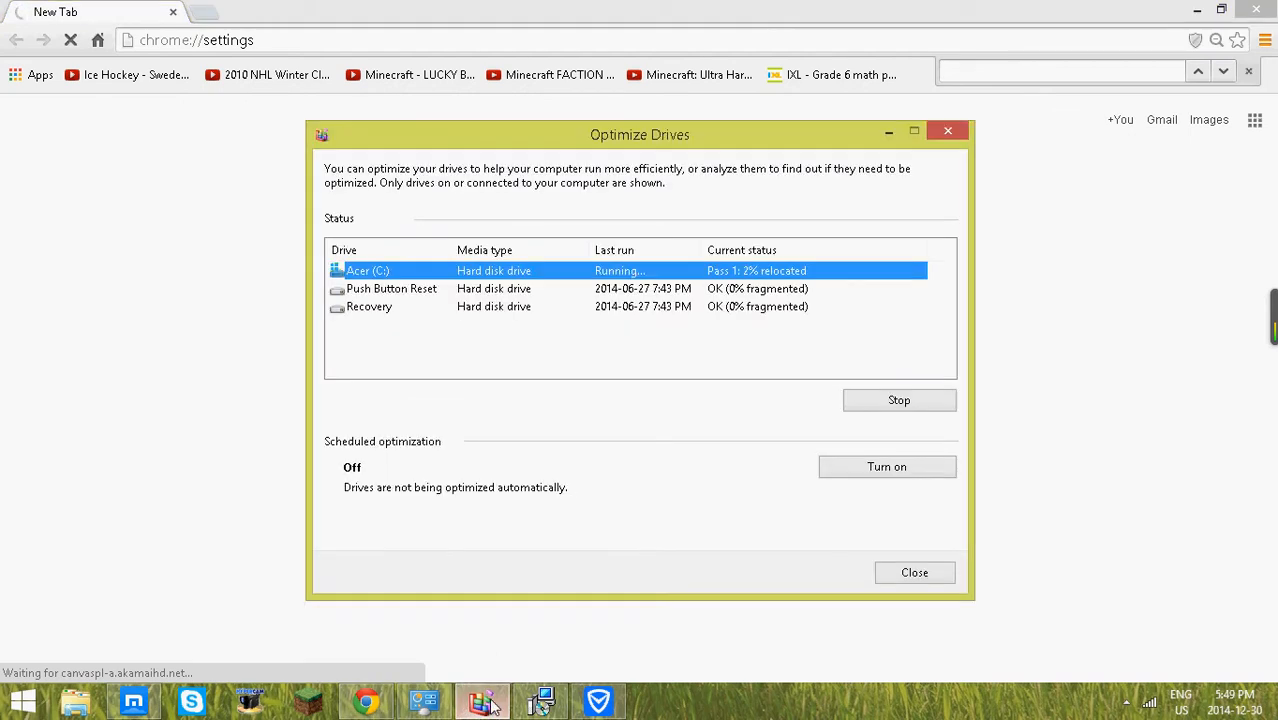
pyautogui.click(947, 130)
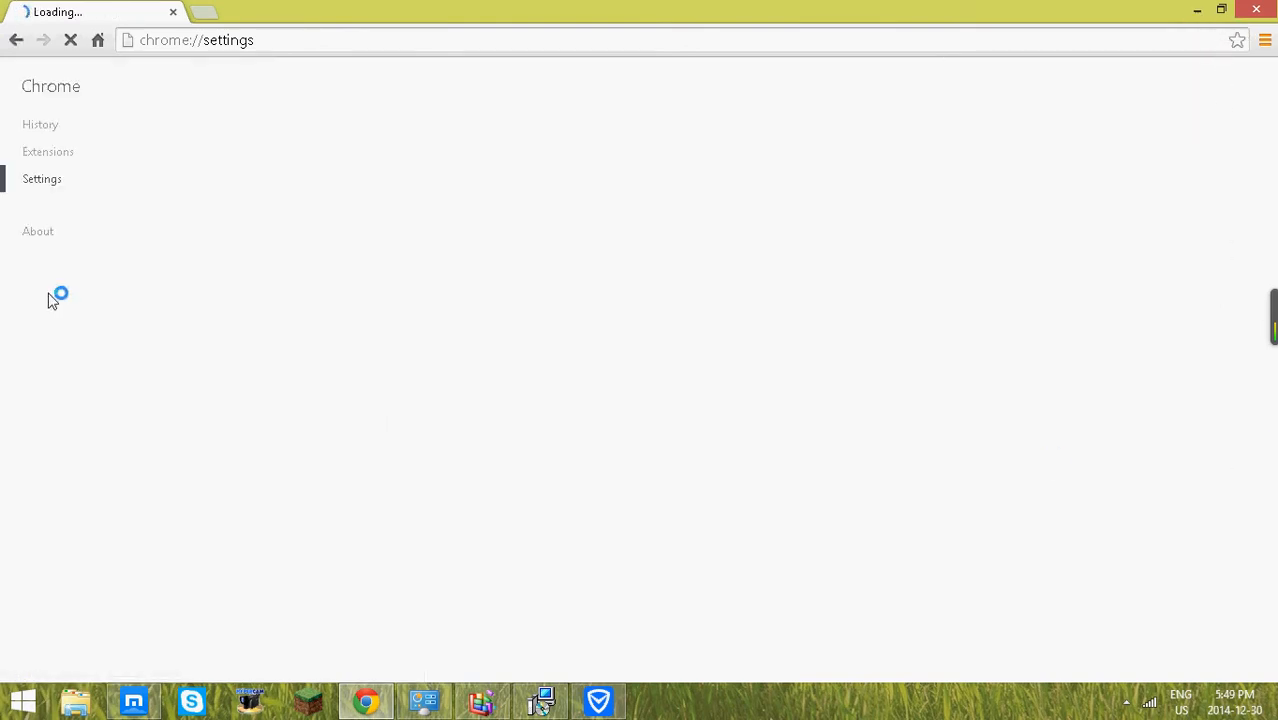
# - Open the extensions list, then disable and remove the random-letter-named extension
pyautogui.click(48, 151)
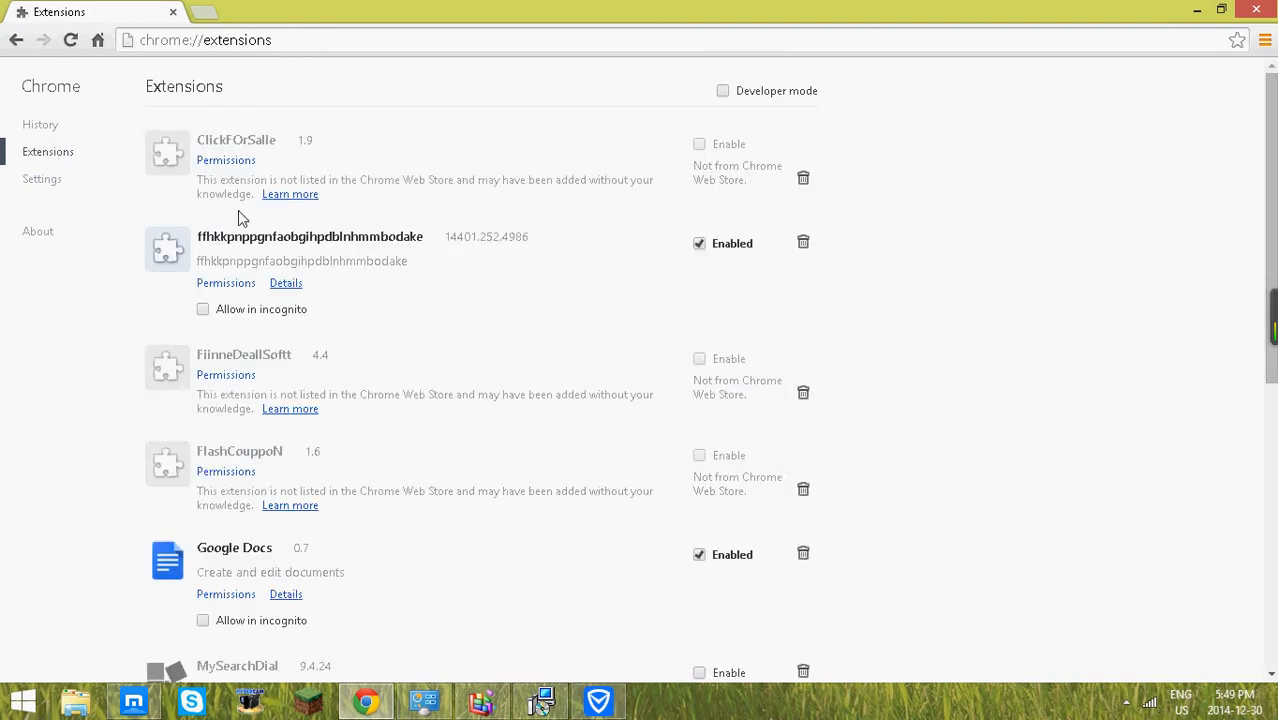
pyautogui.moveTo(285, 227)
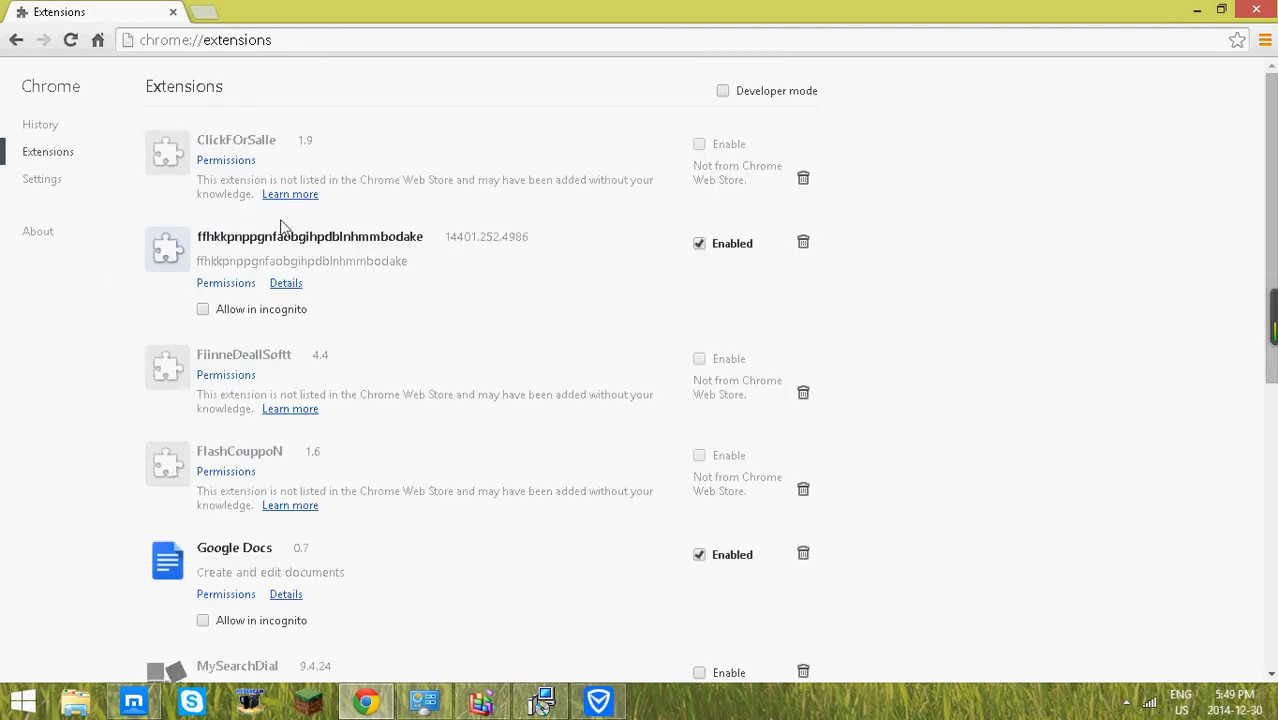
pyautogui.click(700, 243)
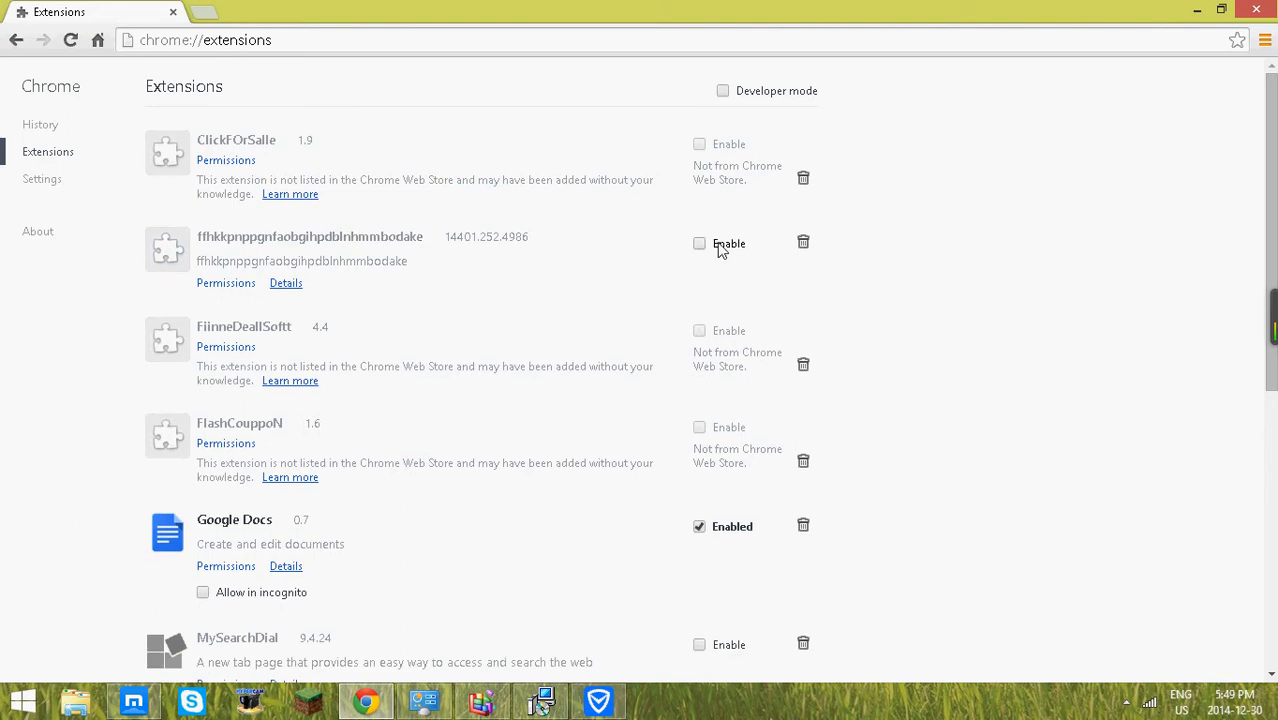
pyautogui.click(803, 242)
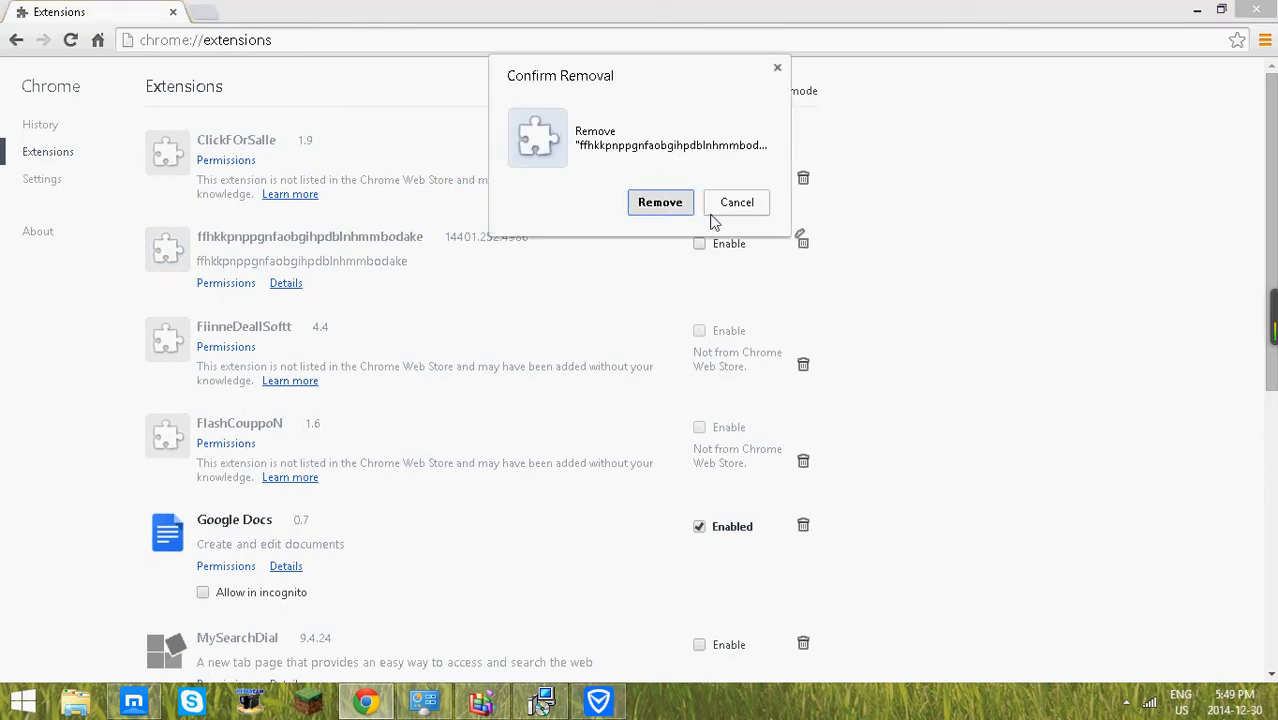
pyautogui.click(660, 202)
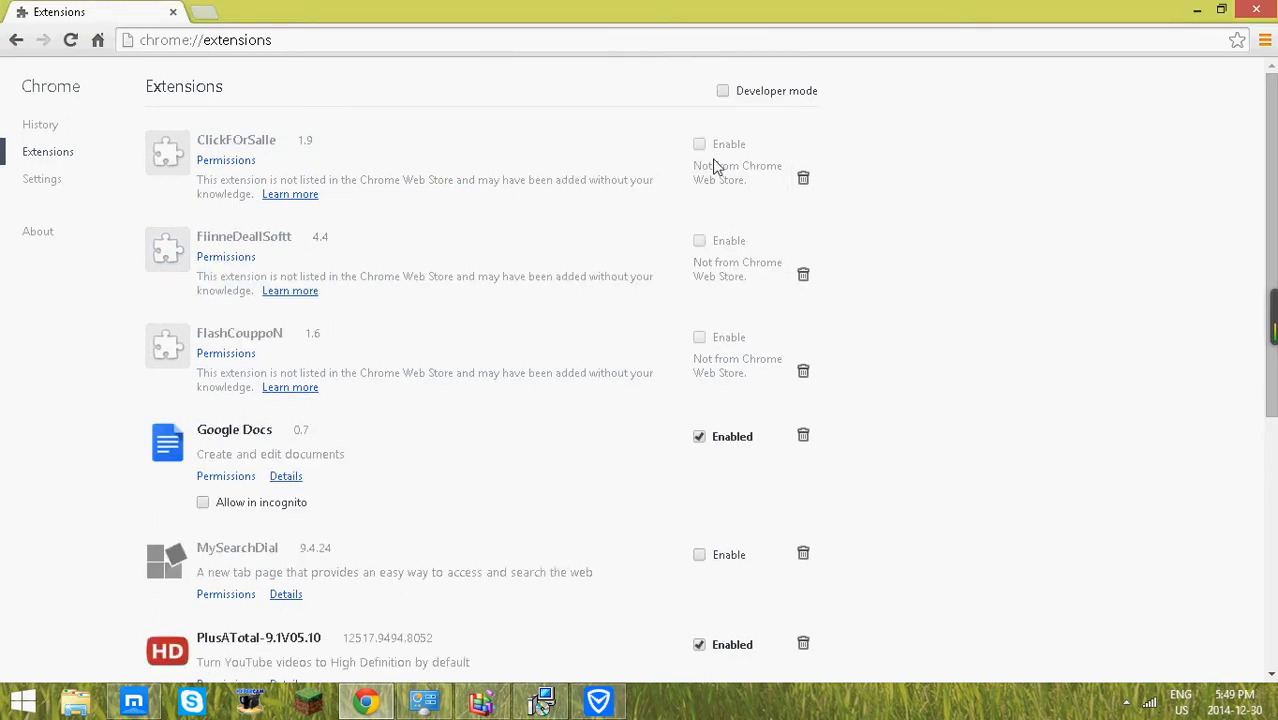
pyautogui.moveTo(825, 188)
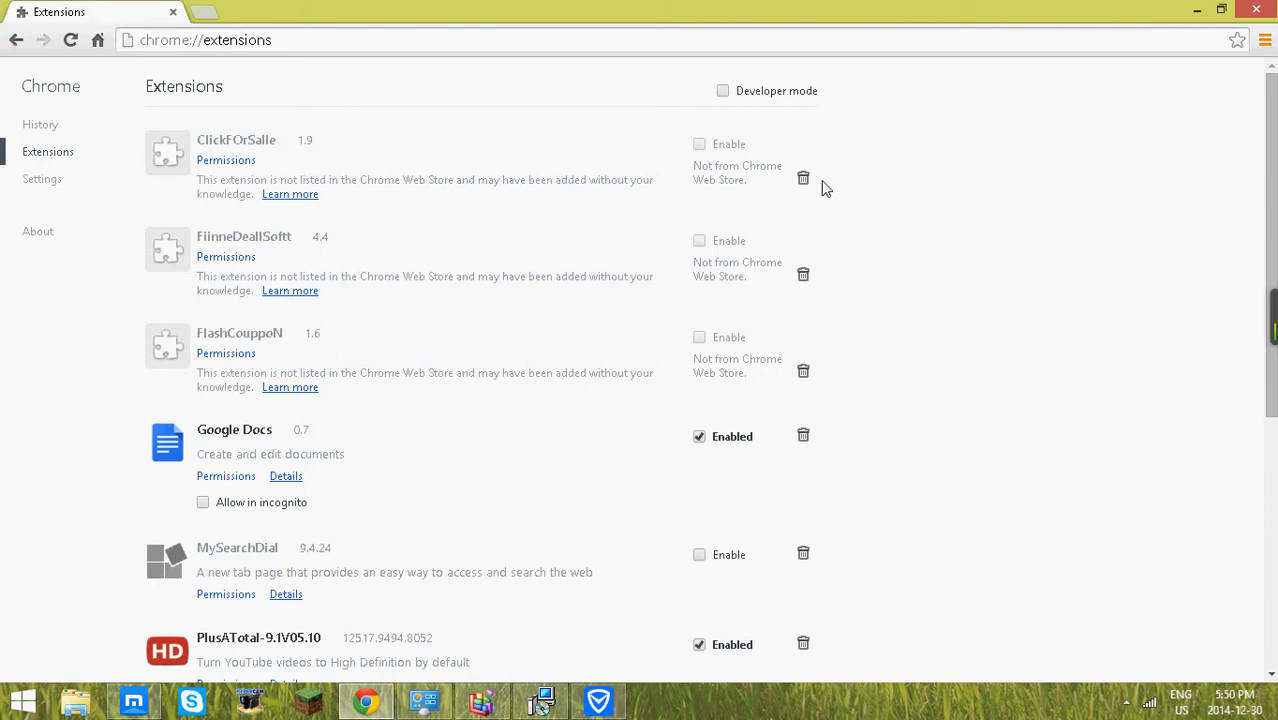
# - Remove ClickFOrSalle, FiinneDeallSoftt, FlashCouppoN, MySearchDial, PlusATotal-9.1V05.10 and Speedial extensions
pyautogui.click(803, 177)
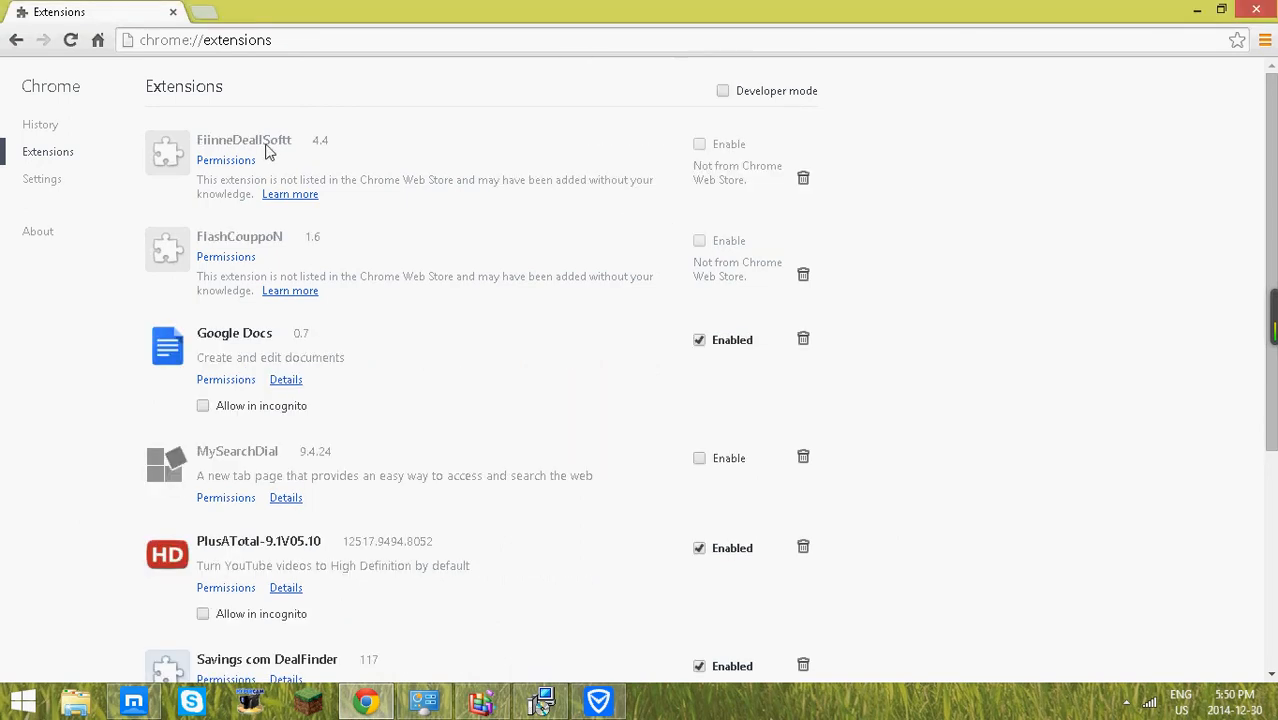
pyautogui.click(803, 178)
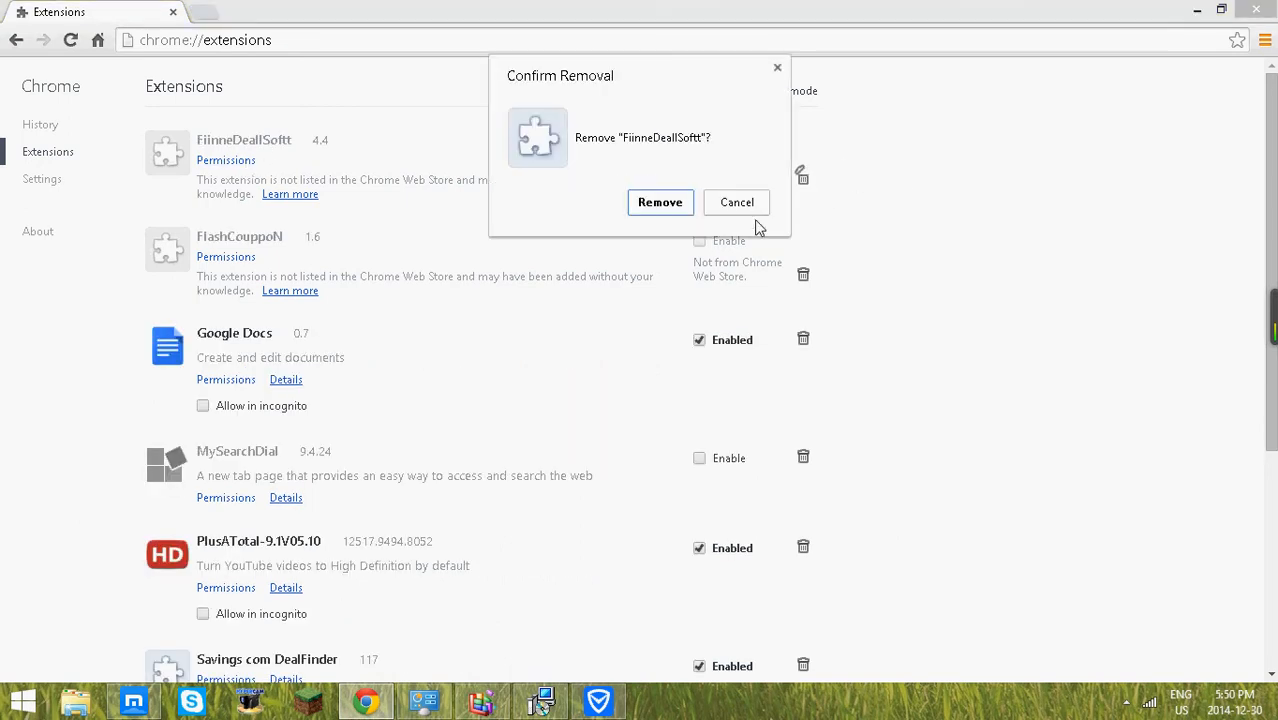
pyautogui.click(660, 202)
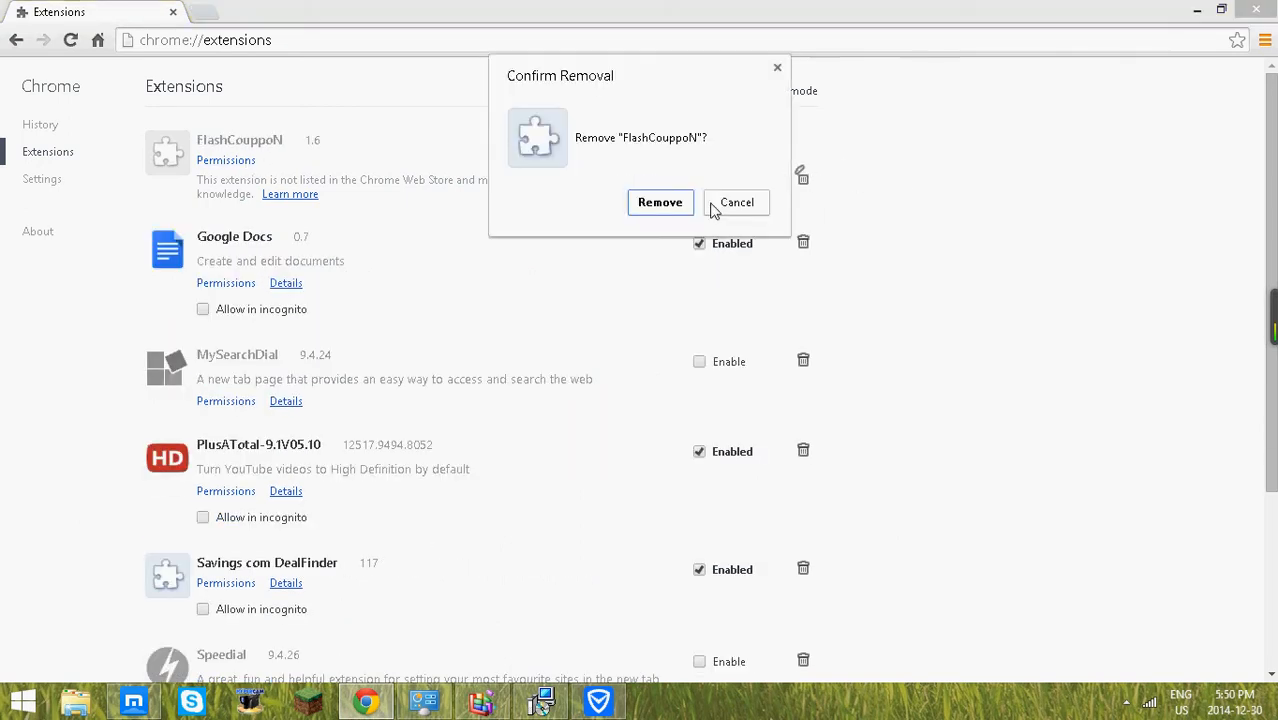
pyautogui.click(660, 202)
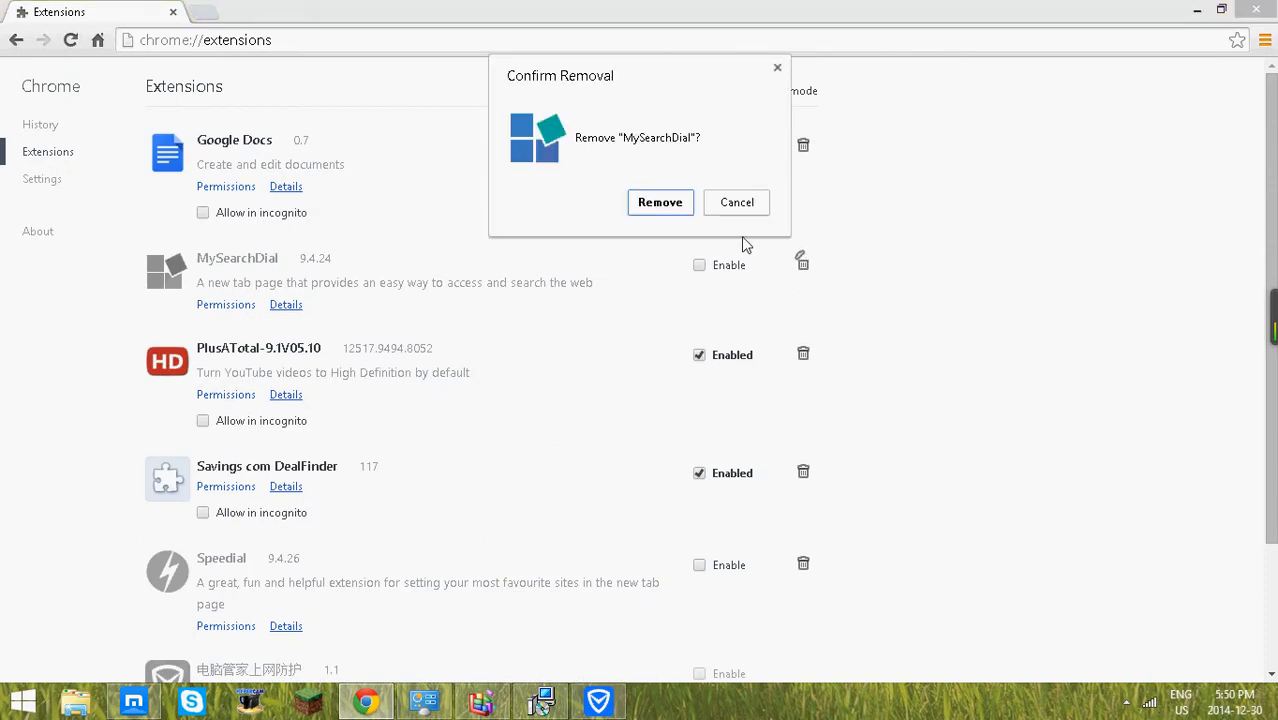
pyautogui.click(660, 202)
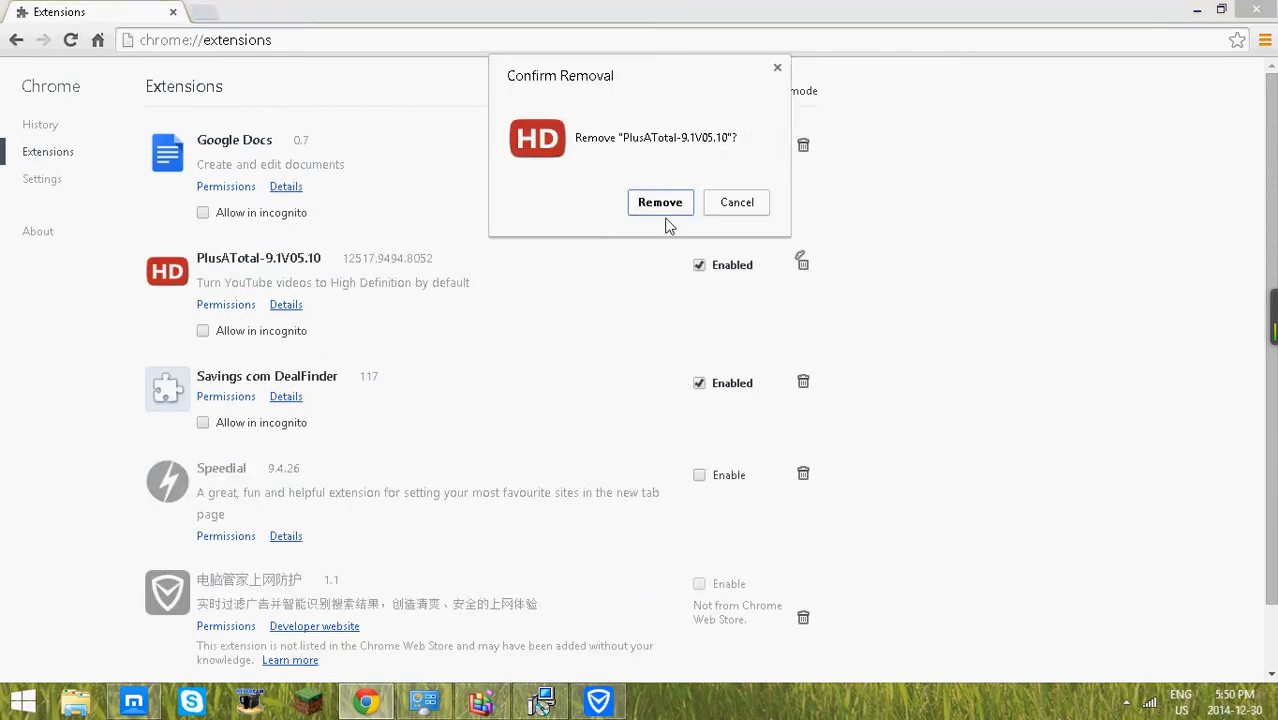
pyautogui.click(659, 202)
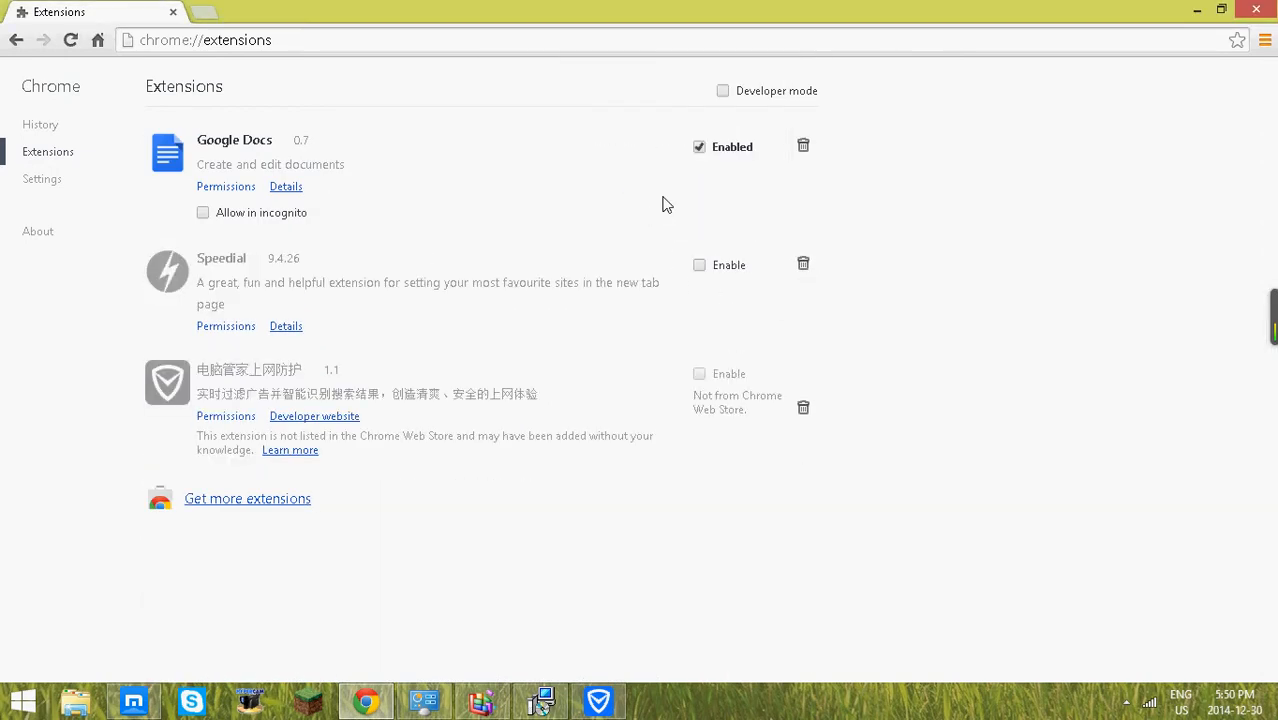
pyautogui.click(803, 263)
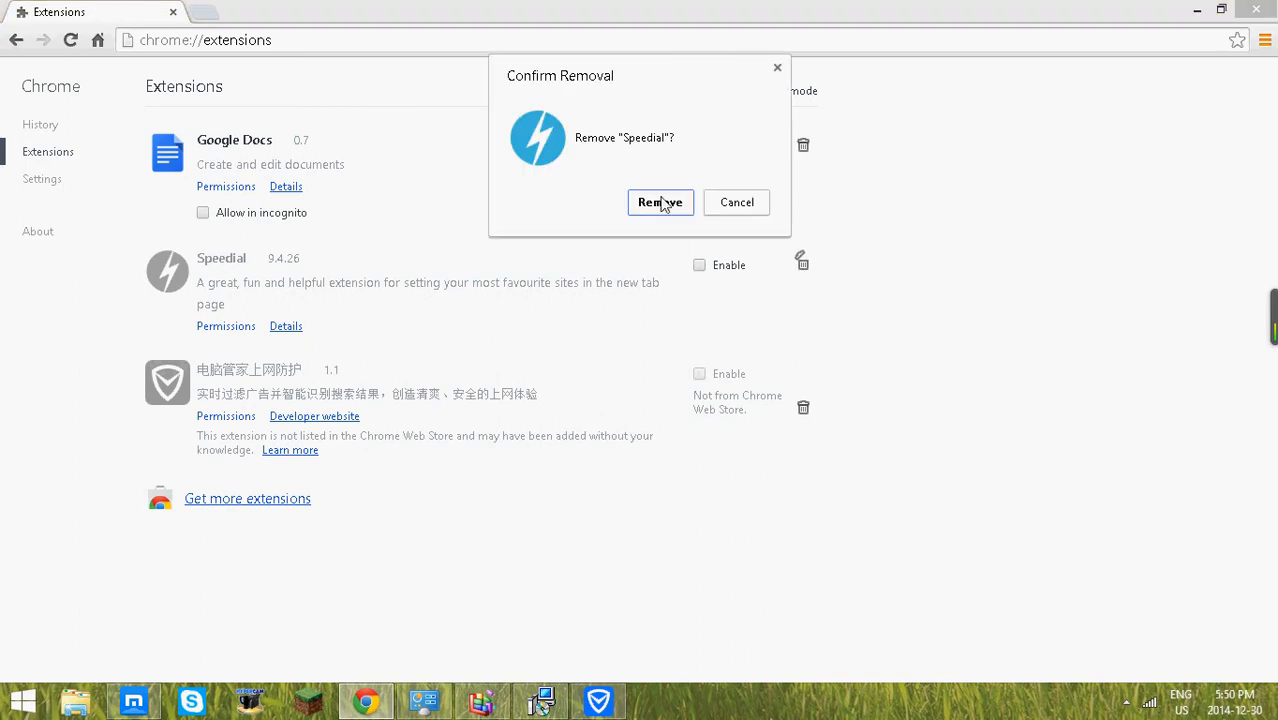
pyautogui.click(660, 202)
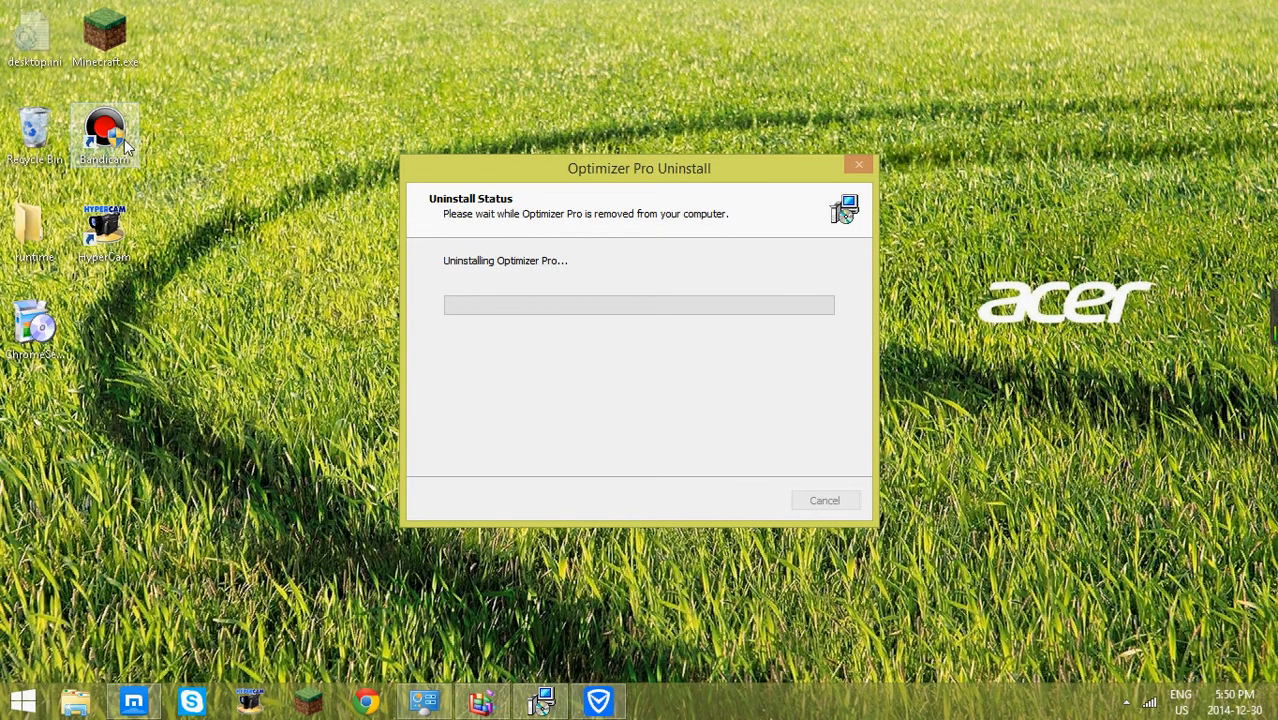
pyautogui.doubleClick(33, 125)
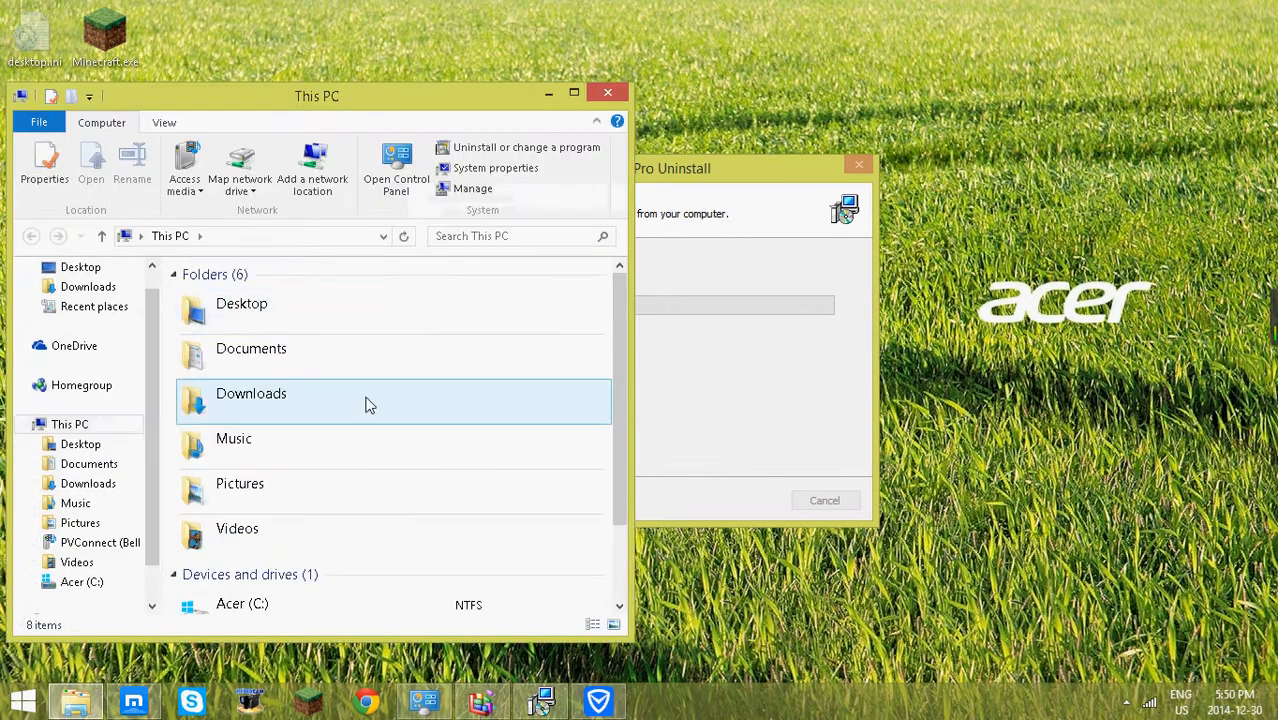
pyautogui.doubleClick(251, 348)
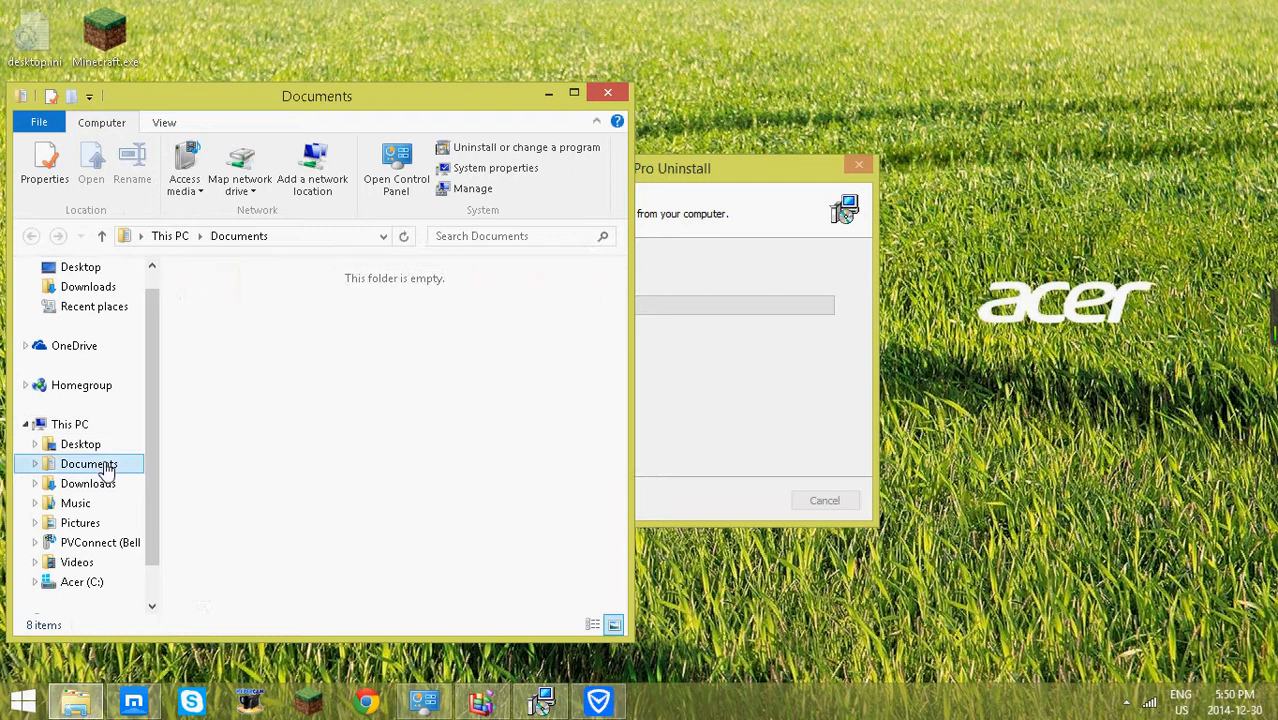
pyautogui.click(607, 92)
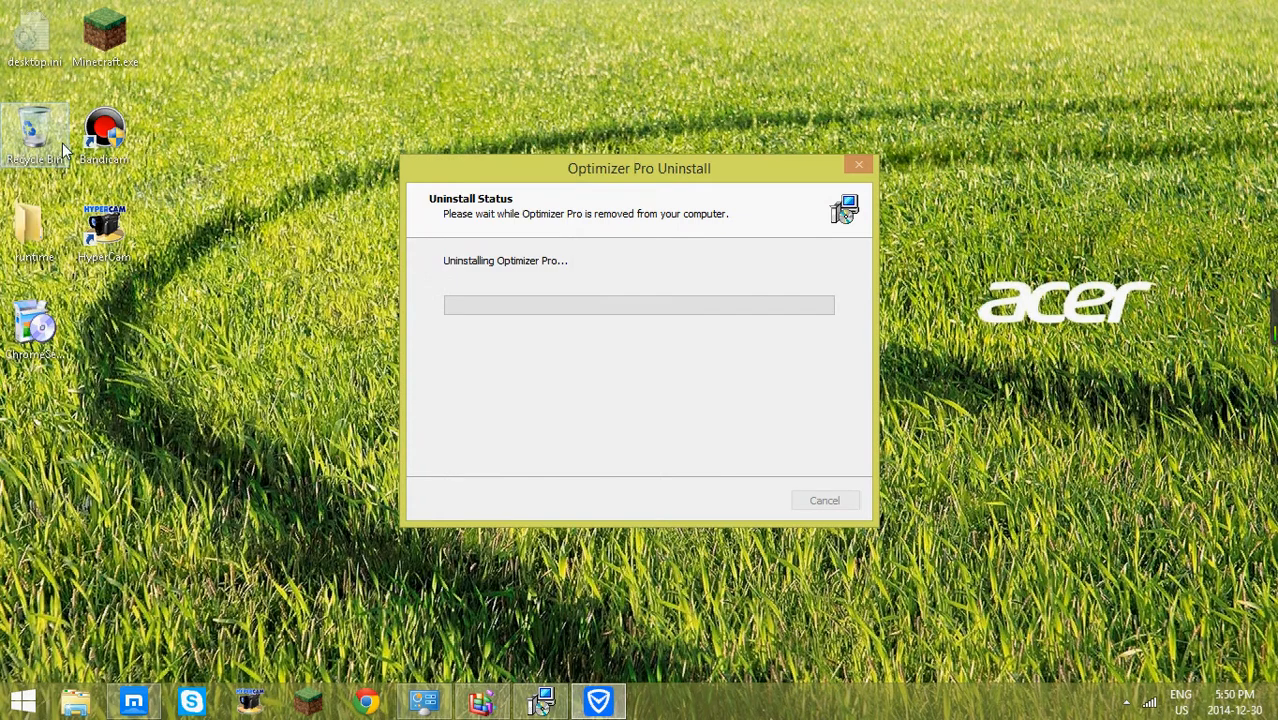
pyautogui.moveTo(127, 207)
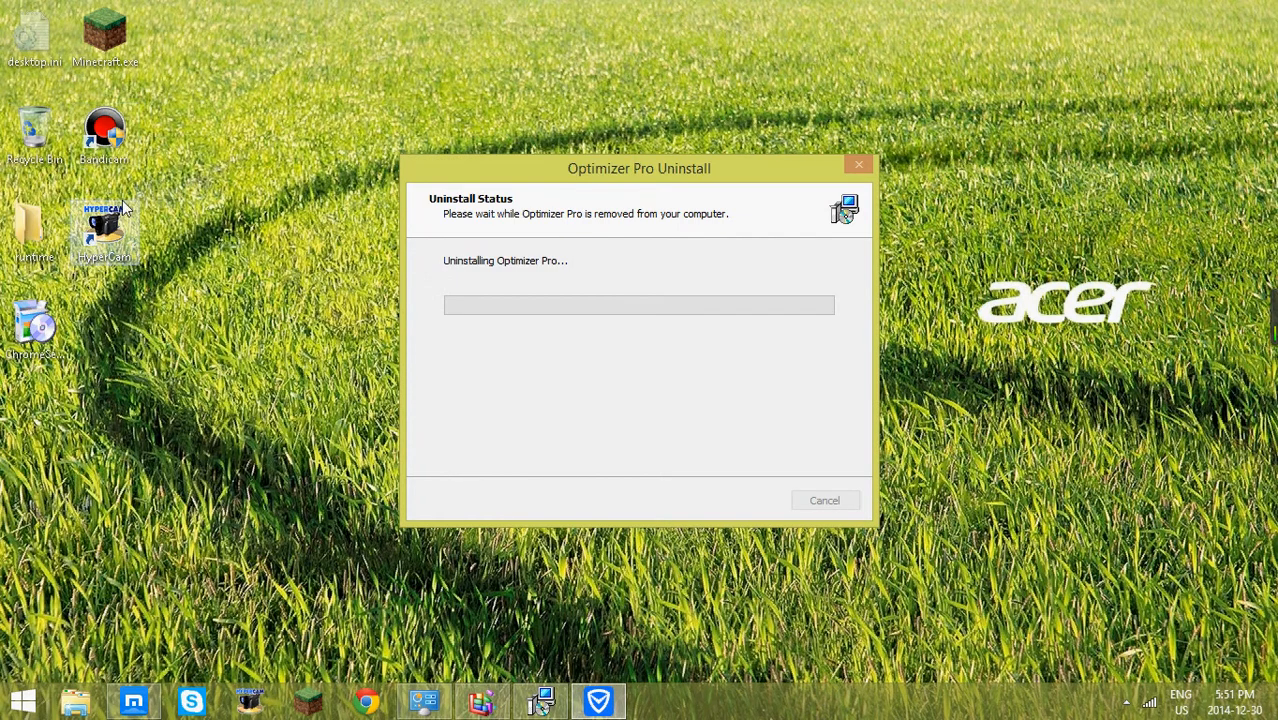
pyautogui.moveTo(148, 214)
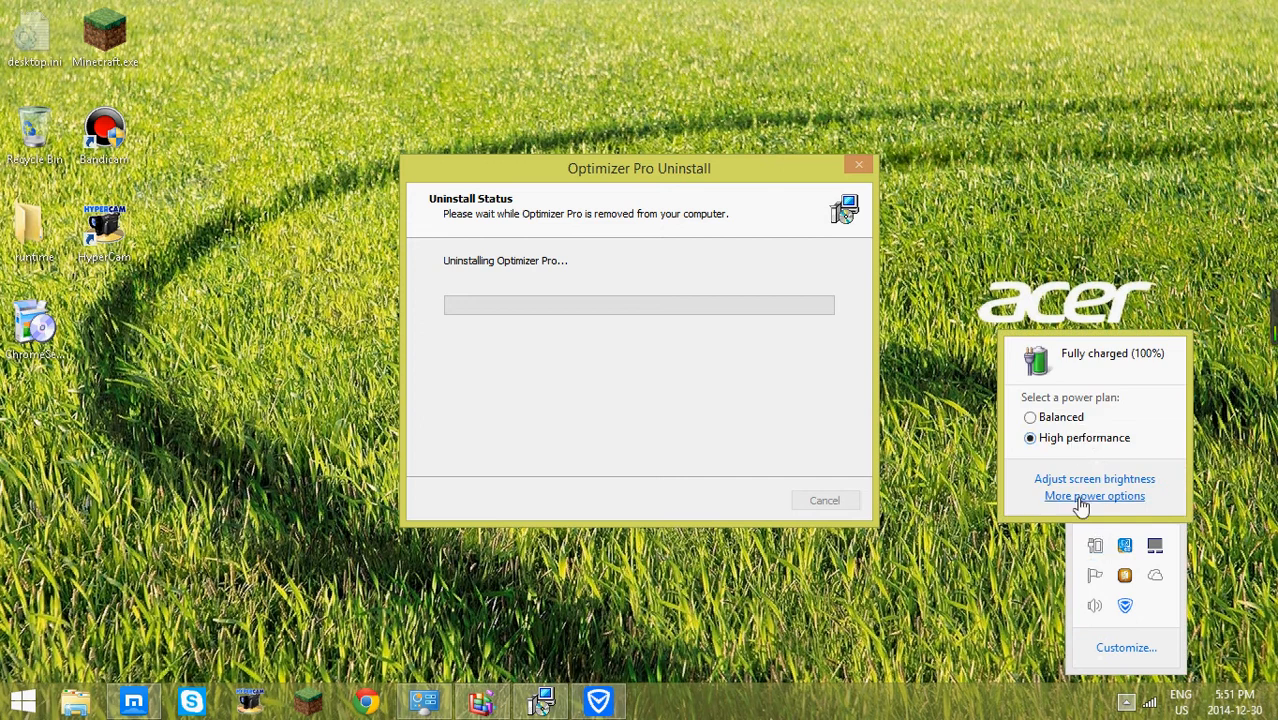
pyautogui.click(1094, 496)
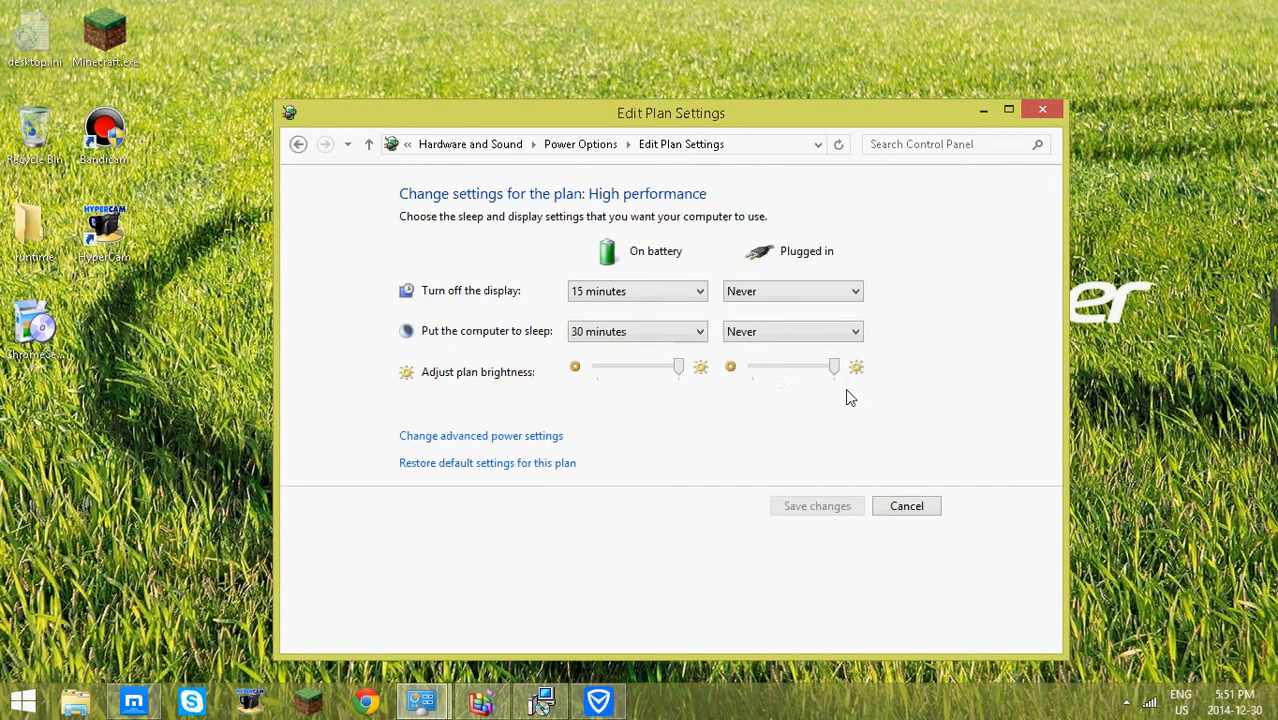
pyautogui.click(481, 435)
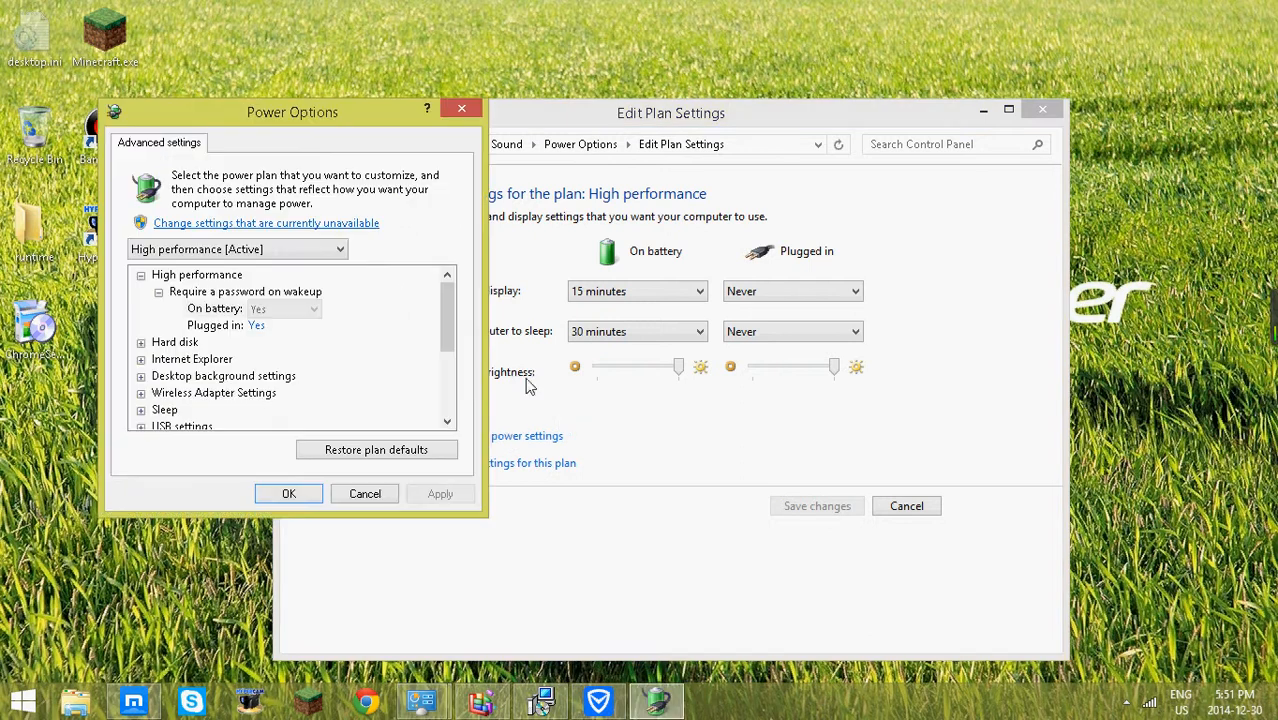
pyautogui.click(237, 249)
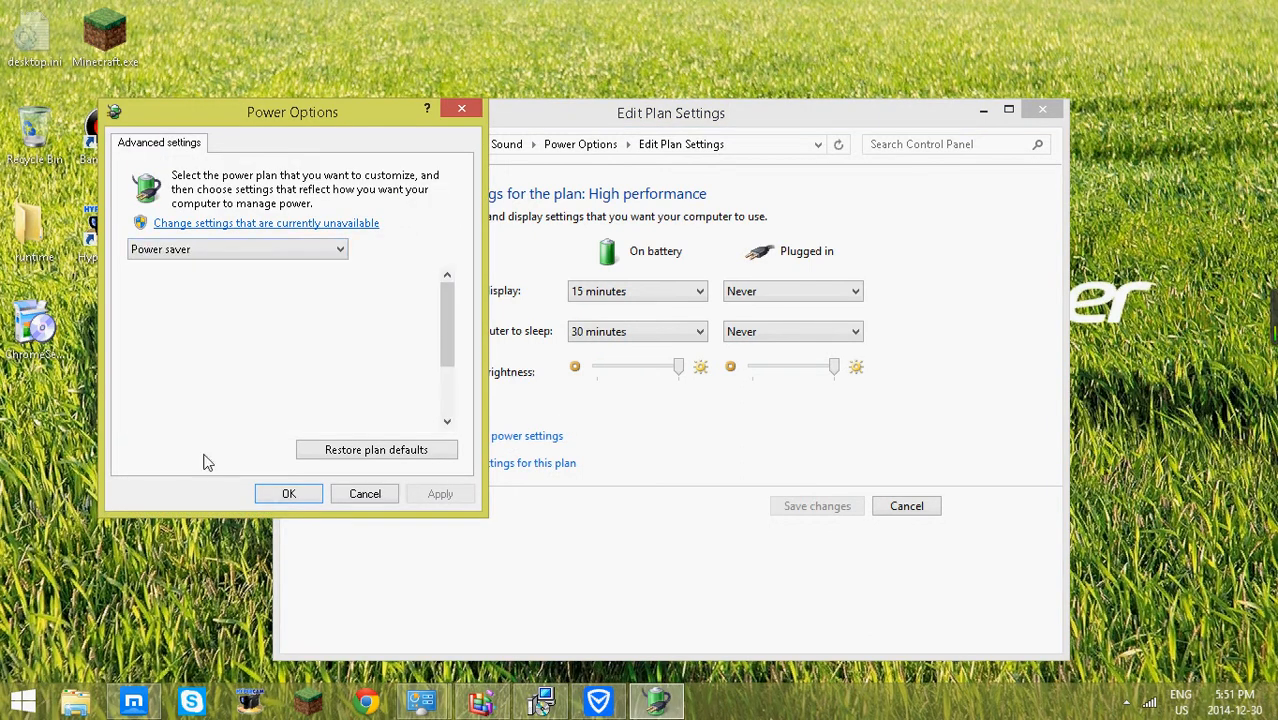
pyautogui.click(237, 249)
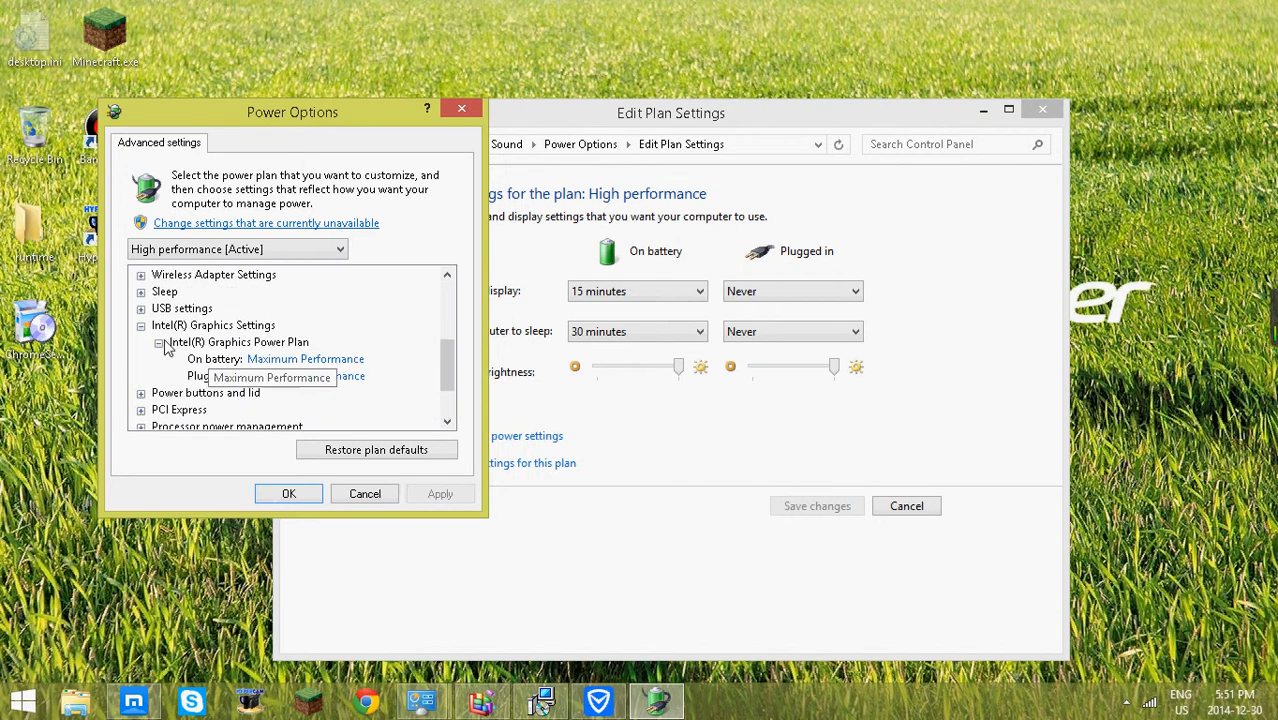
pyautogui.click(237, 249)
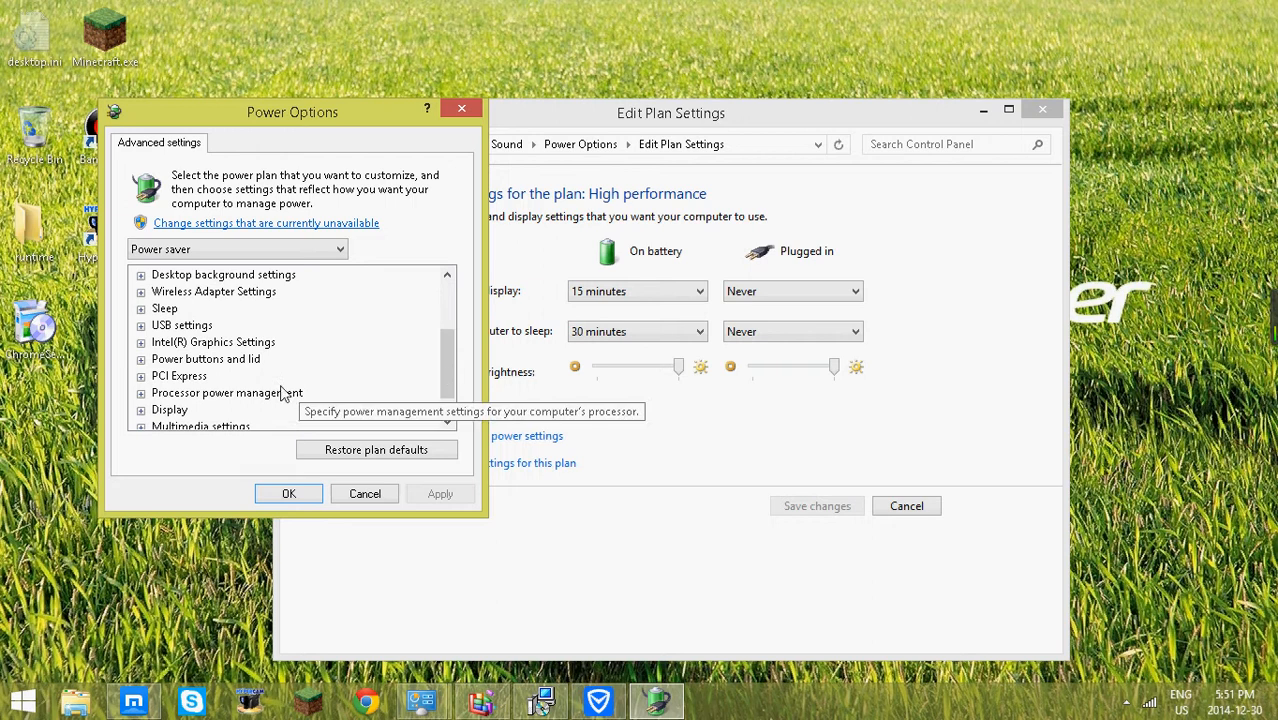
pyautogui.click(140, 342)
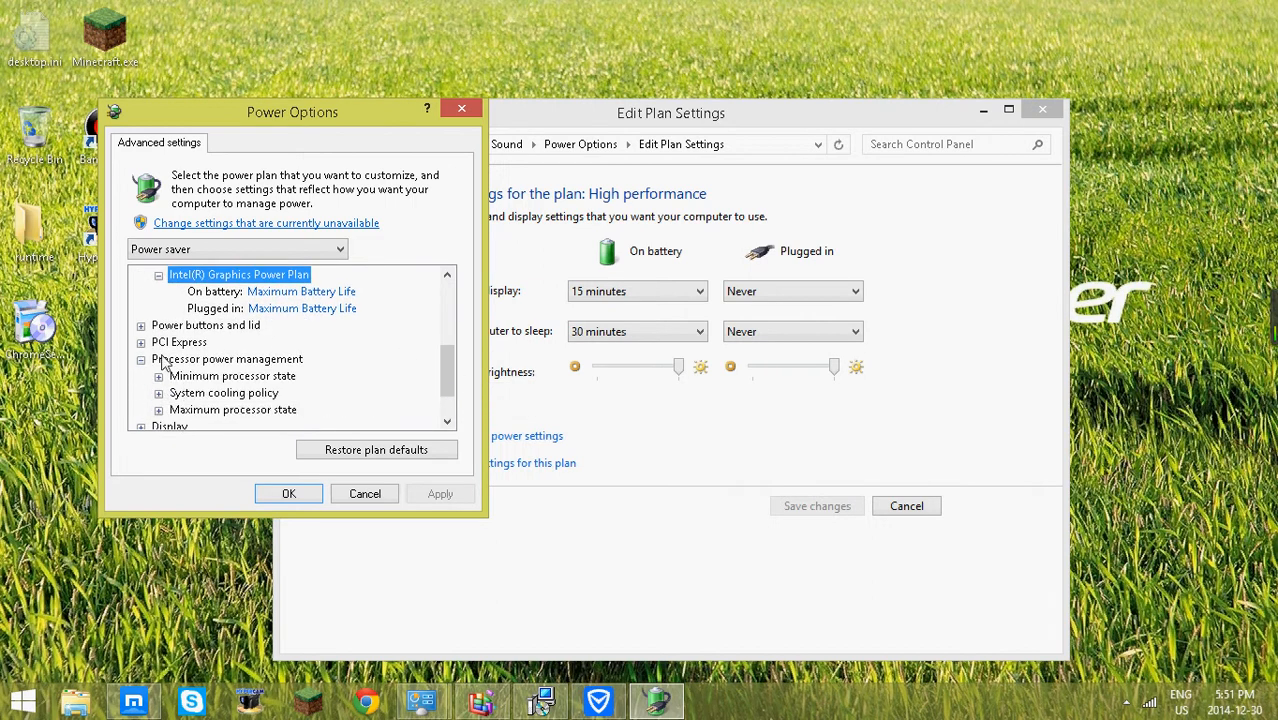
pyautogui.click(158, 376)
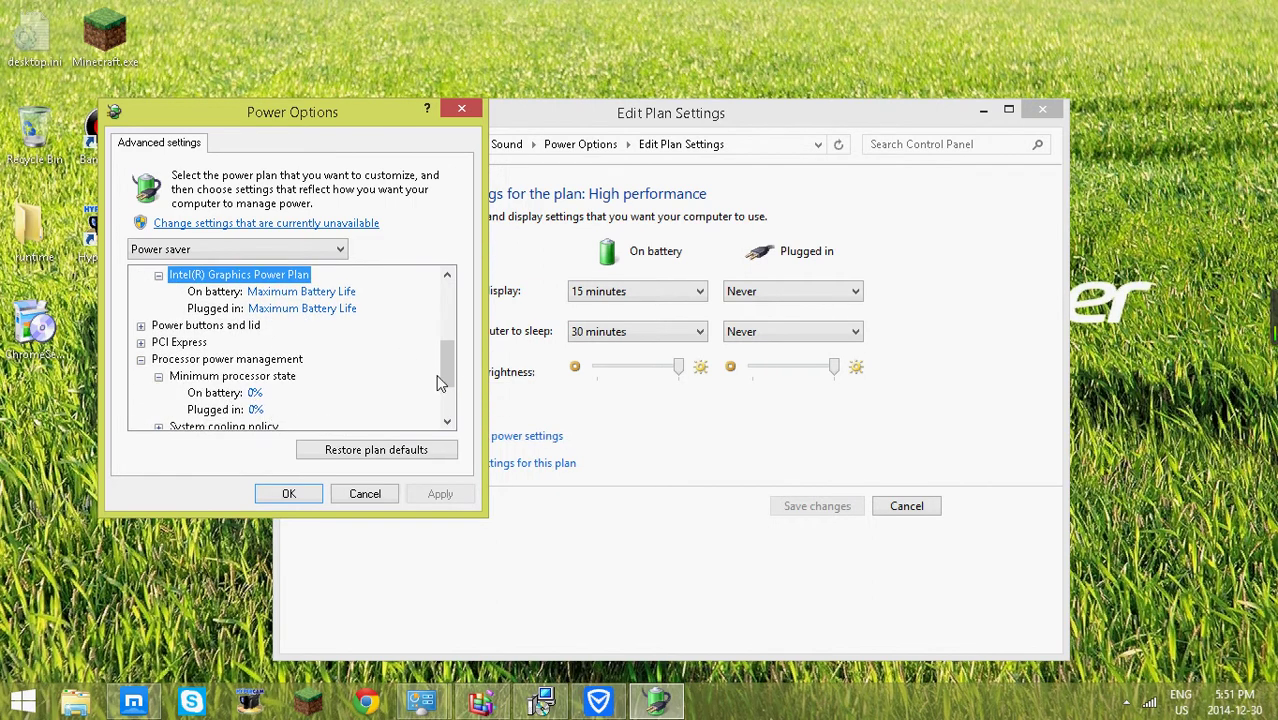
pyautogui.scroll(-3)
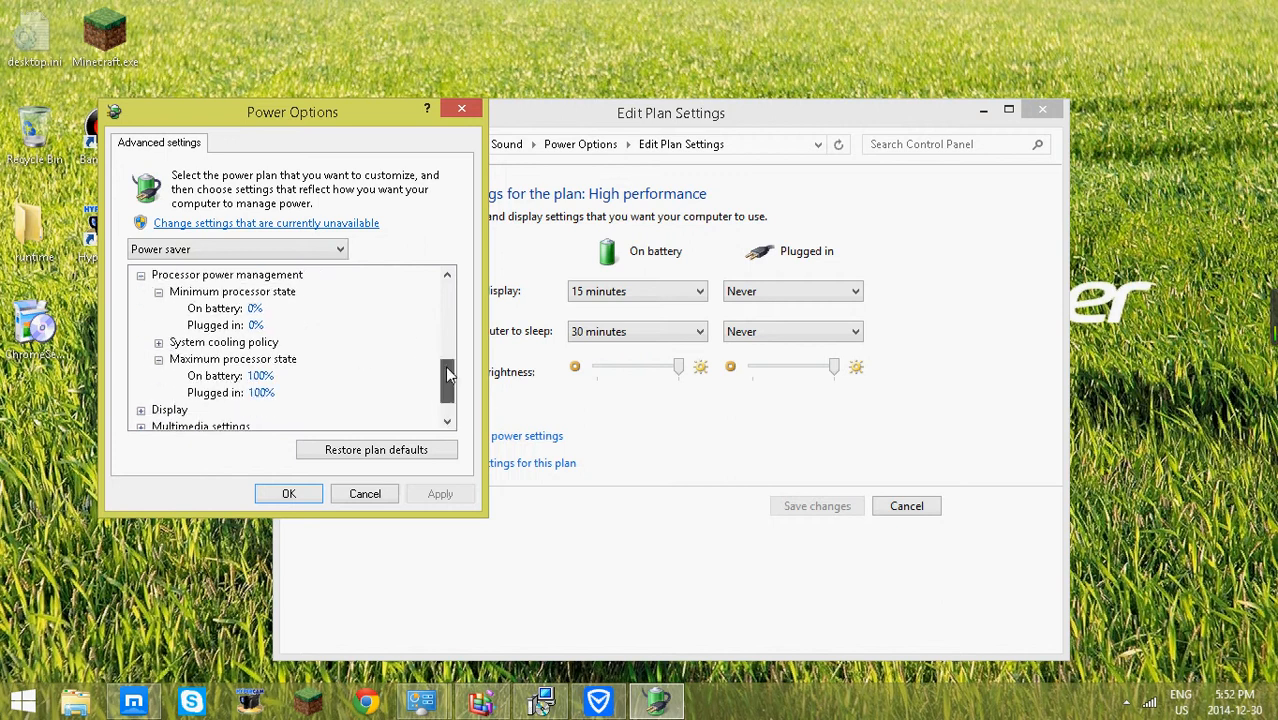
pyautogui.click(237, 249)
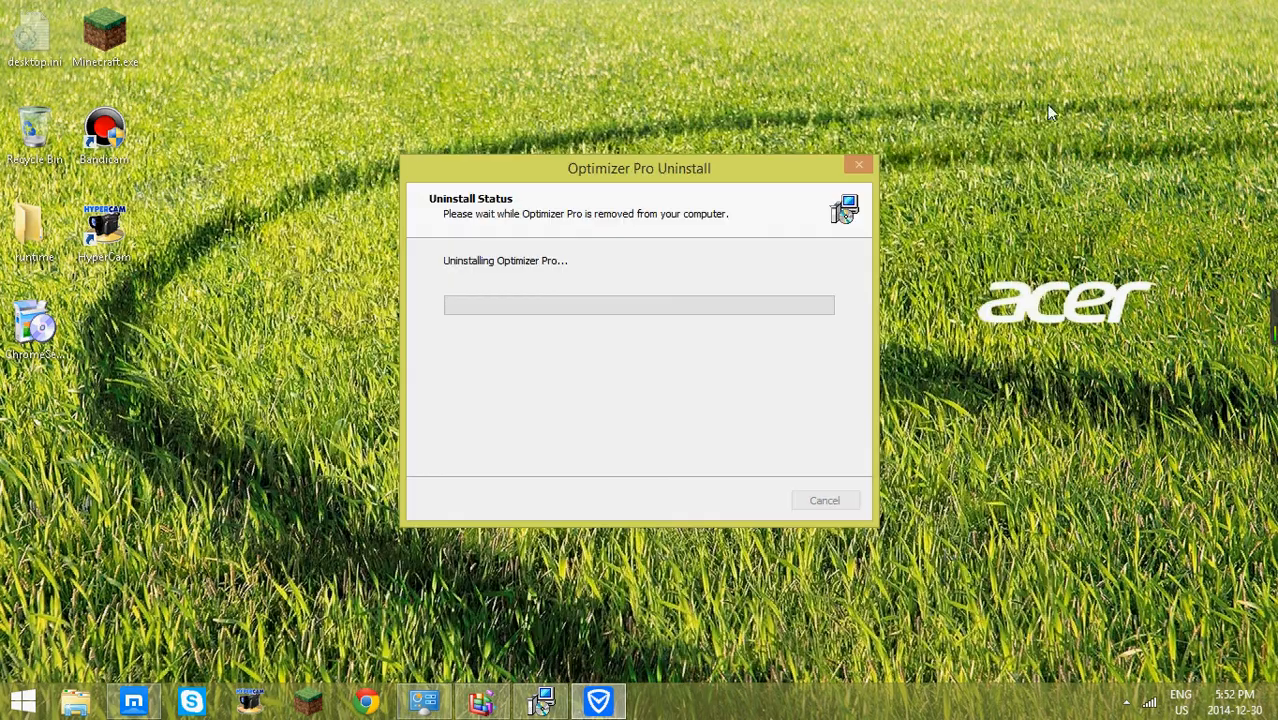
pyautogui.moveTo(930, 644)
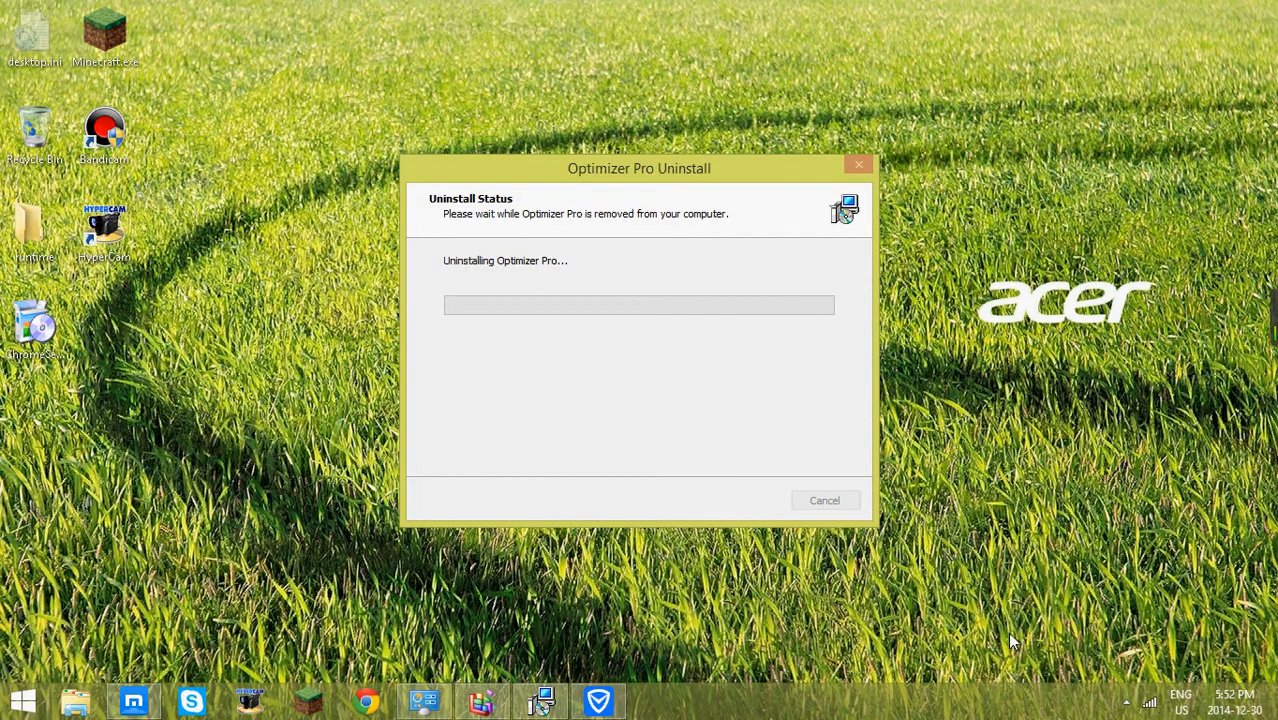
pyautogui.moveTo(1031, 645)
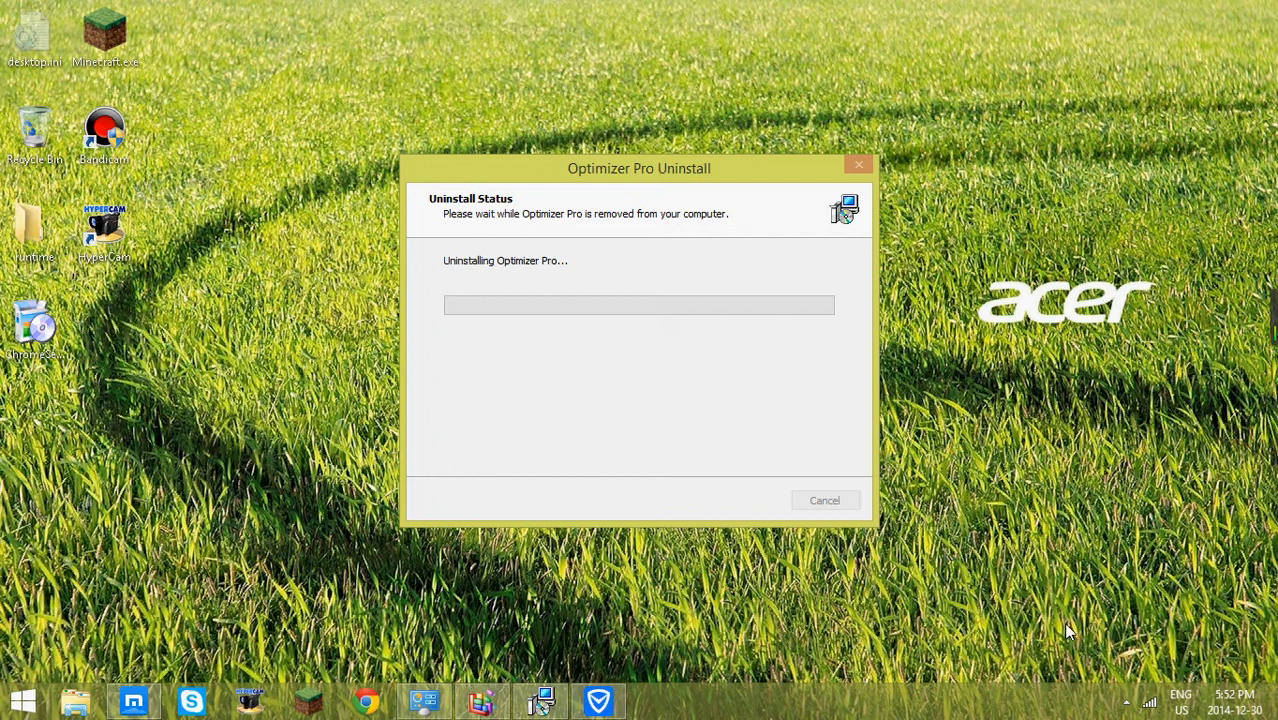
pyautogui.moveTo(599, 700)
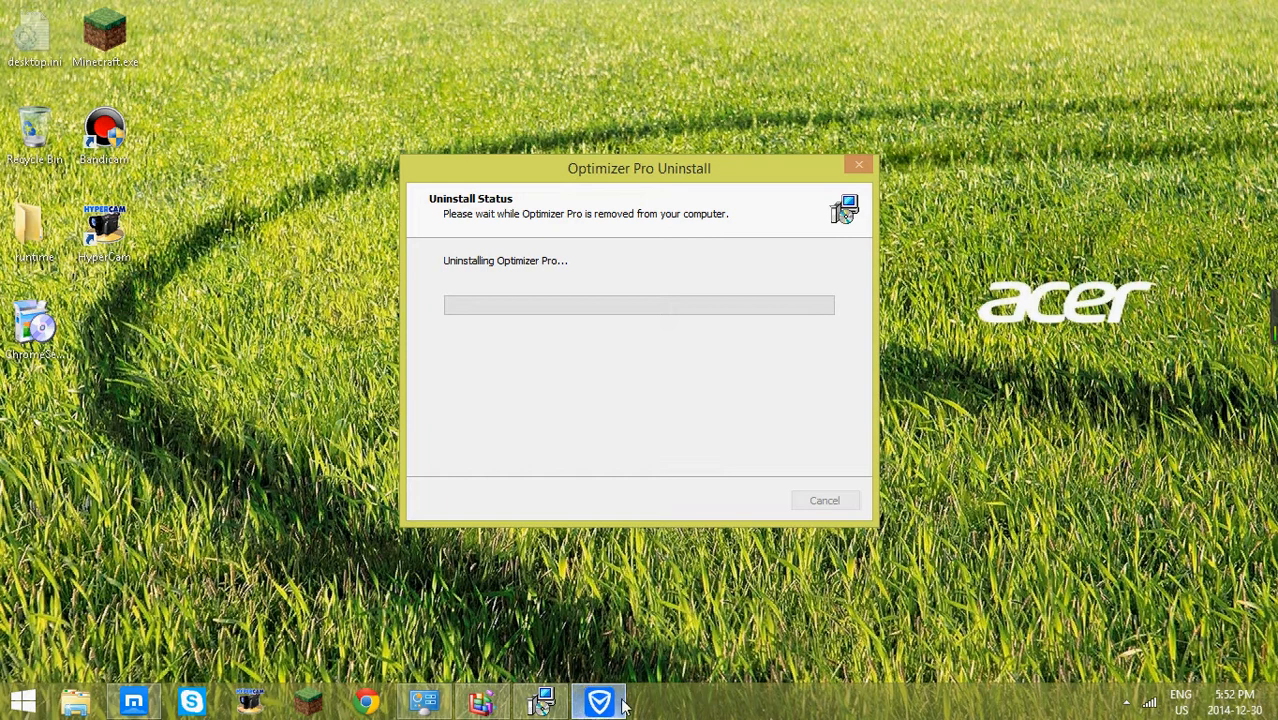
# - Switch from the desktop to the Start screen tiles, leaving the Optimizer Pro uninstaller running
pyautogui.click(22, 700)
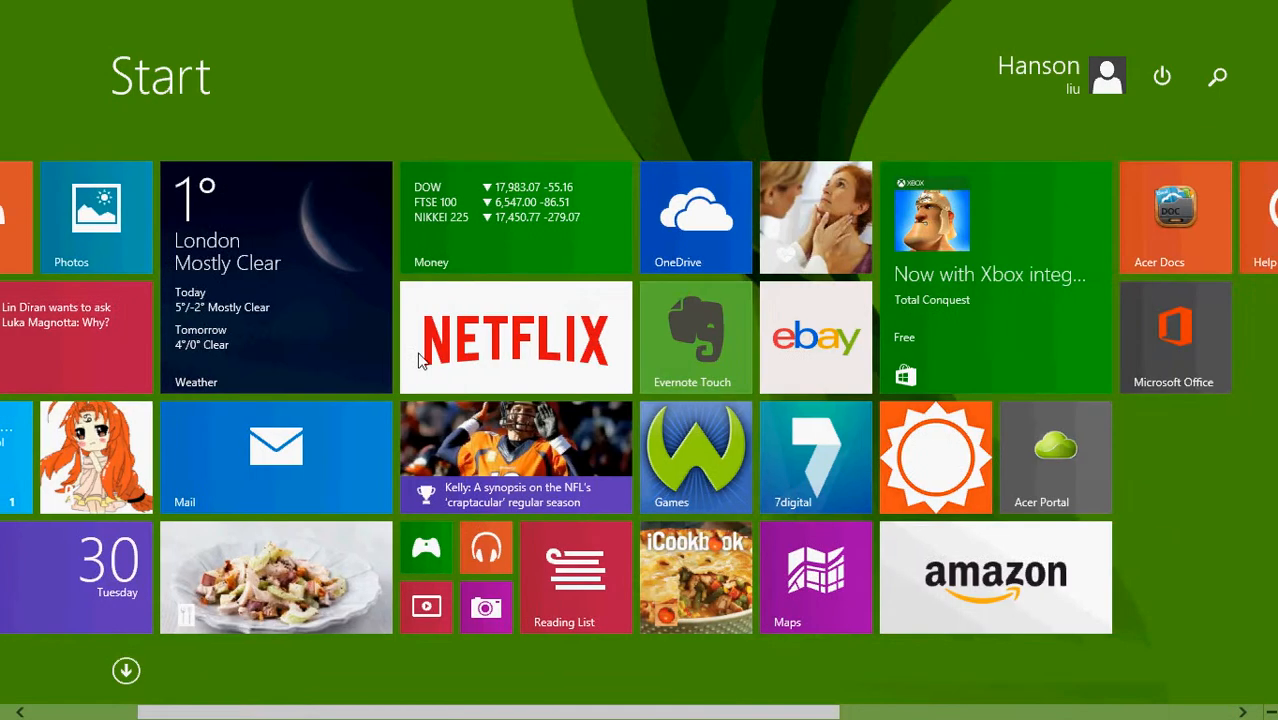
pyautogui.hscroll(3)
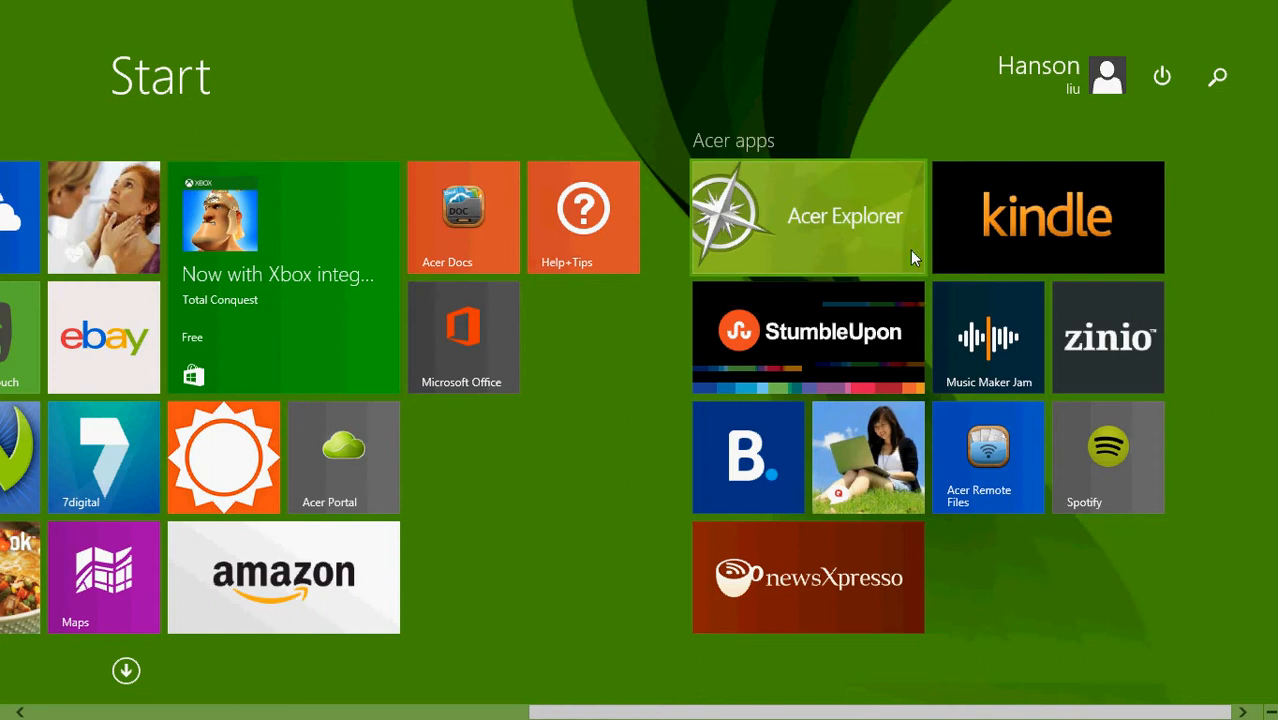
pyautogui.rightClick(808, 337)
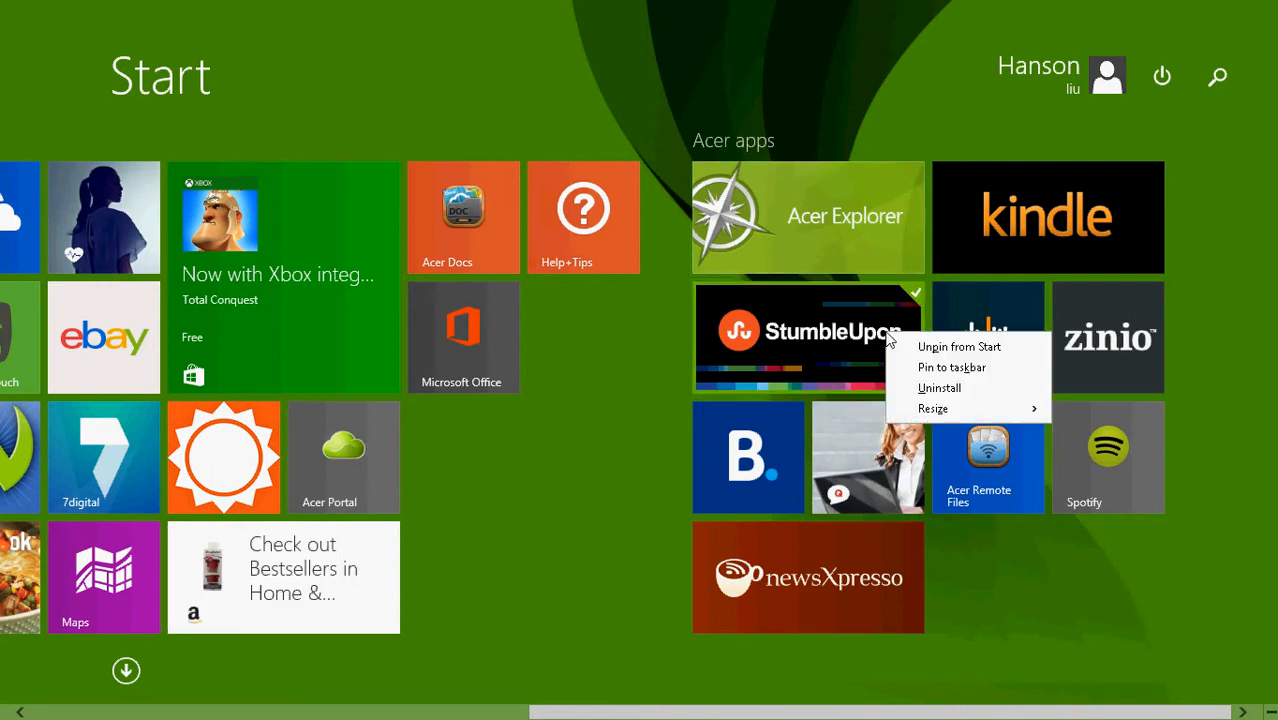
pyautogui.moveTo(951, 367)
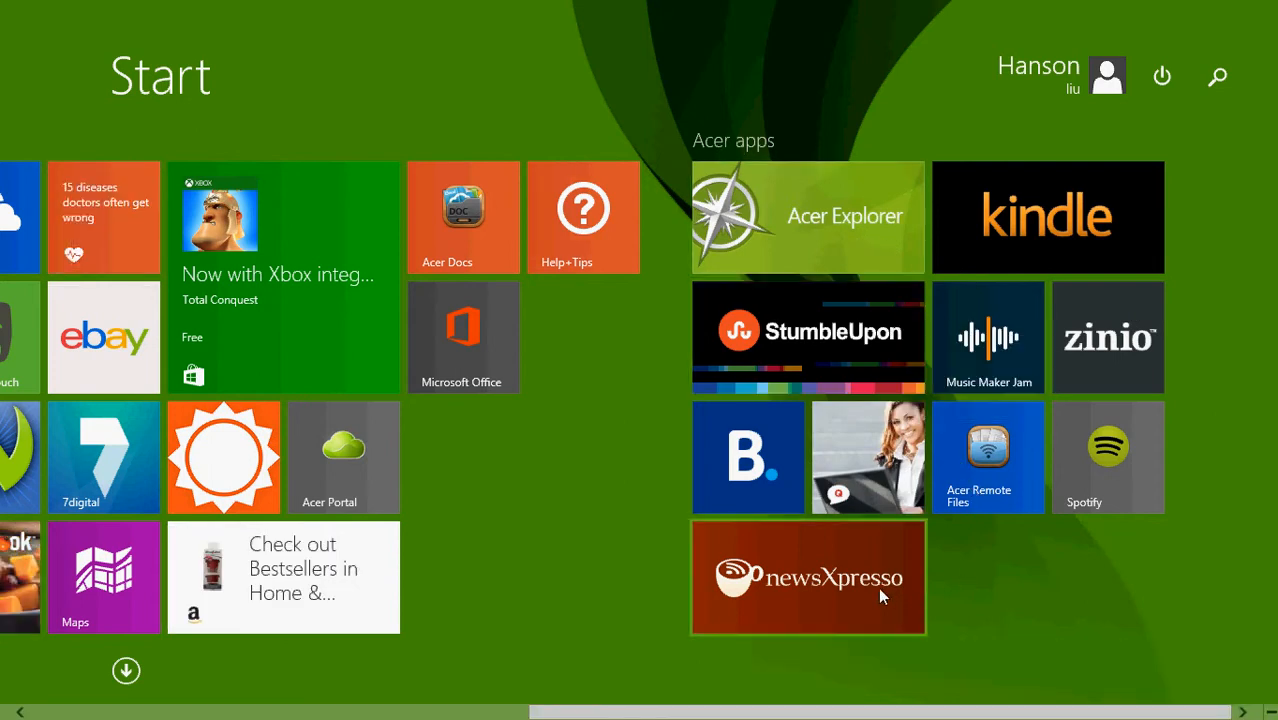
pyautogui.hscroll(-3)
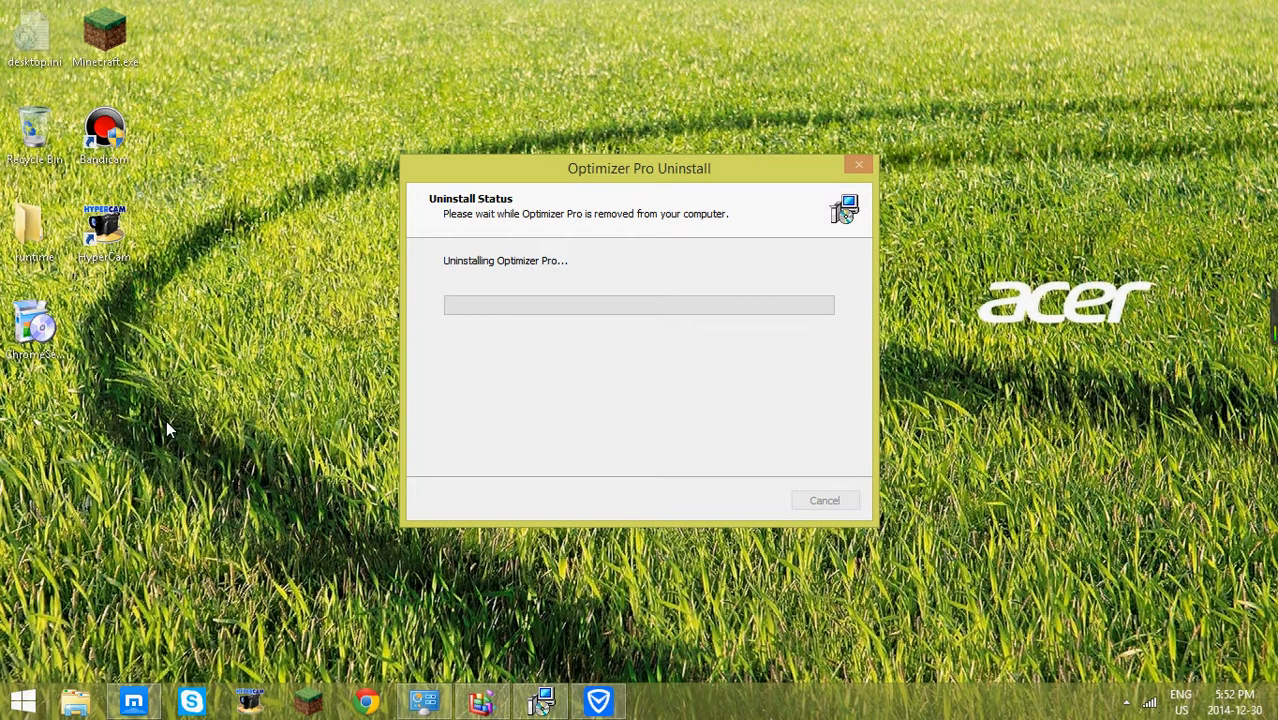
pyautogui.moveTo(183, 445)
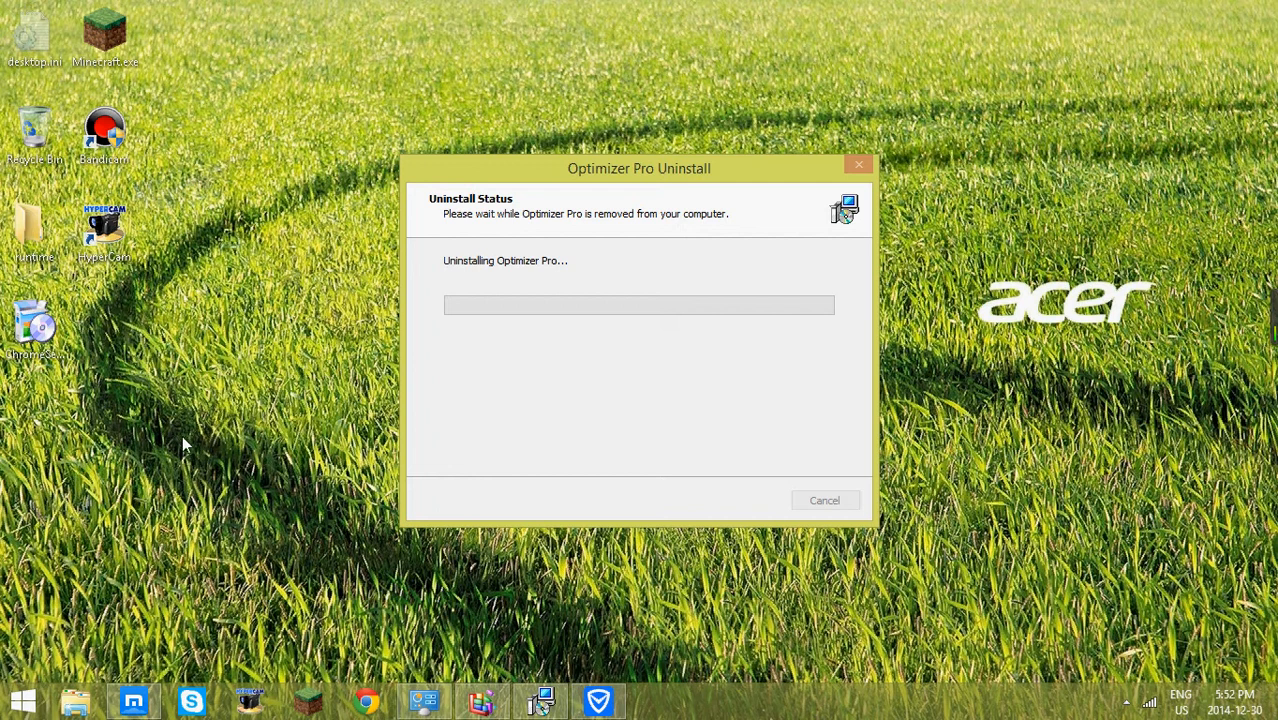
pyautogui.moveTo(213, 470)
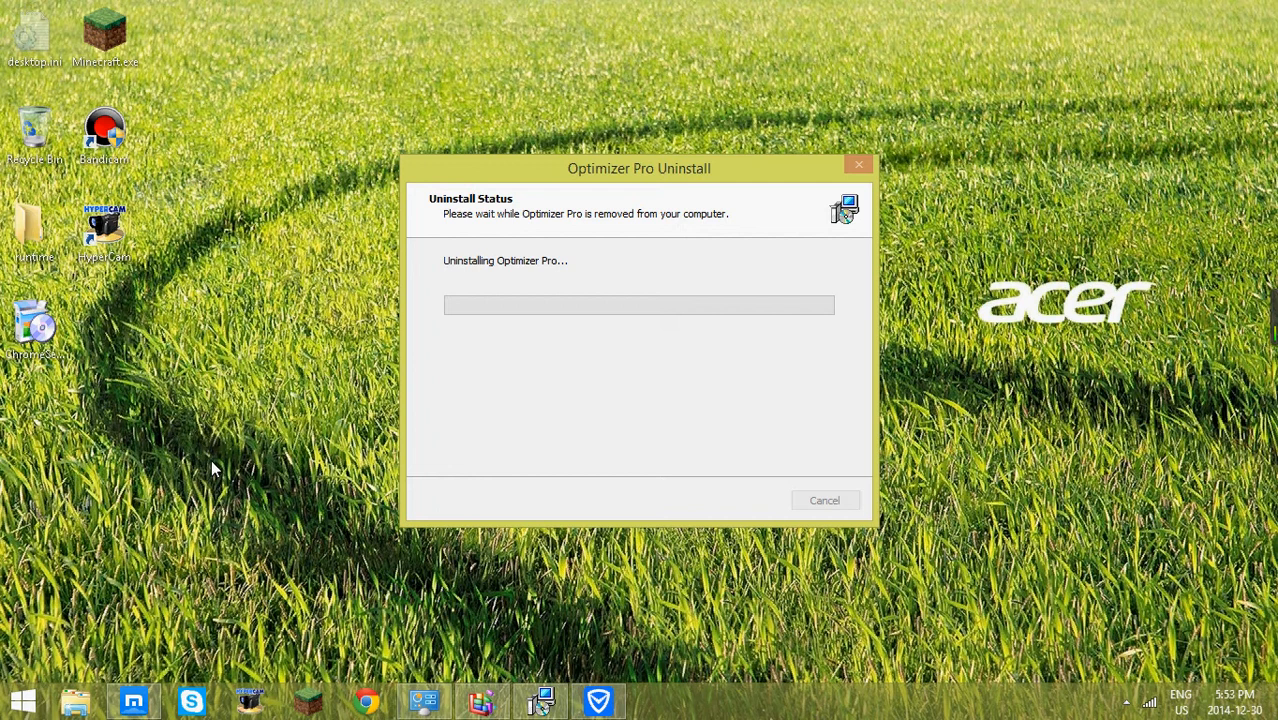